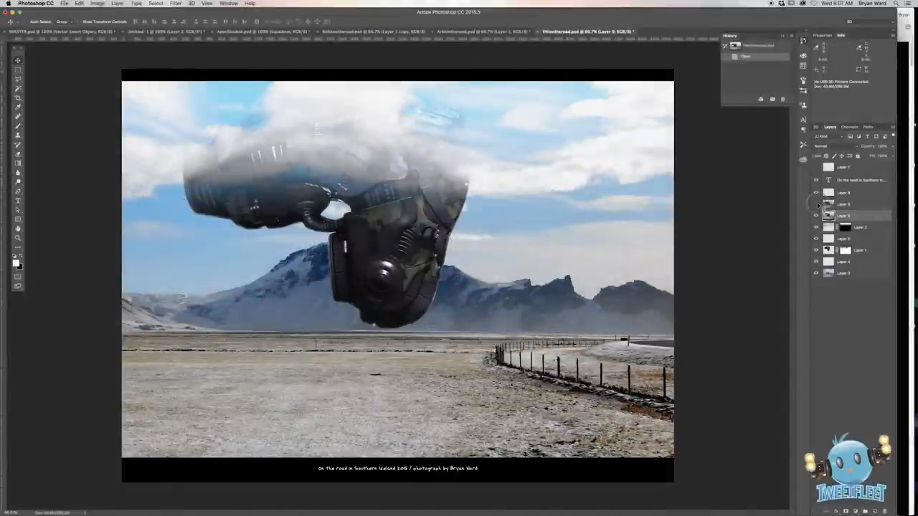
Toggle the road composite between colour and black and white, then switch to the Urridafoss river document.
click(815, 204)
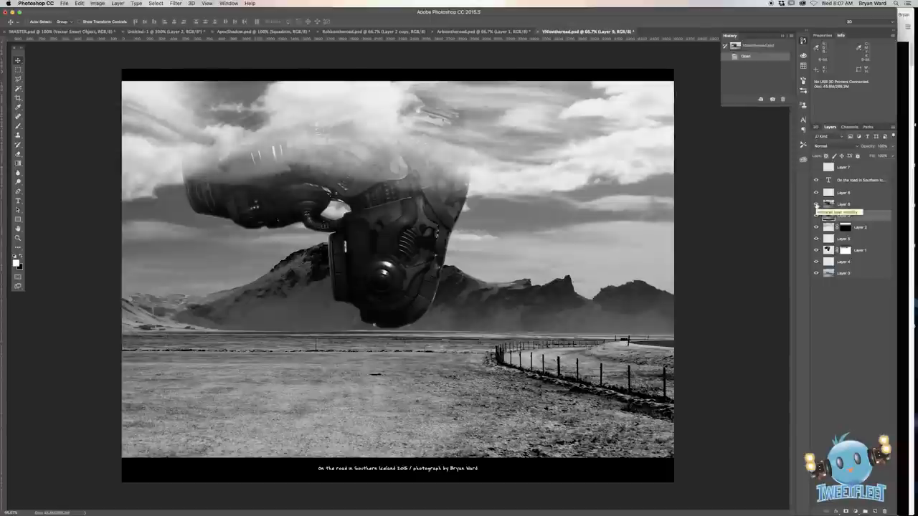
click(814, 215)
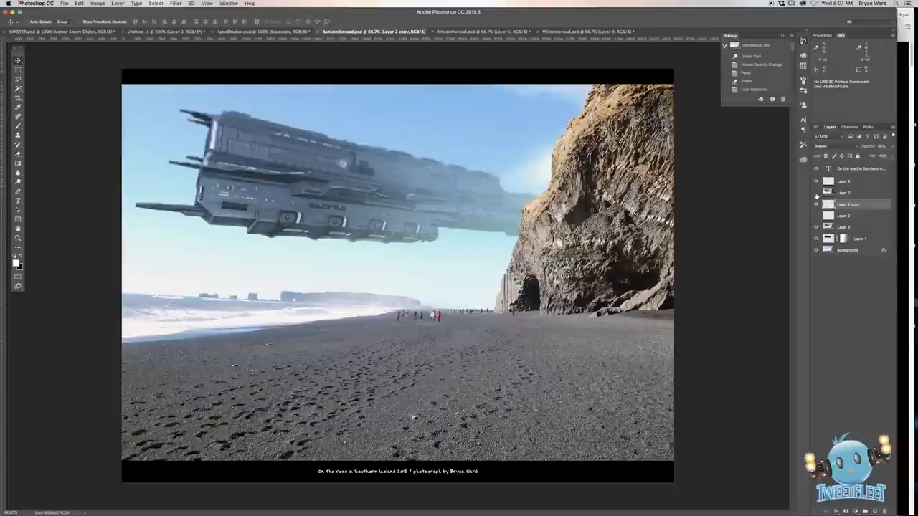
click(814, 195)
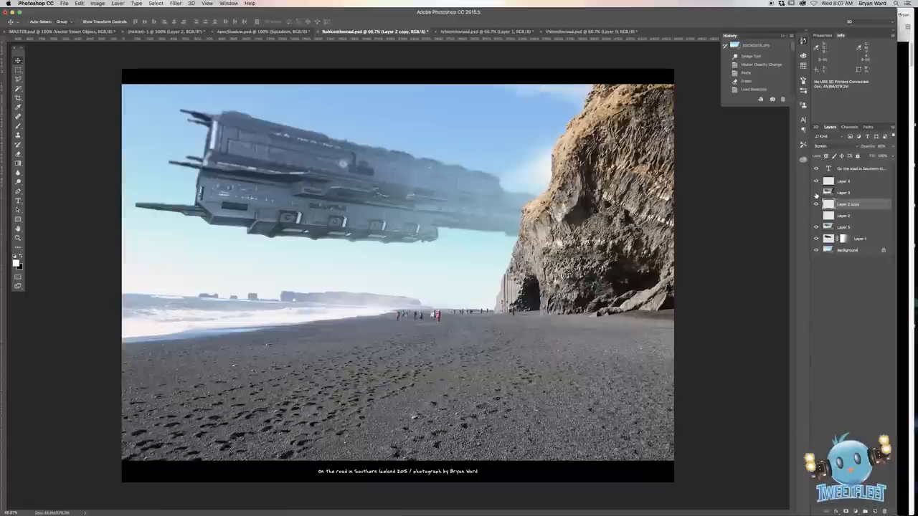
click(814, 192)
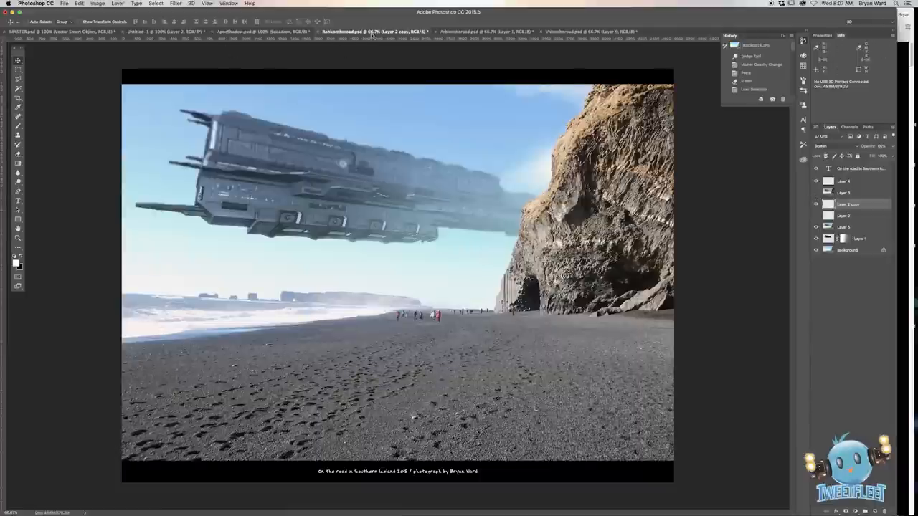
click(466, 32)
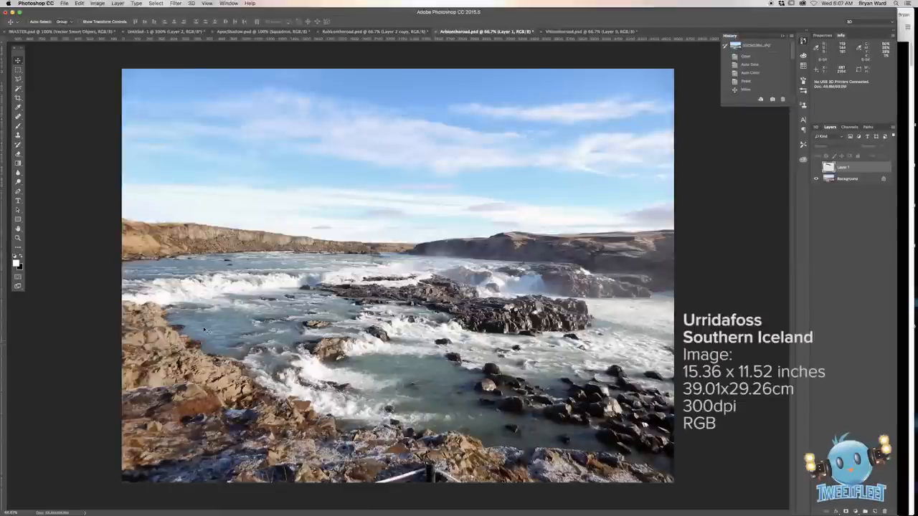
mouse_move(775, 252)
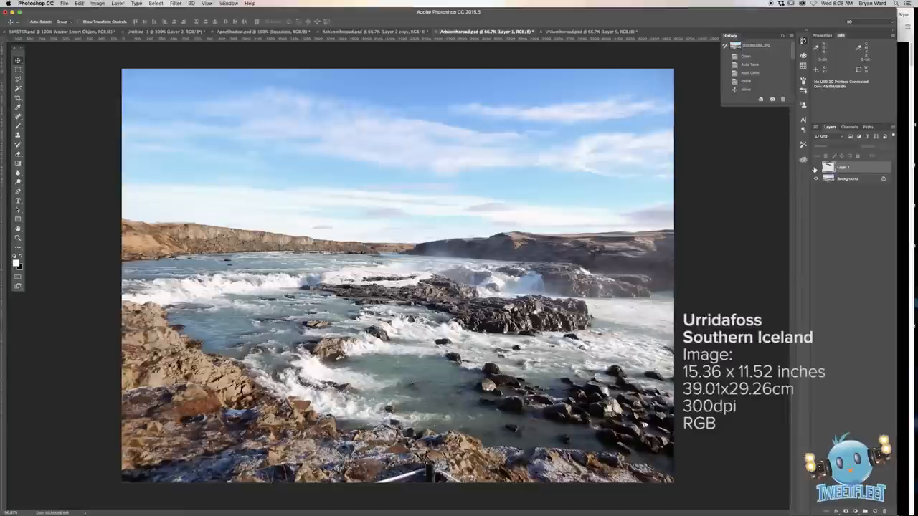
Place the pasted spaceship above the river and confirm its Levels adjustment.
click(815, 166)
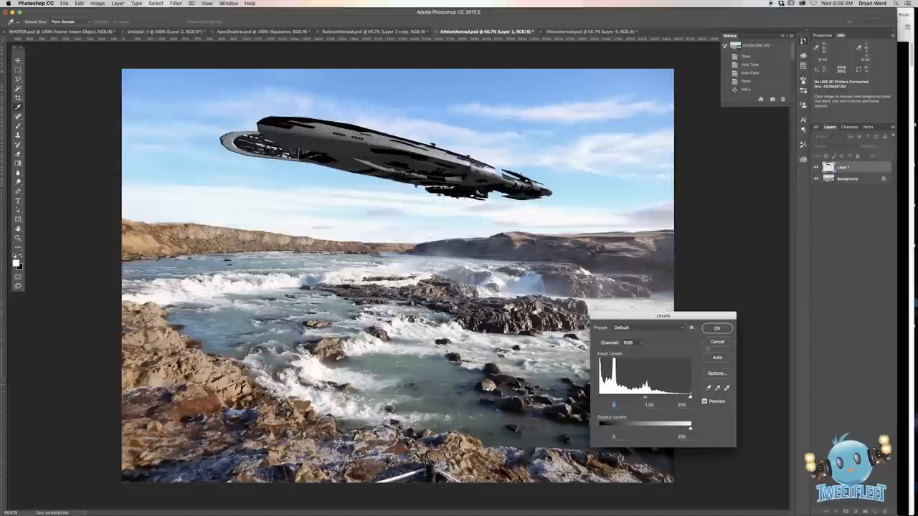
click(717, 329)
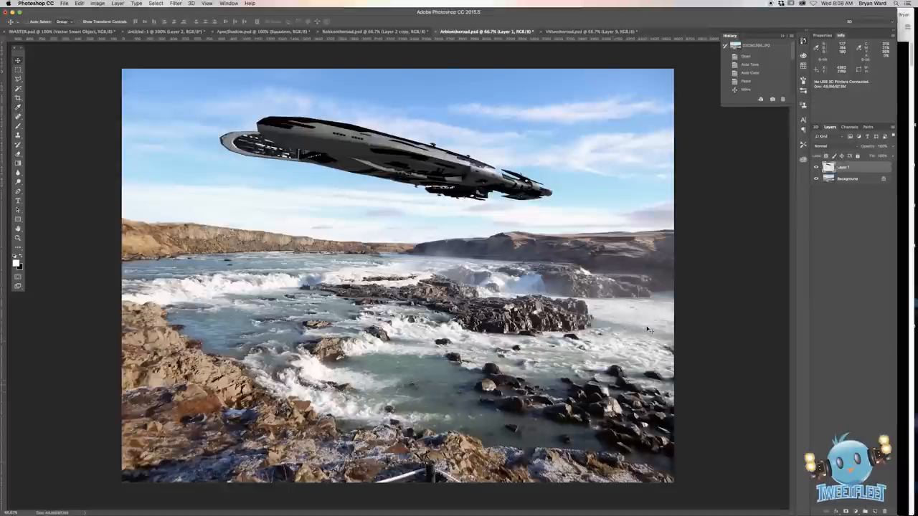
mouse_move(392, 204)
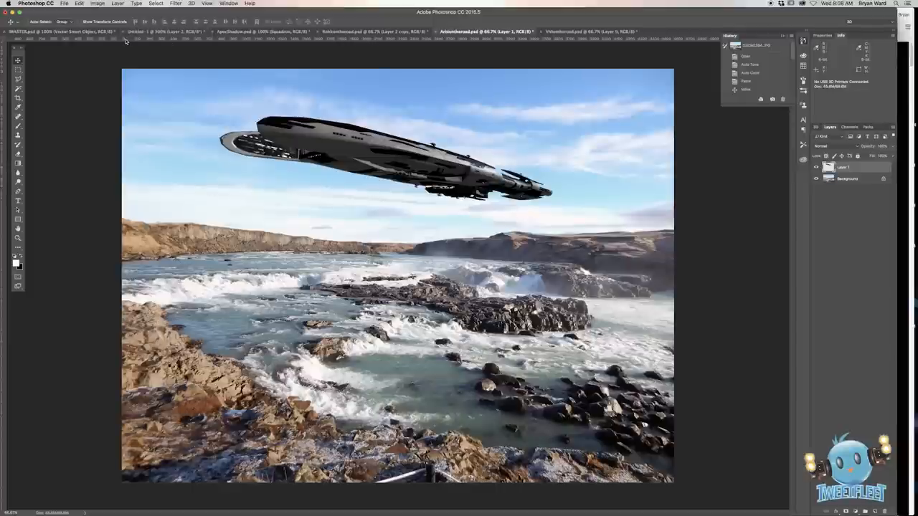
Apply a Tilt-Shift blur with the sharp focus band rotated along the horizon around the ship.
click(175, 3)
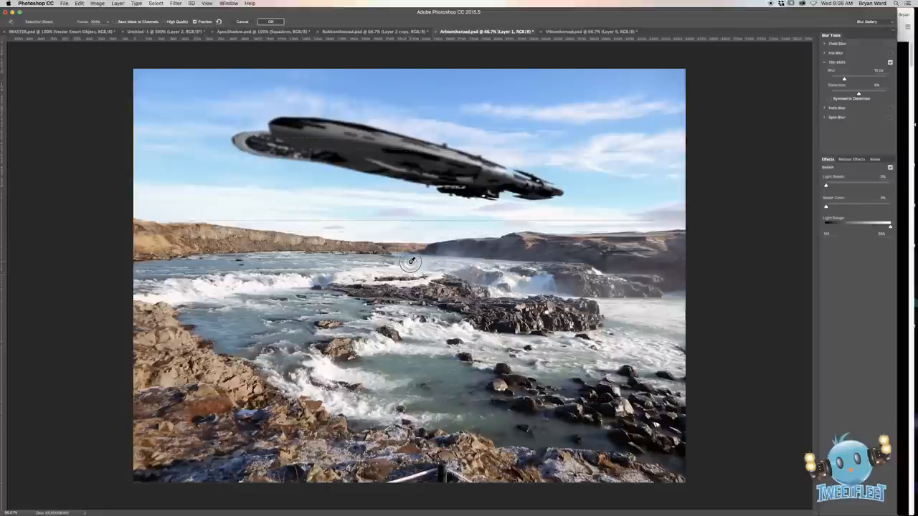
drag(410, 261, 410, 226)
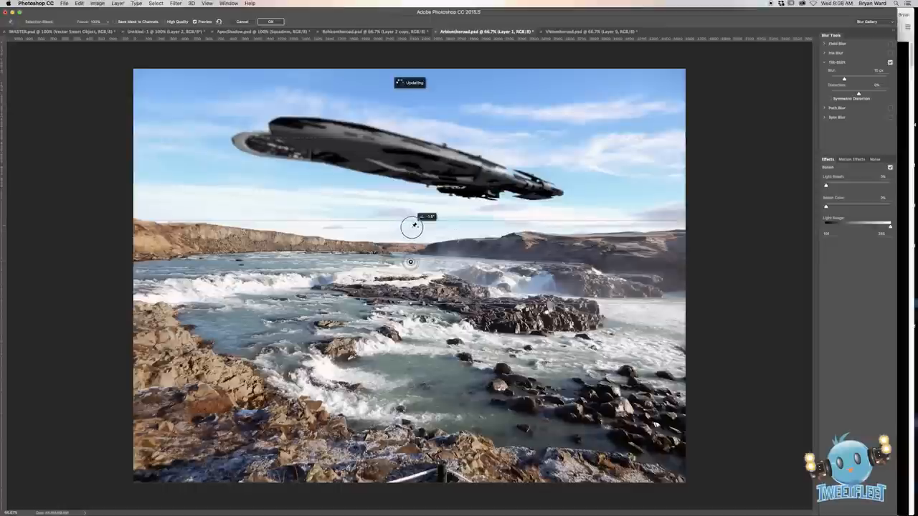
drag(413, 226, 416, 241)
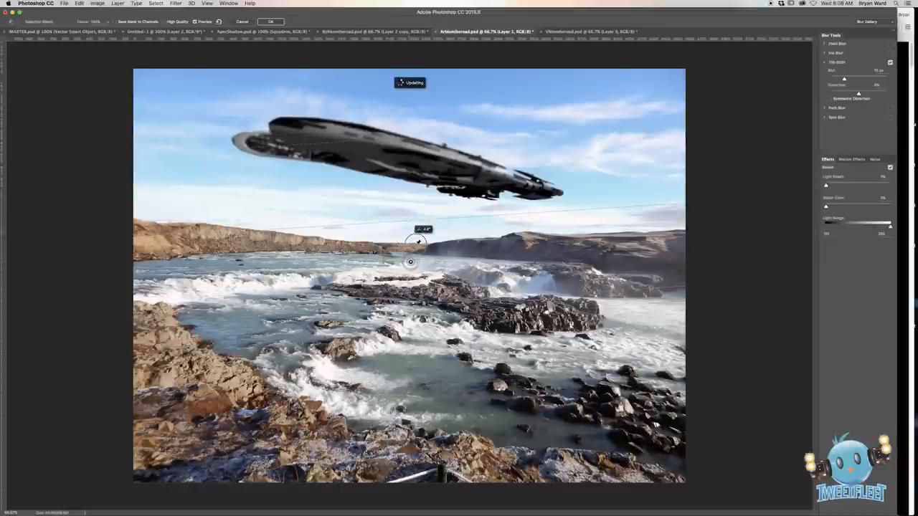
drag(413, 241, 445, 236)
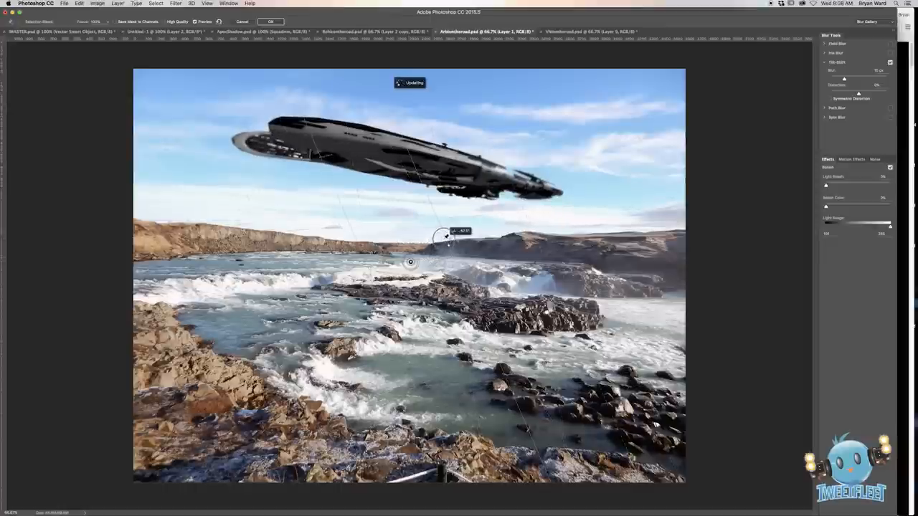
drag(445, 237, 432, 214)
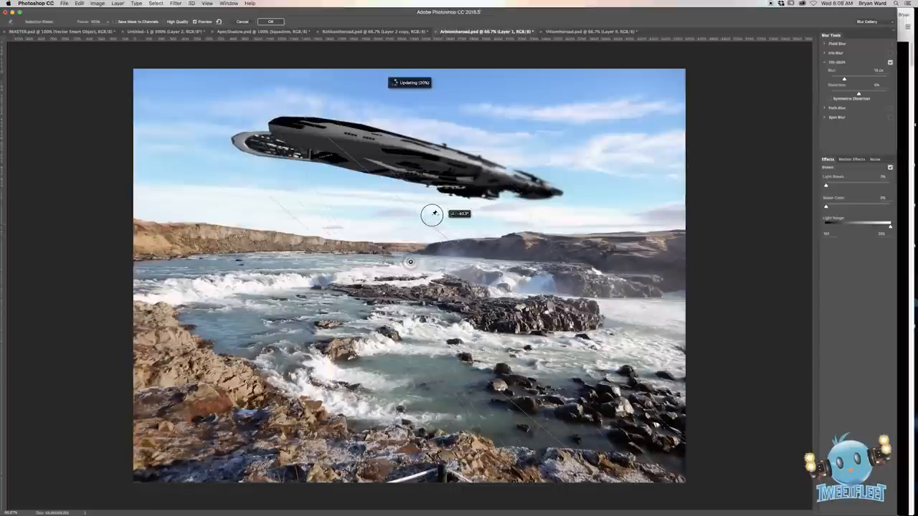
drag(433, 215, 419, 207)
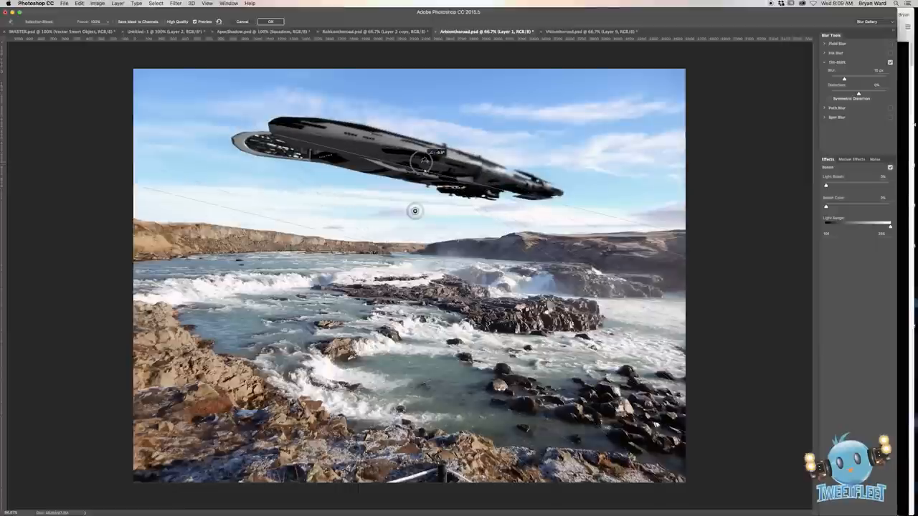
drag(423, 159, 433, 165)
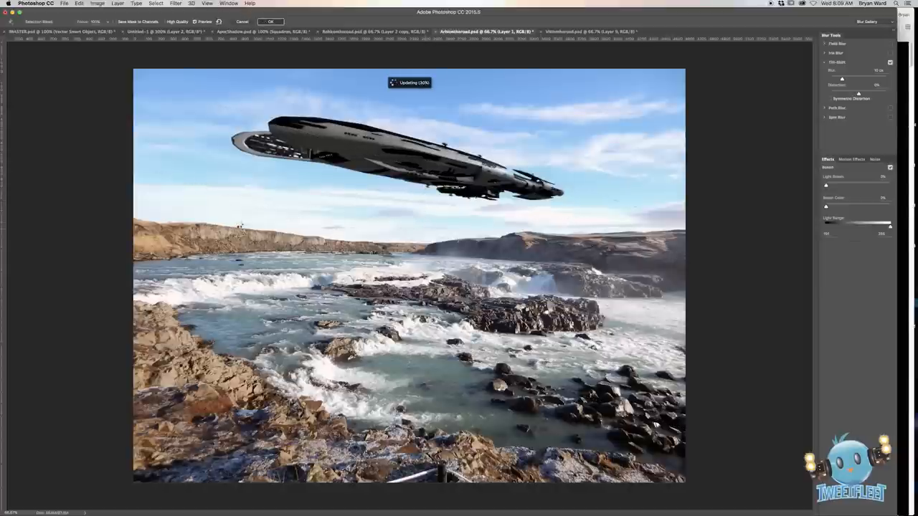
click(270, 22)
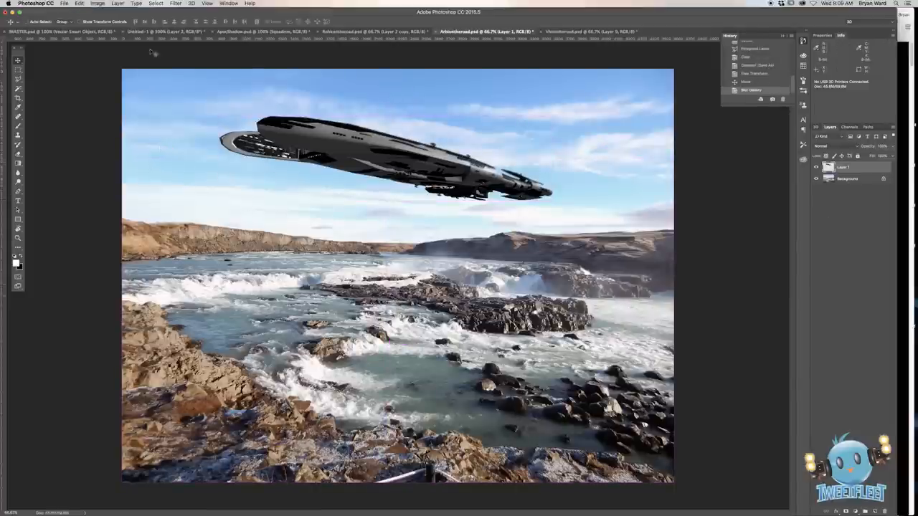
Apply an orange Warming Filter (85) photo filter to the river scene.
click(155, 3)
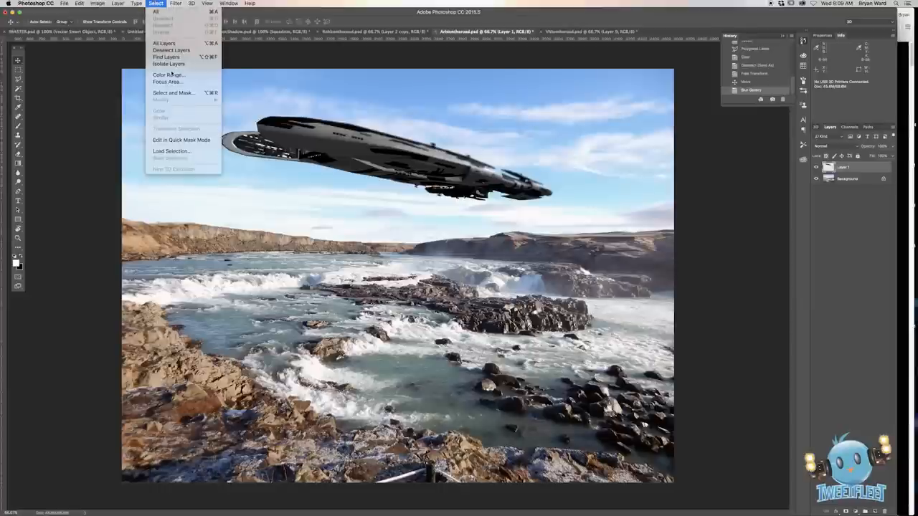
click(97, 3)
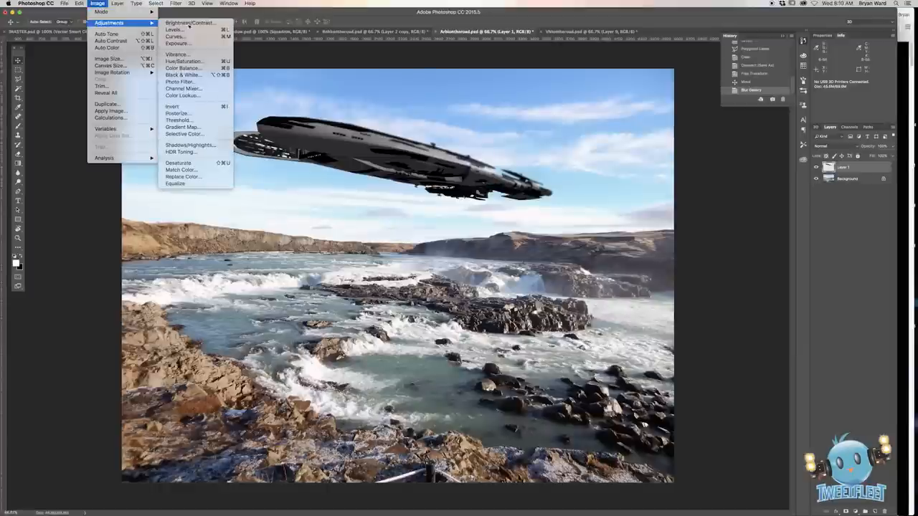
mouse_move(190, 23)
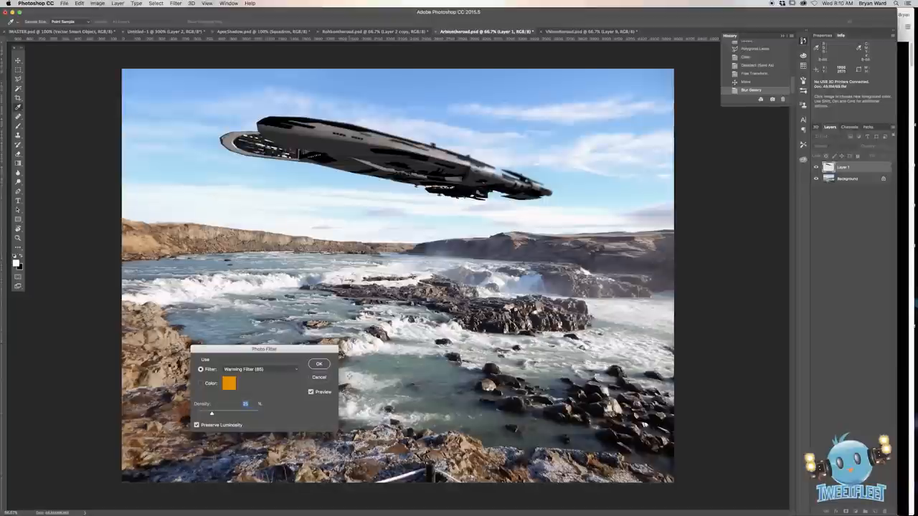
drag(264, 350, 462, 317)
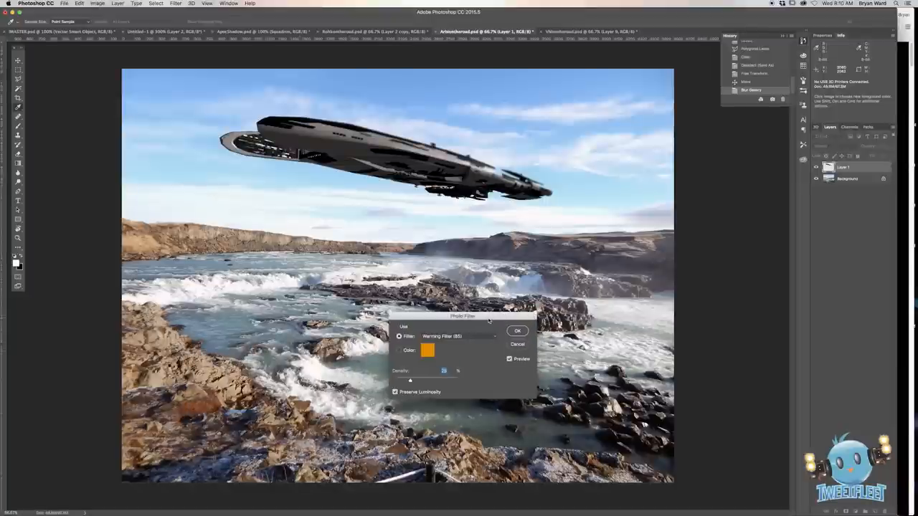
mouse_move(467, 364)
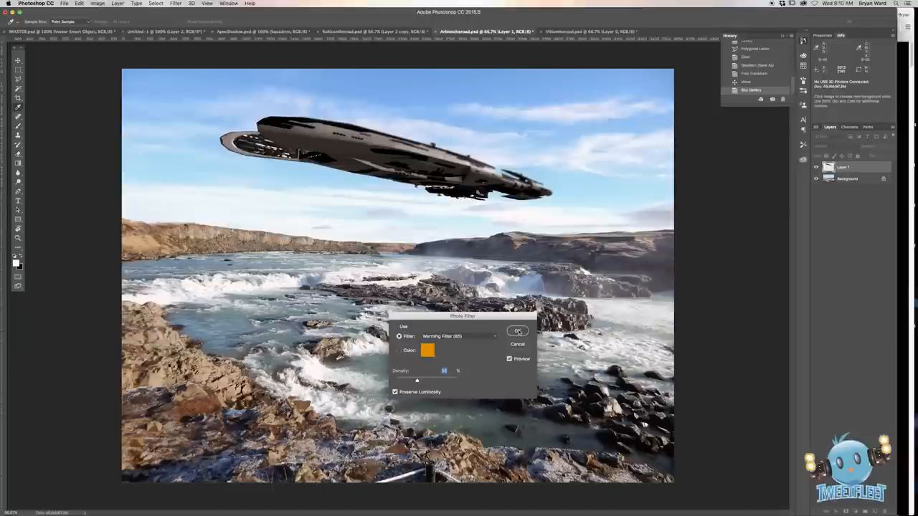
click(517, 330)
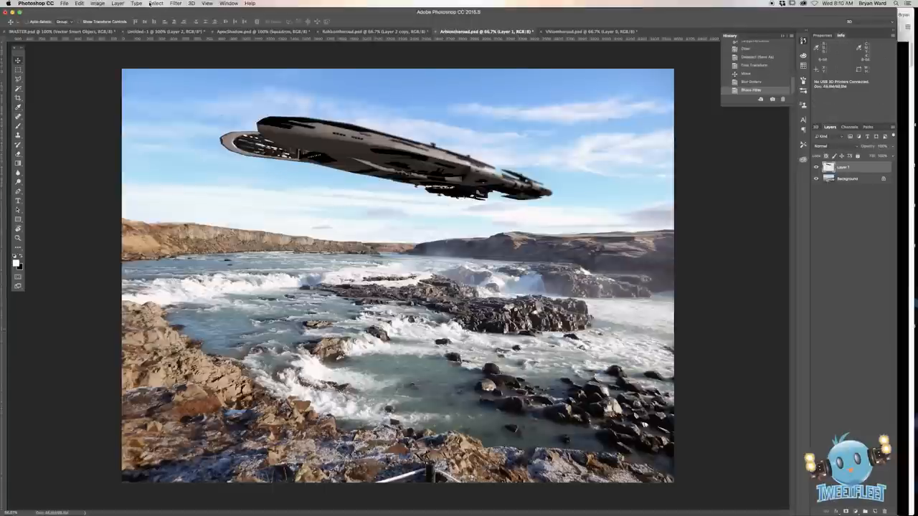
Add a reveal-all layer mask to the spaceship layer.
click(117, 3)
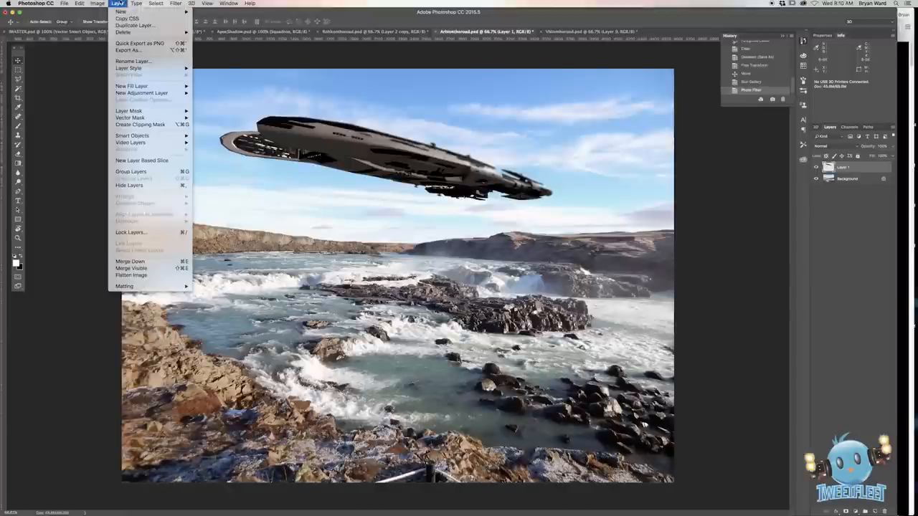
mouse_move(128, 110)
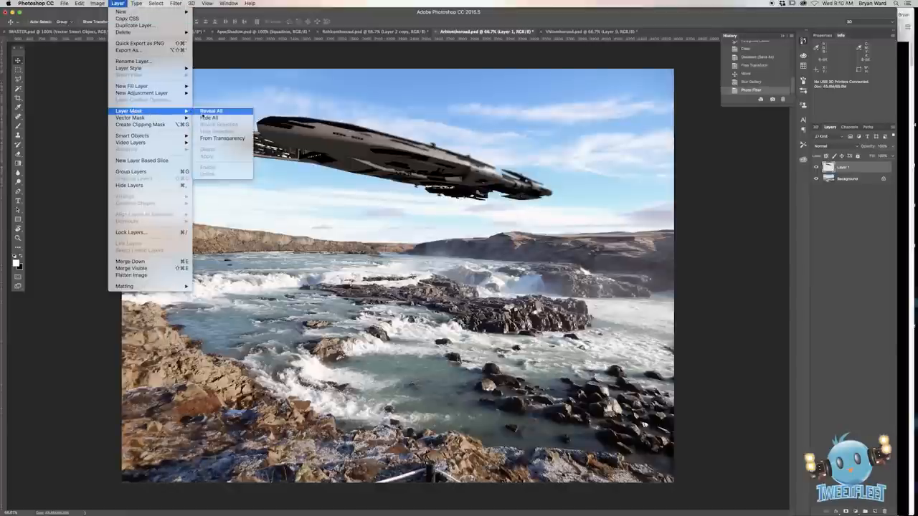
click(210, 111)
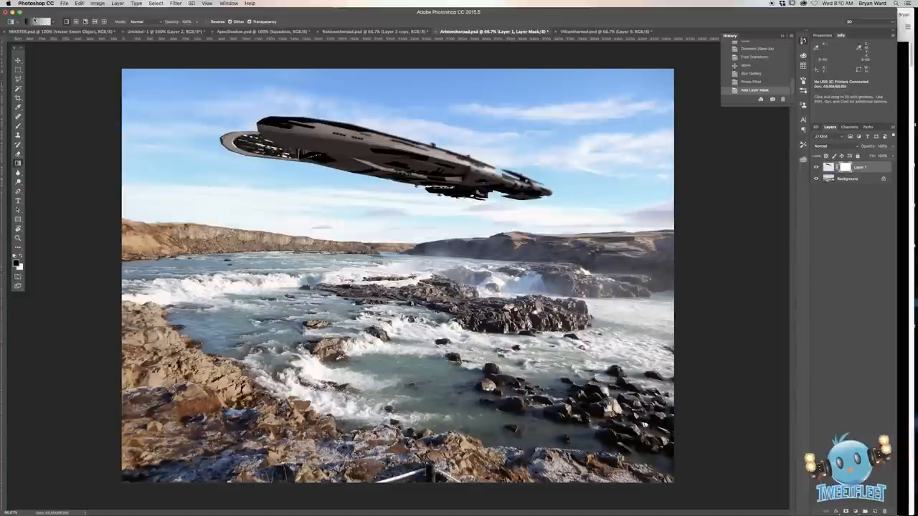
click(40, 21)
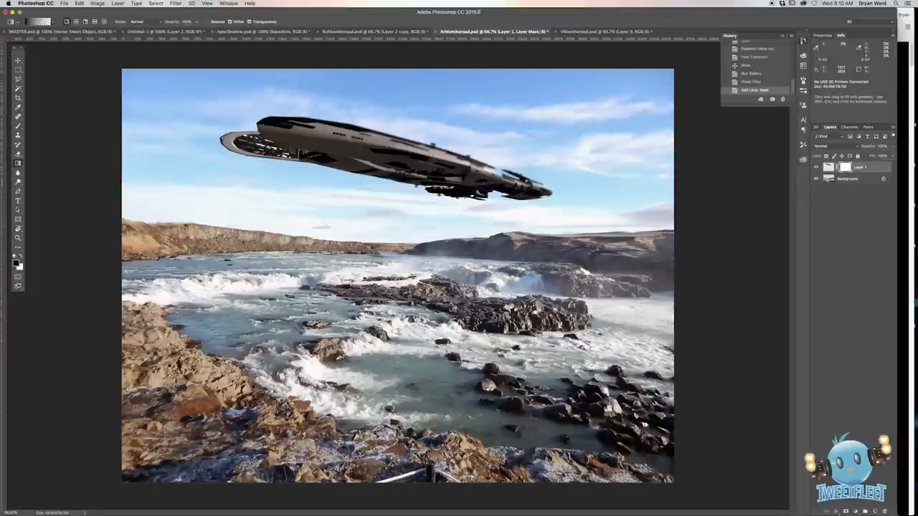
Set the foreground colour to a dark tone sampled from the spaceship.
click(17, 264)
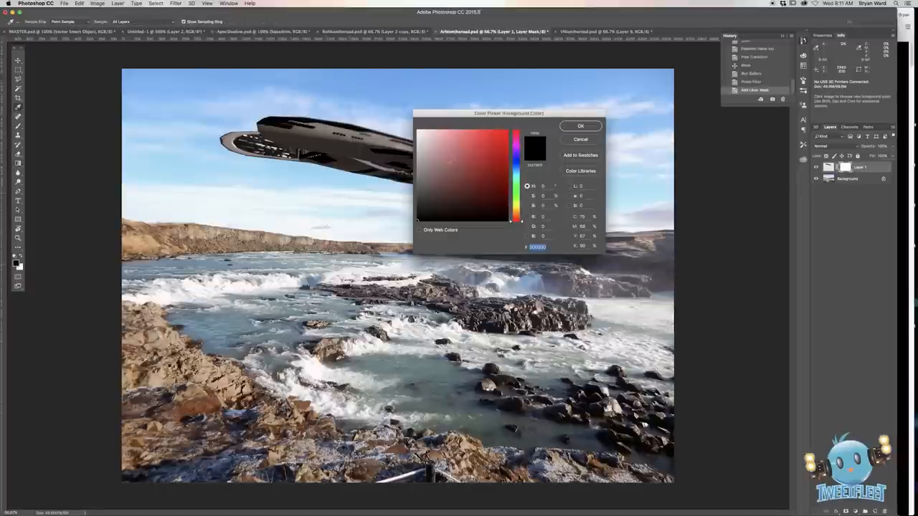
click(419, 179)
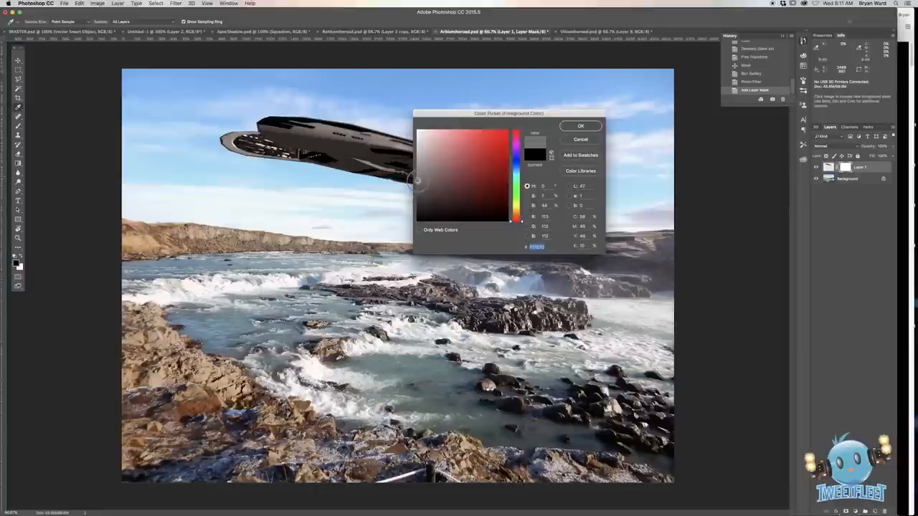
click(581, 126)
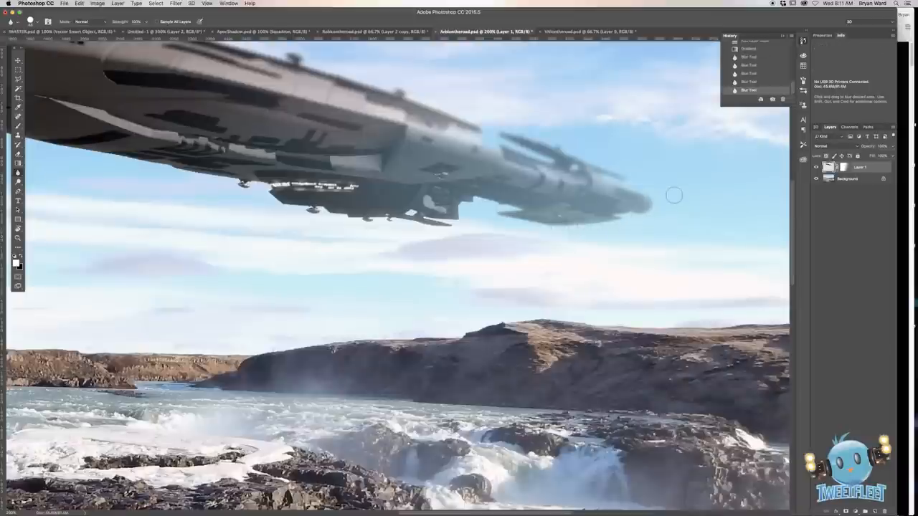
mouse_move(552, 256)
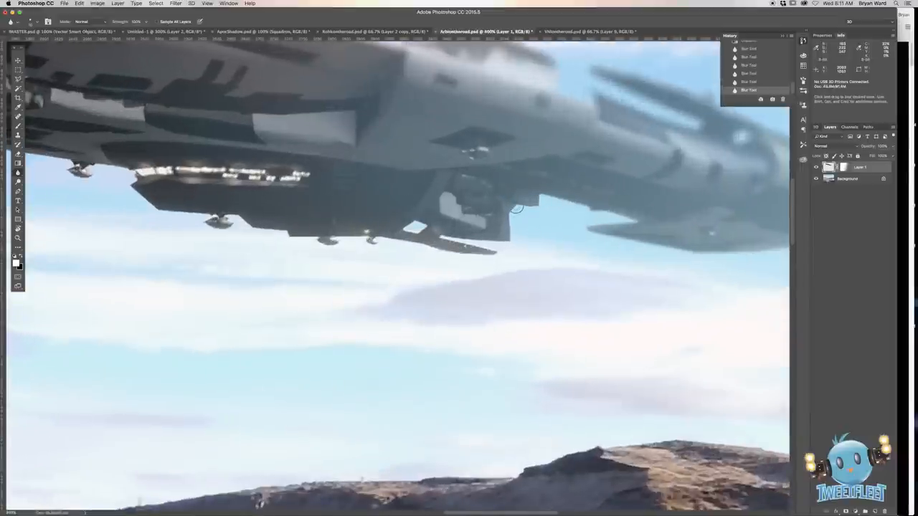
mouse_move(527, 218)
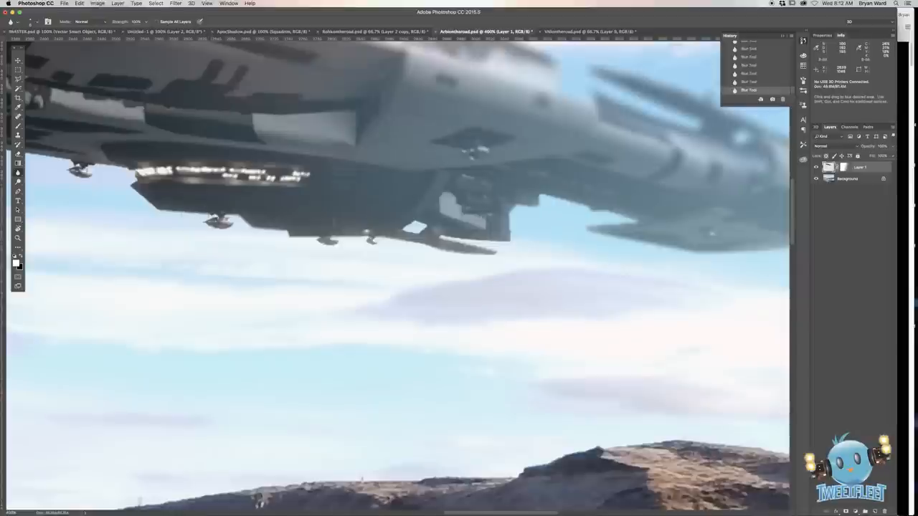
Brush soft shading onto the ship's underside and along its nose.
click(17, 153)
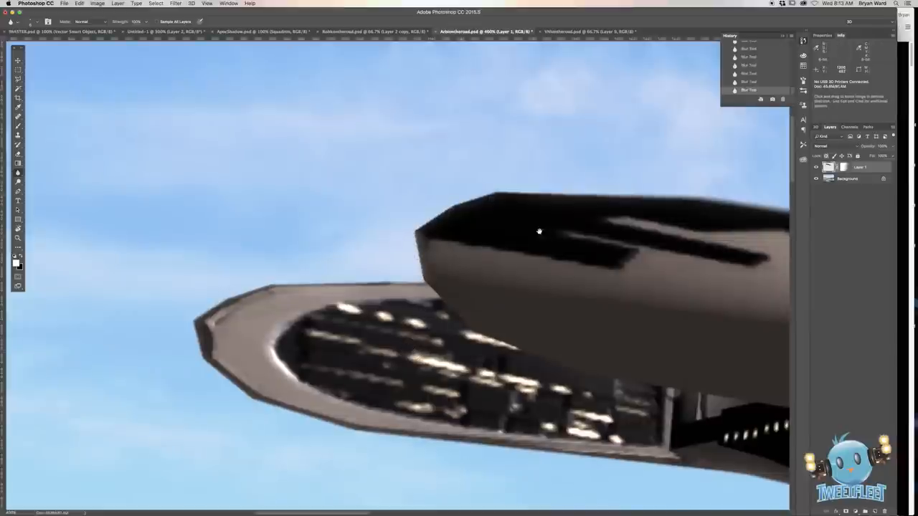
drag(540, 232, 248, 227)
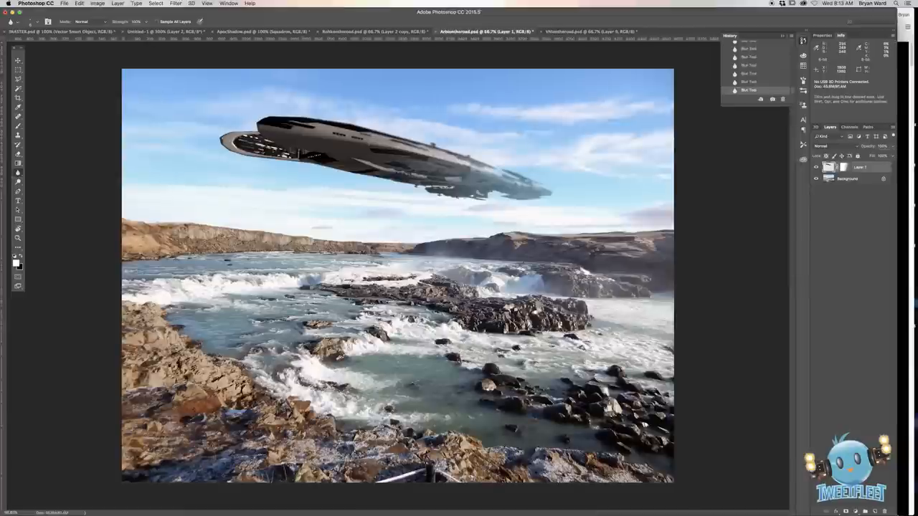
Duplicate the spaceship onto a new layer via Layer Via Copy with the Move tool active.
click(18, 40)
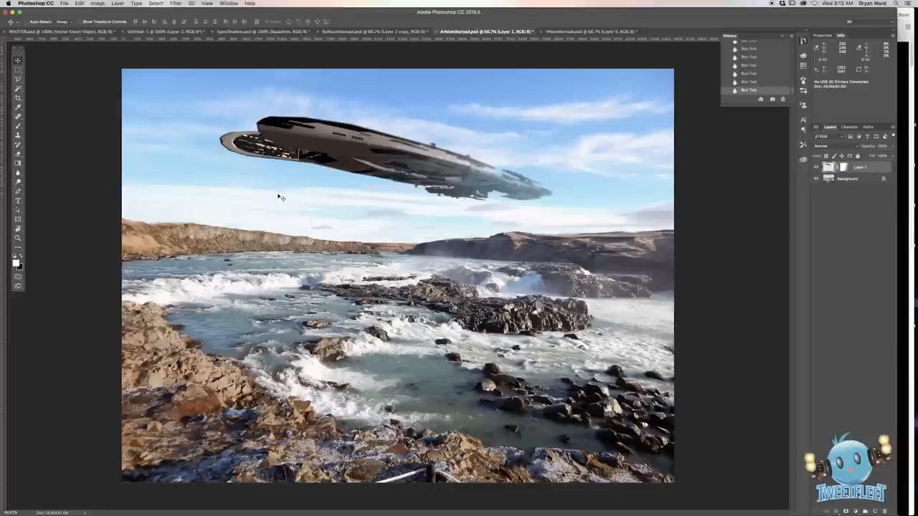
mouse_move(312, 221)
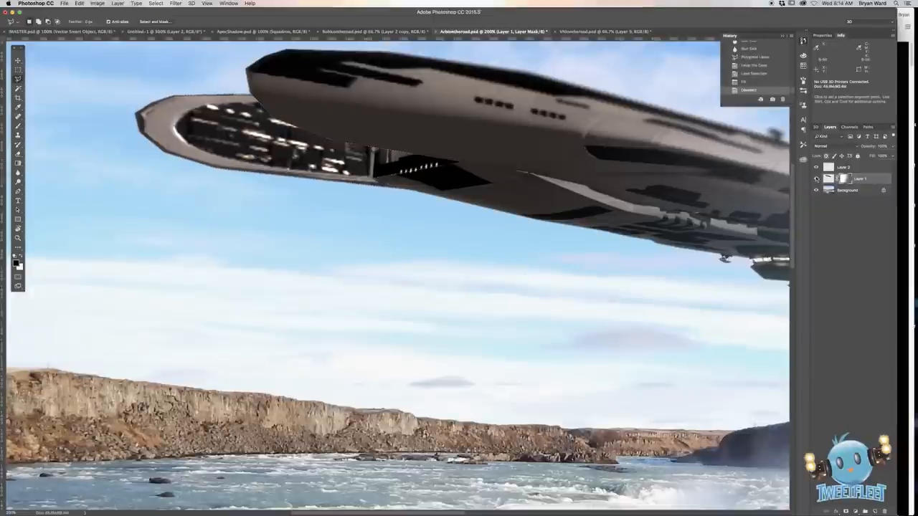
Give the copied ship layer a contrast-boosting blend mode and start a Hue/Saturation adjustment.
click(814, 166)
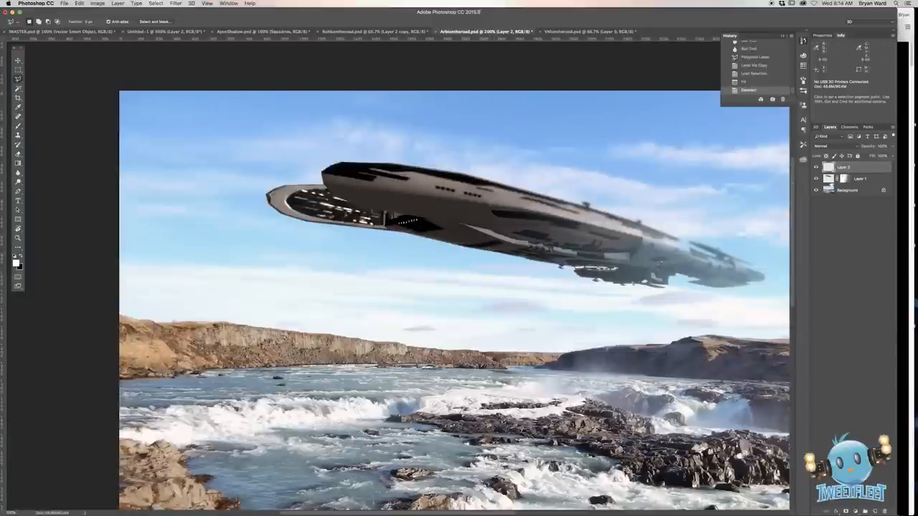
click(829, 146)
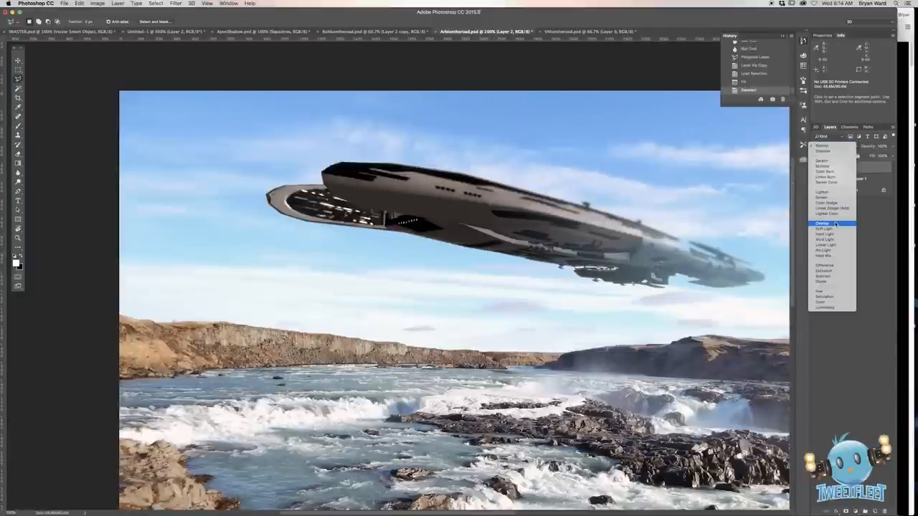
click(824, 224)
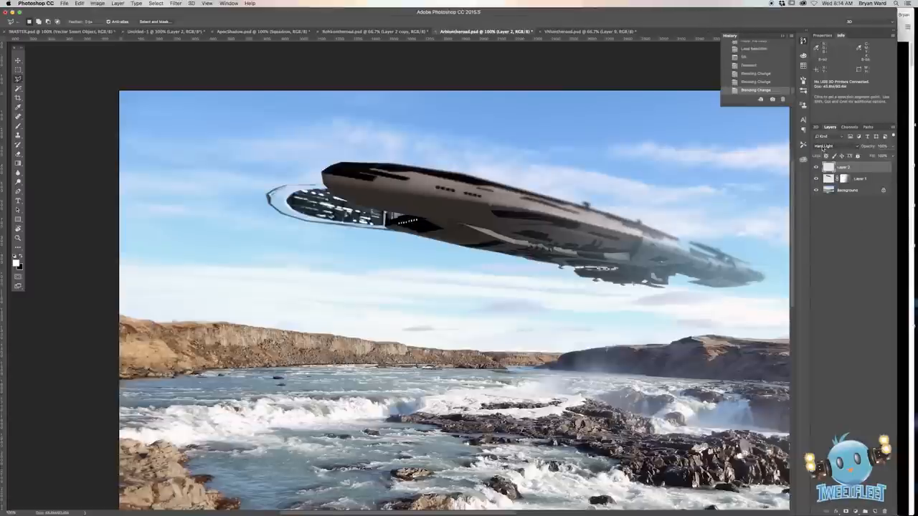
click(830, 146)
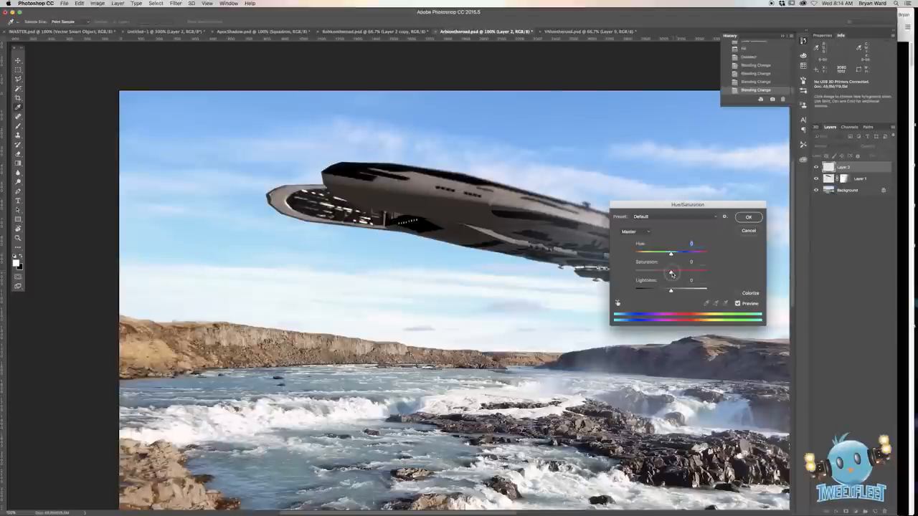
Lower the ship copy's saturation, adjust its lightness, and confirm Hue/Saturation.
drag(671, 269, 654, 269)
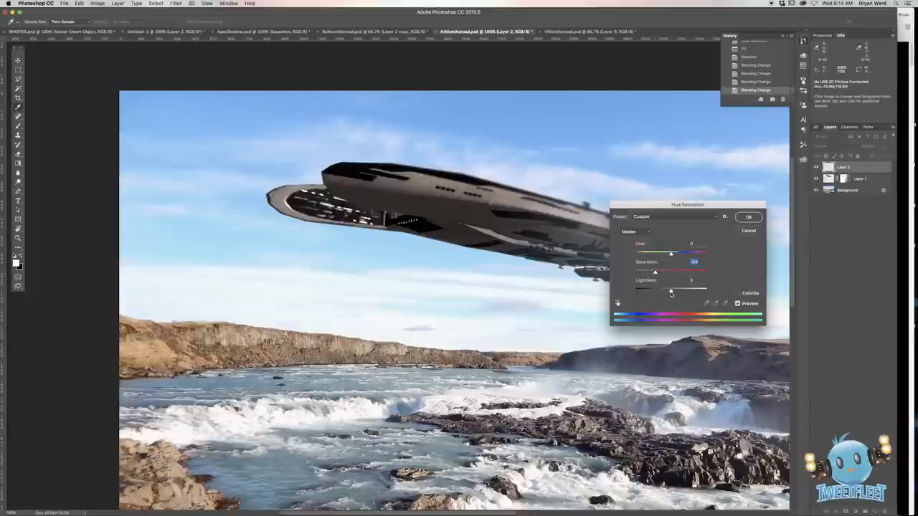
drag(671, 290, 665, 290)
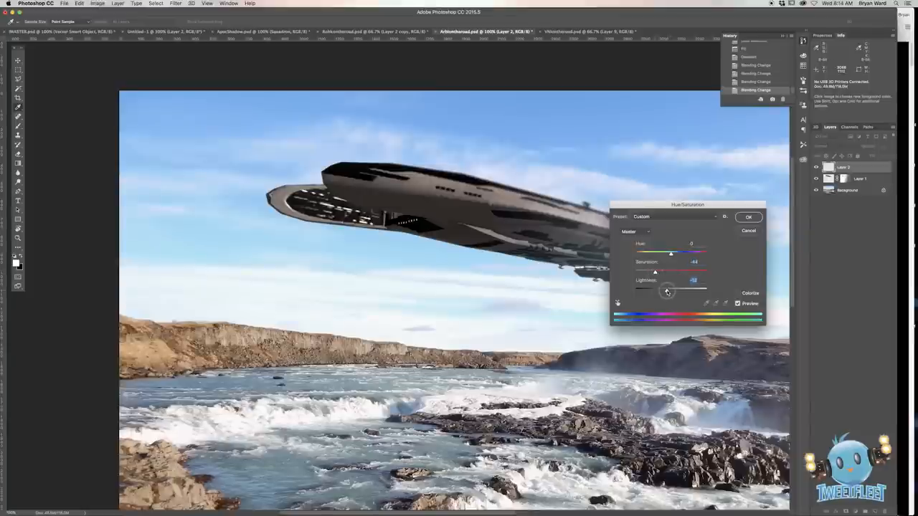
click(748, 218)
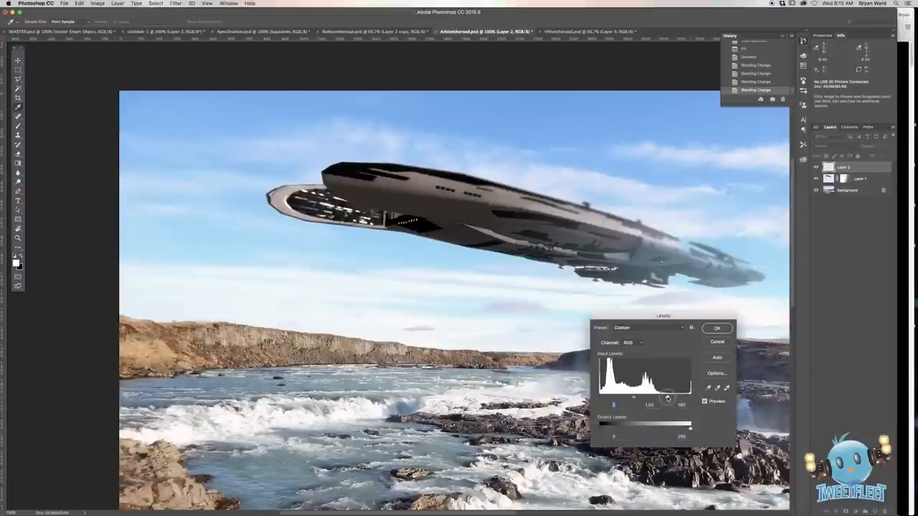
Push the Levels input sliders toward the histogram ends to raise the ship copy's contrast.
drag(666, 404, 672, 398)
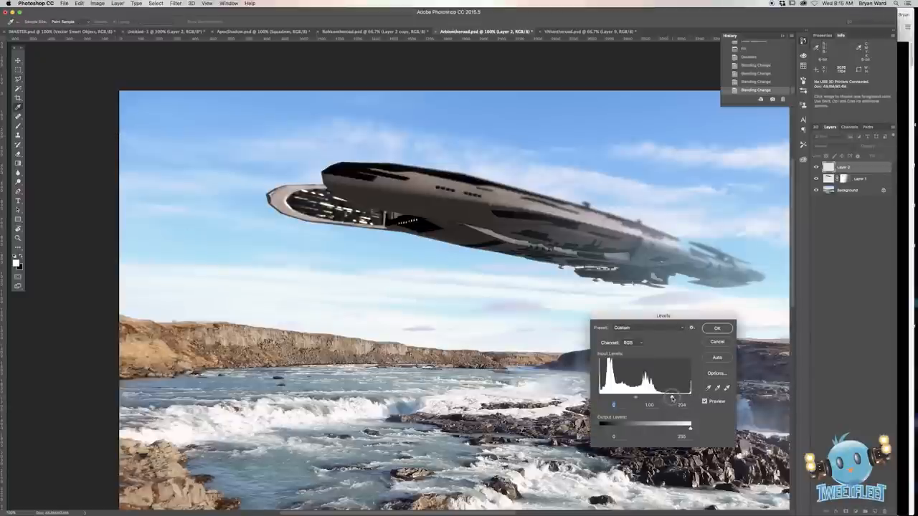
drag(672, 398, 688, 399)
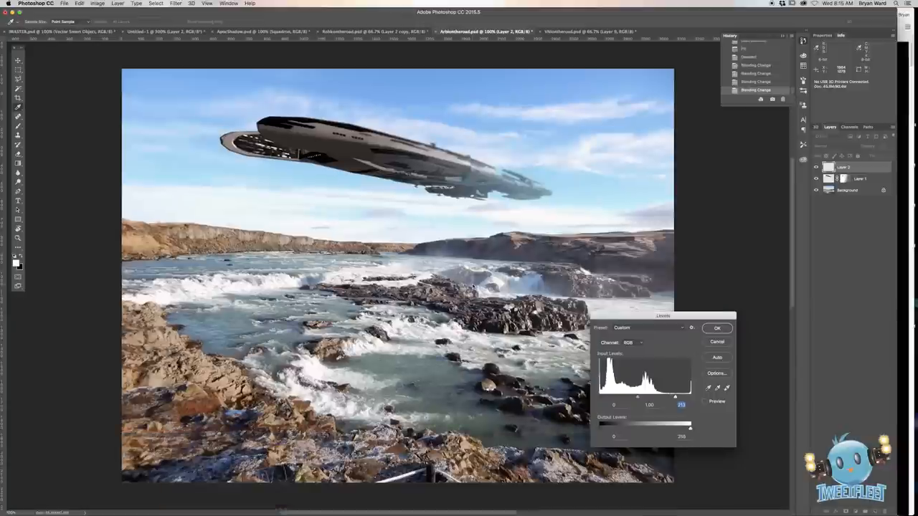
click(704, 401)
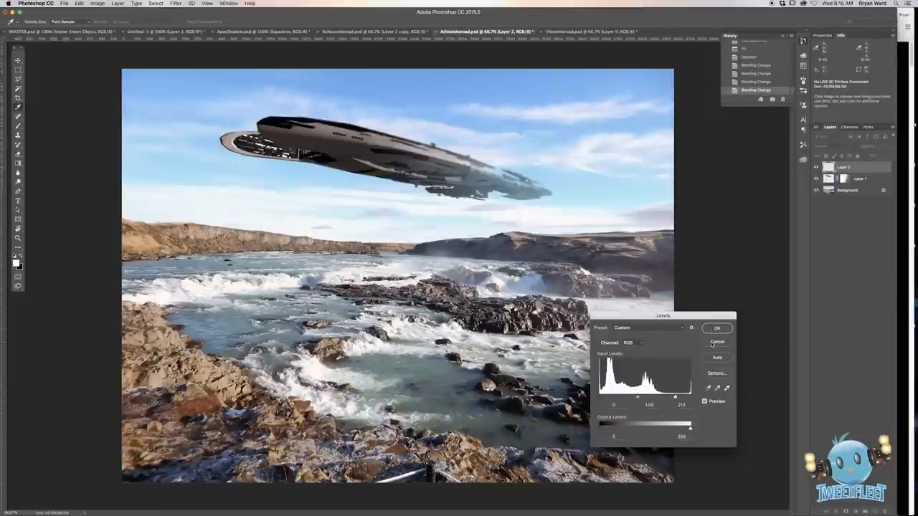
click(717, 328)
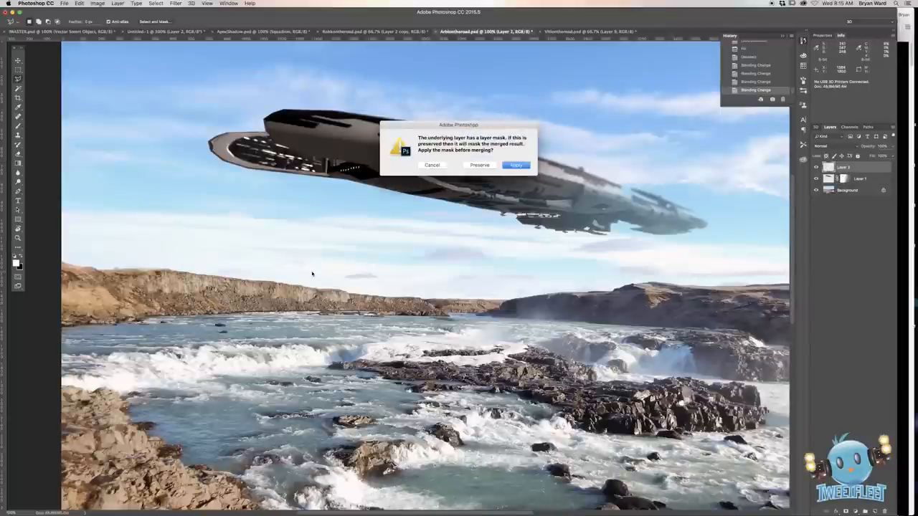
Merge the ship copy down applying its mask, then soften the merged ship with a Gaussian Blur.
click(516, 164)
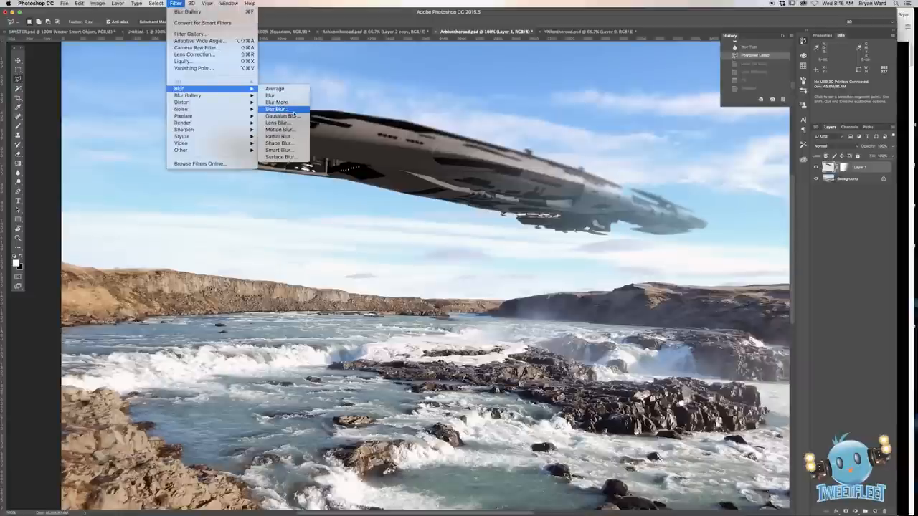
click(281, 115)
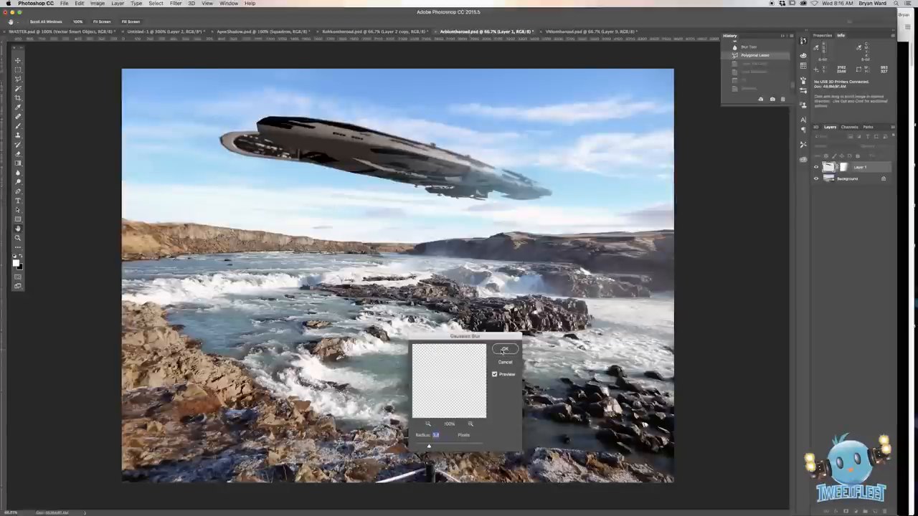
click(505, 350)
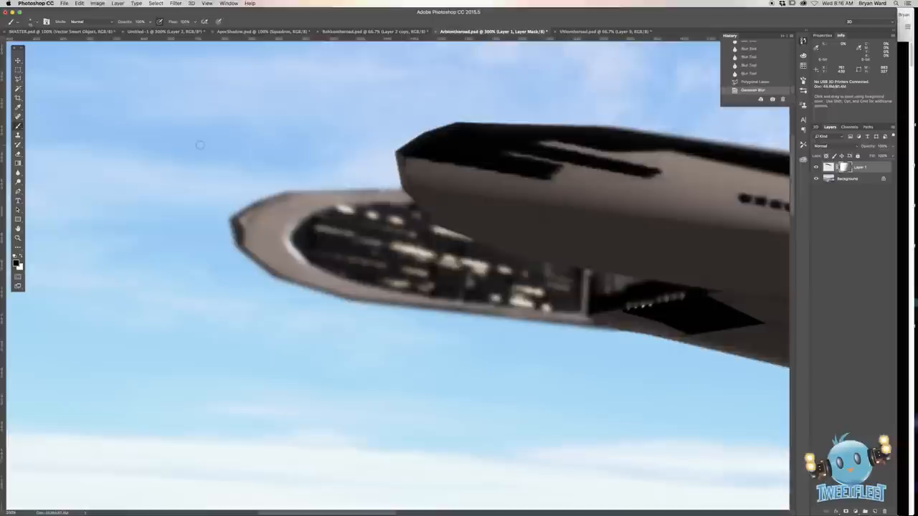
mouse_move(390, 147)
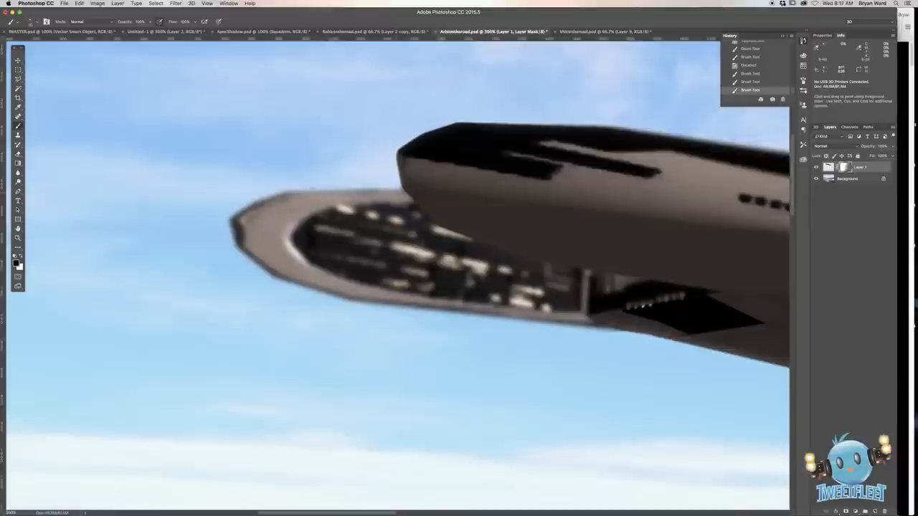
mouse_move(468, 118)
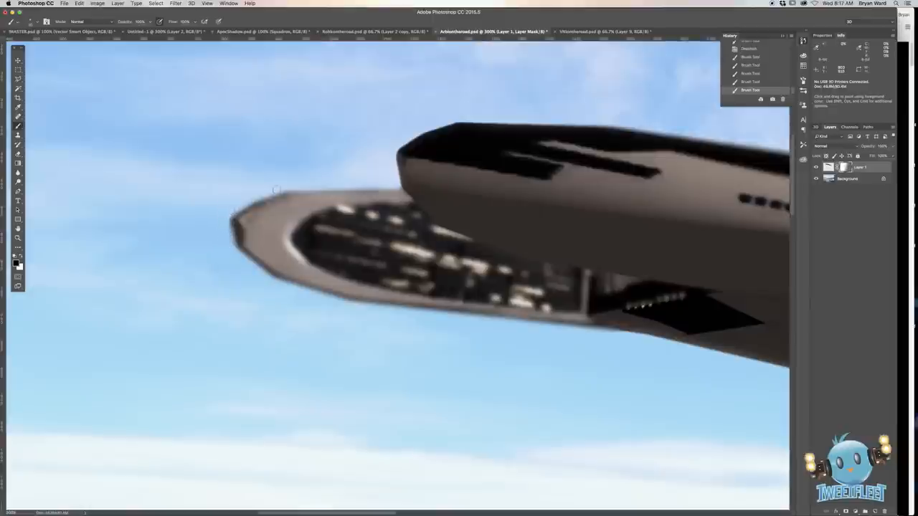
mouse_move(273, 314)
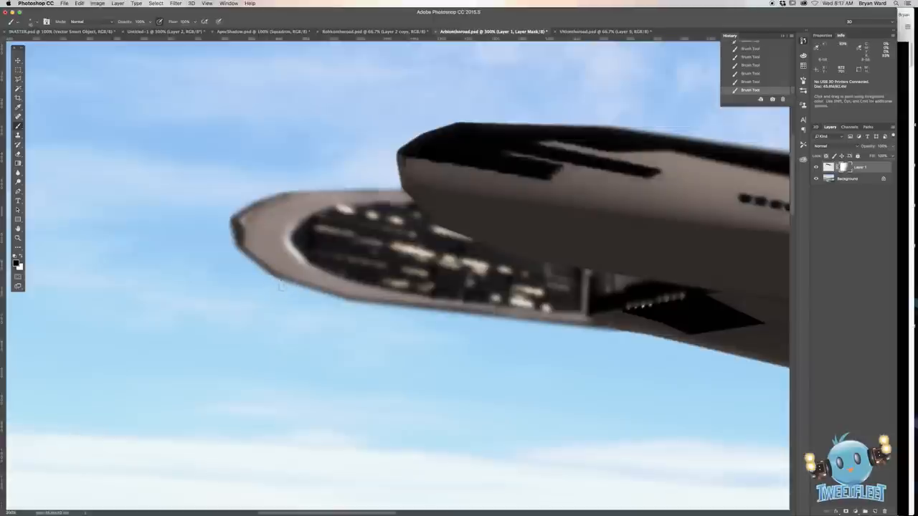
mouse_move(120, 261)
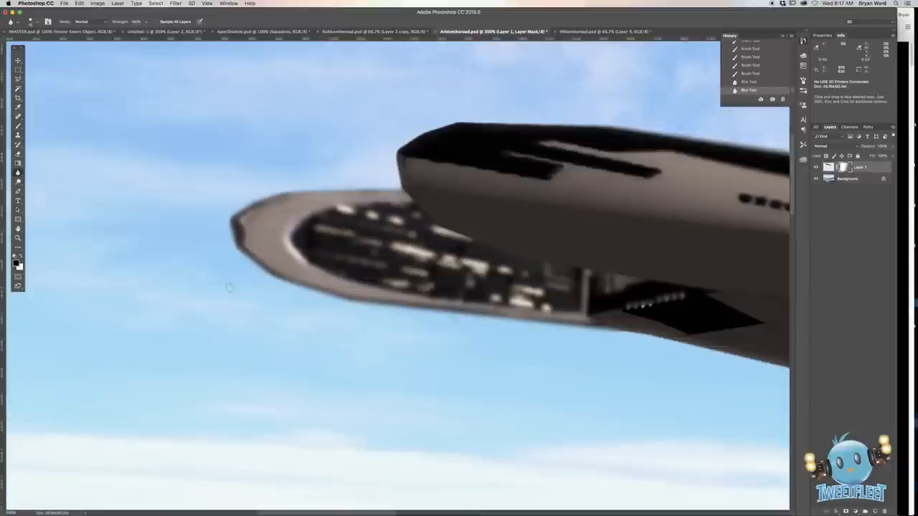
mouse_move(221, 323)
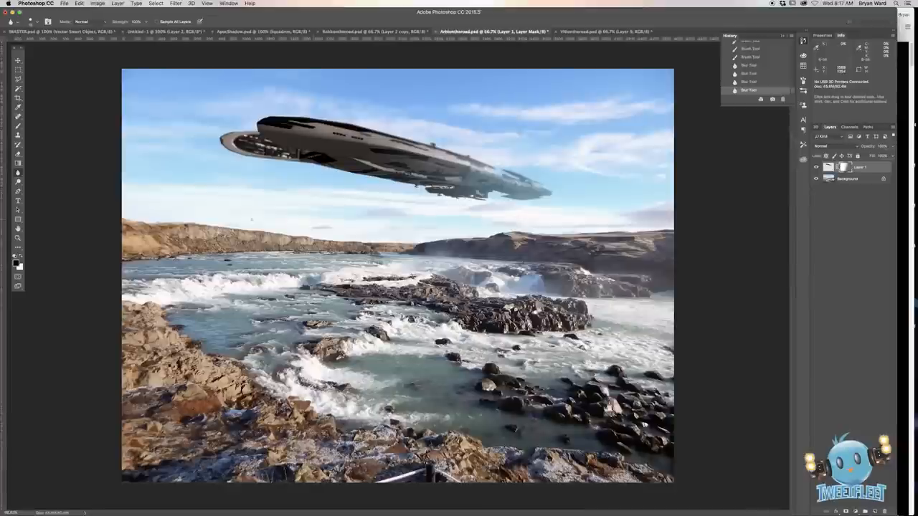
click(17, 60)
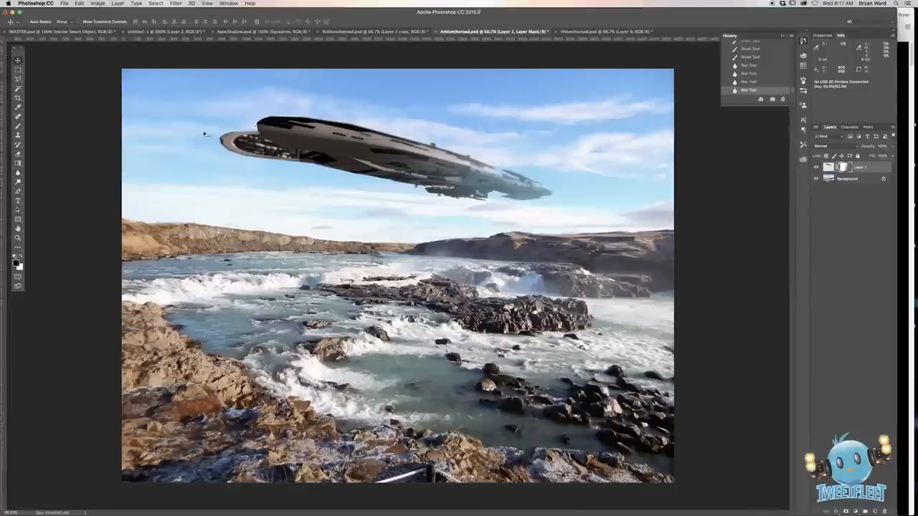
mouse_move(401, 207)
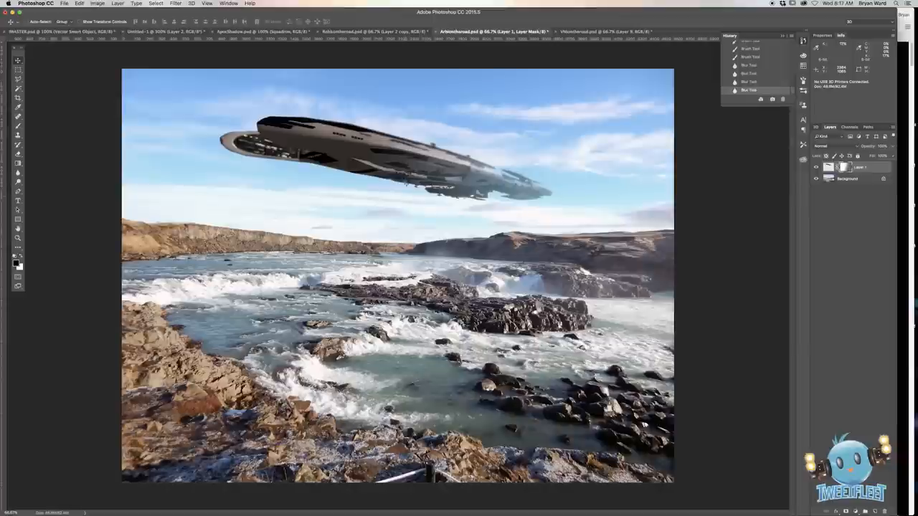
mouse_move(280, 261)
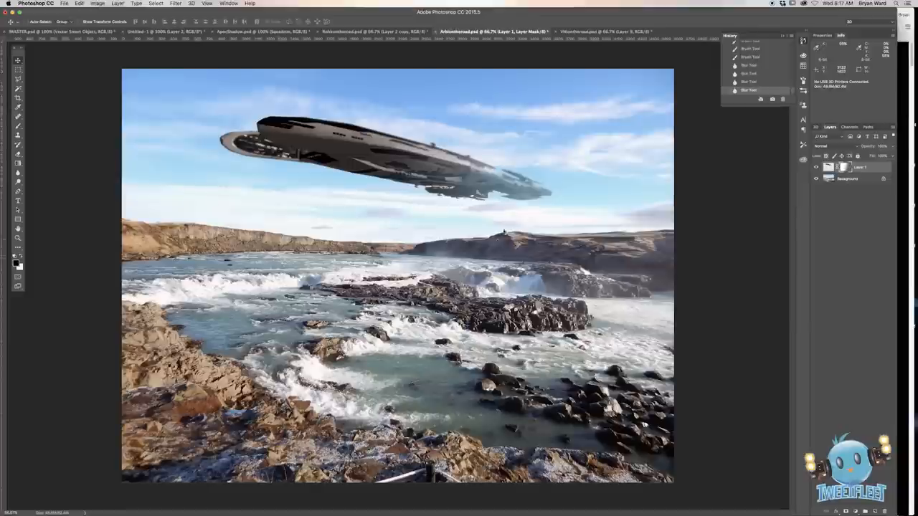
mouse_move(349, 261)
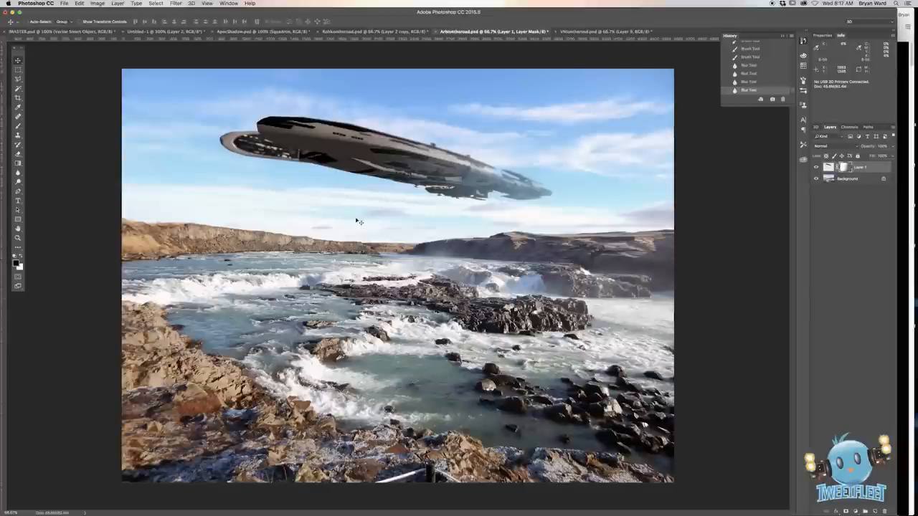
mouse_move(441, 163)
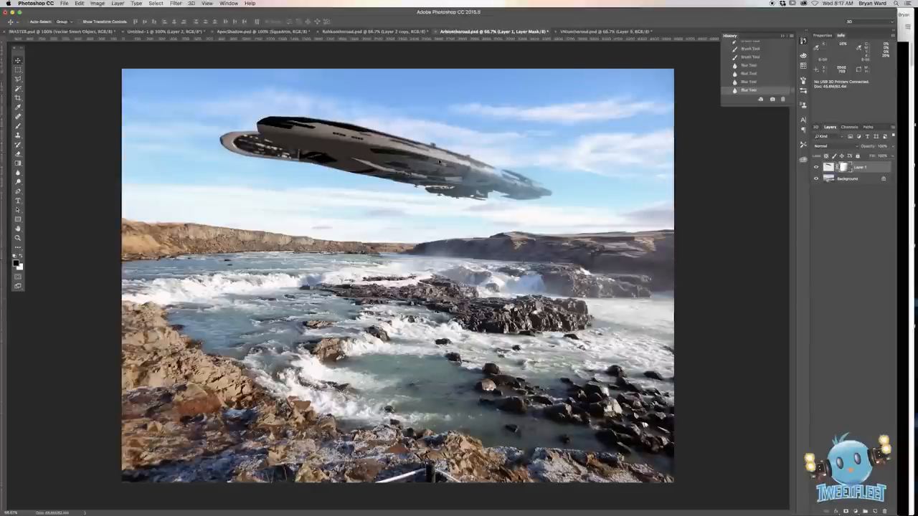
click(814, 169)
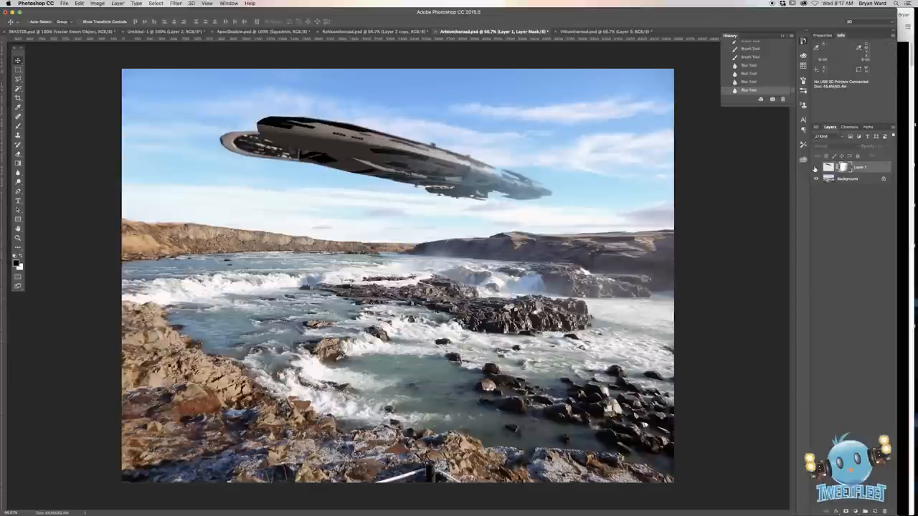
click(815, 167)
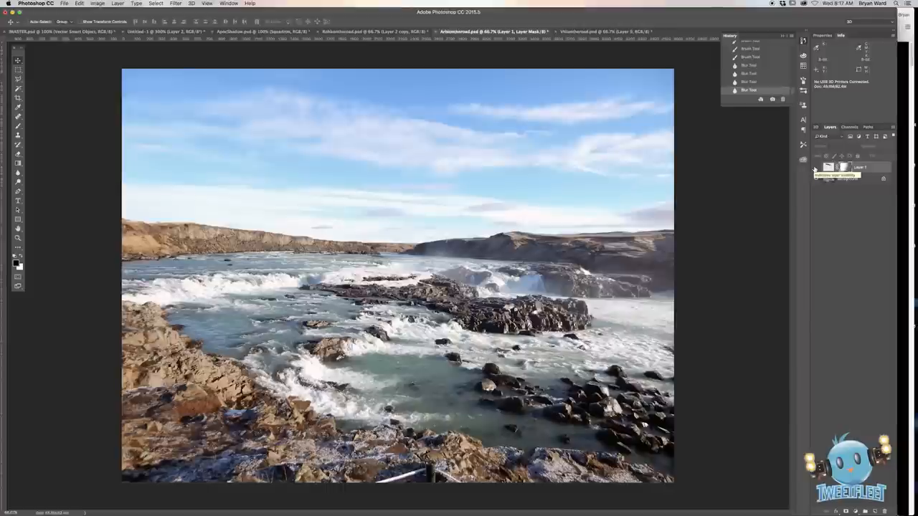
click(815, 166)
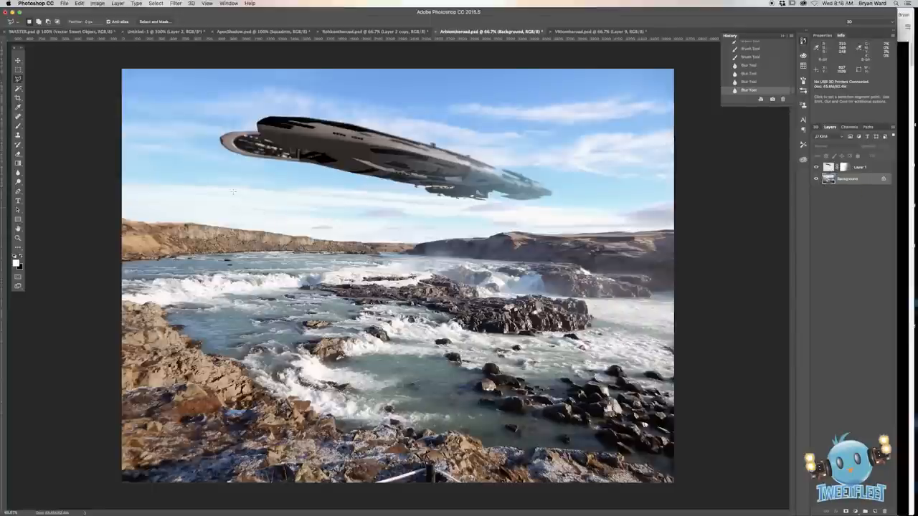
mouse_move(115, 204)
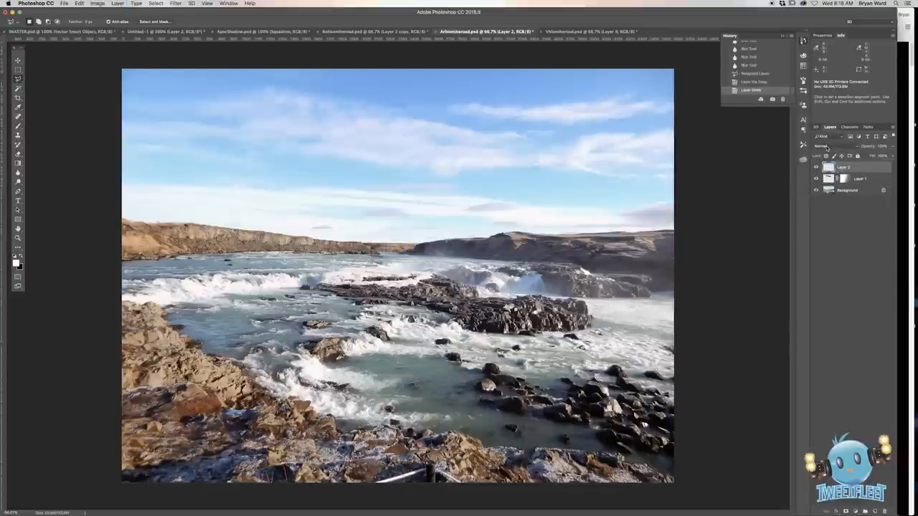
Preview a lightening blend mode on the river photo copy above the spaceship.
click(829, 146)
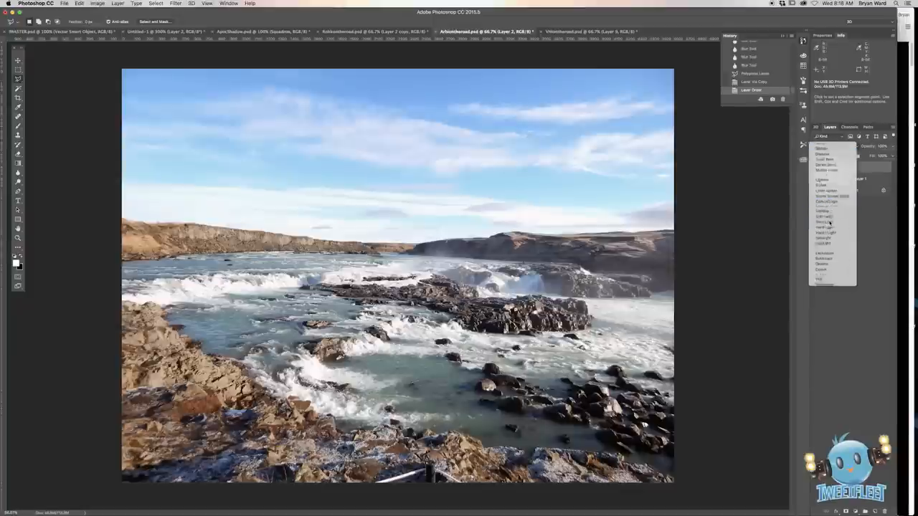
click(823, 146)
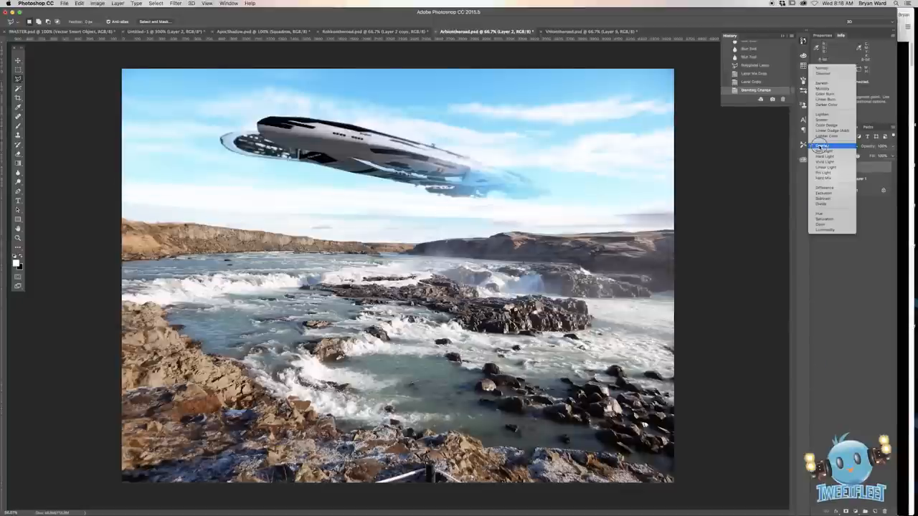
Apply the light blend mode so the sky colours tint the ship's hull.
click(823, 146)
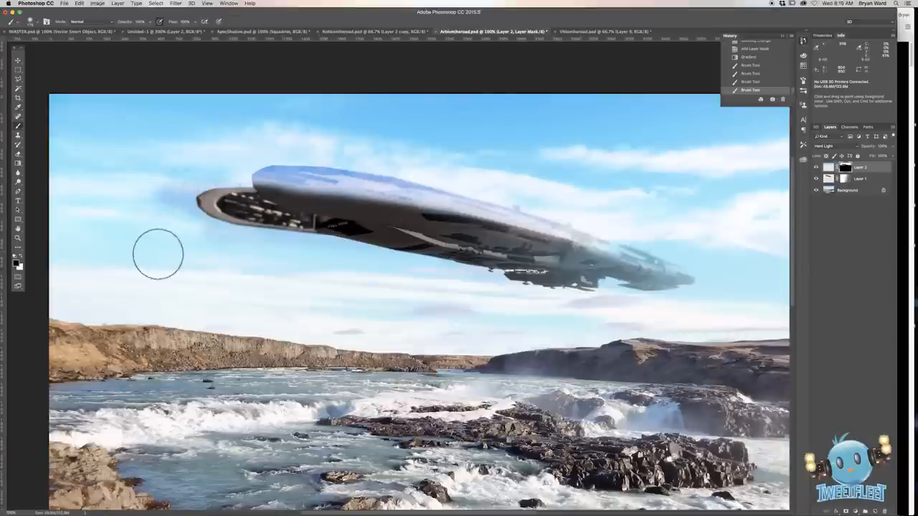
mouse_move(172, 190)
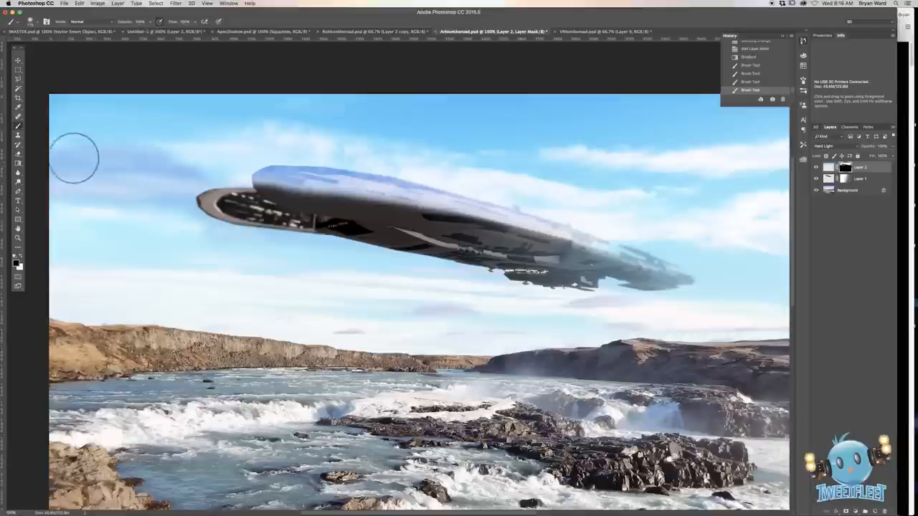
mouse_move(57, 108)
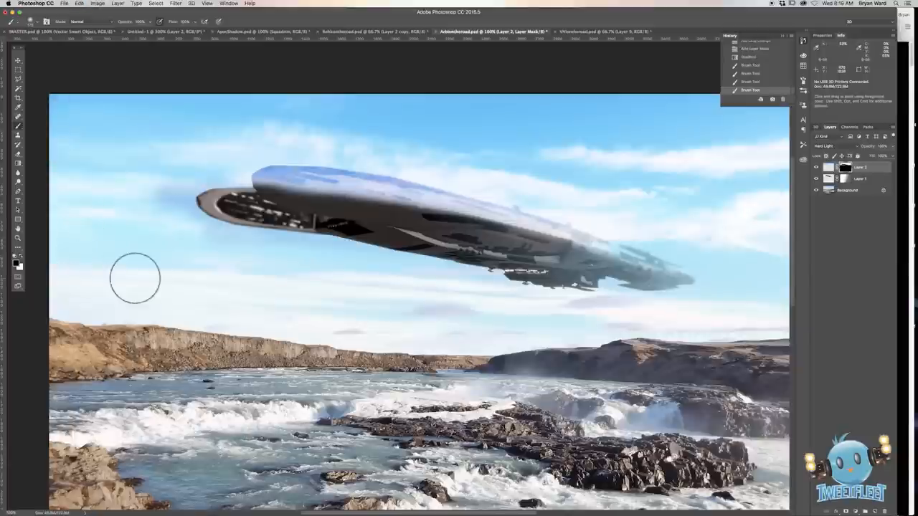
mouse_move(189, 204)
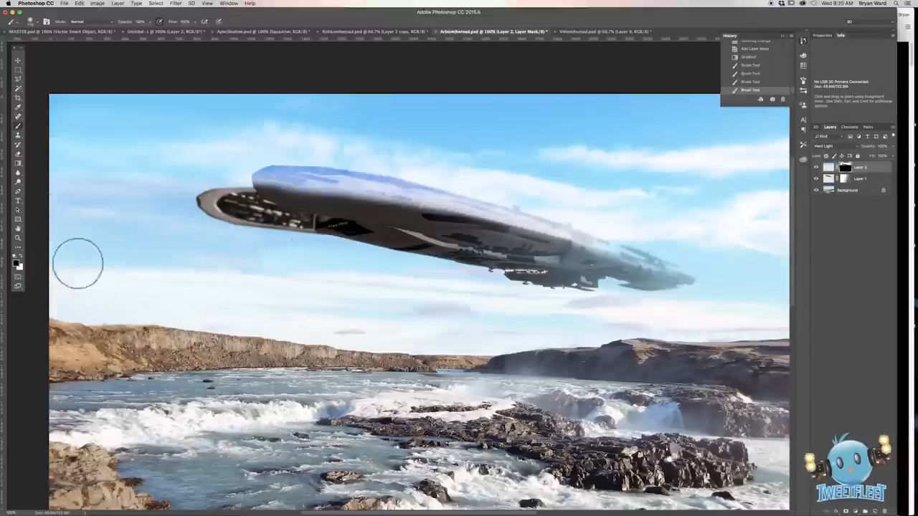
mouse_move(284, 271)
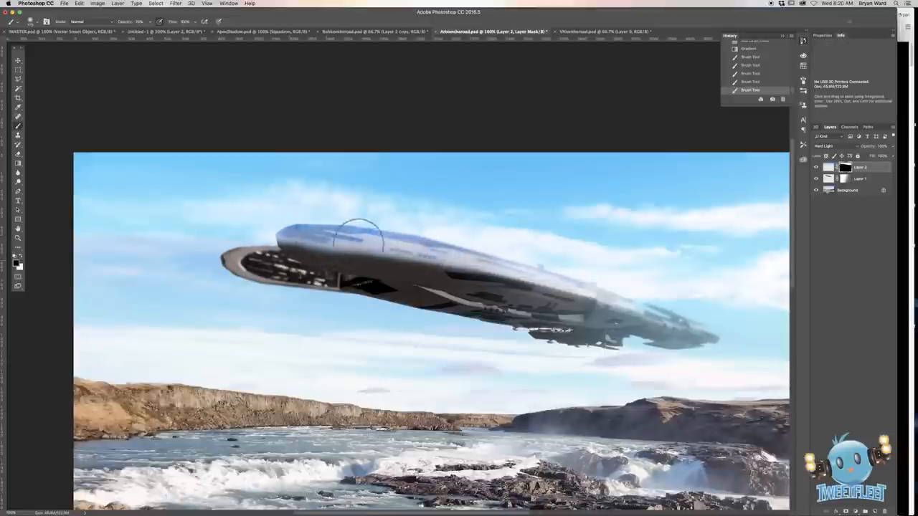
Paint out part of the sky tint on the hull near the ship's nose with a black brush.
drag(359, 229, 653, 309)
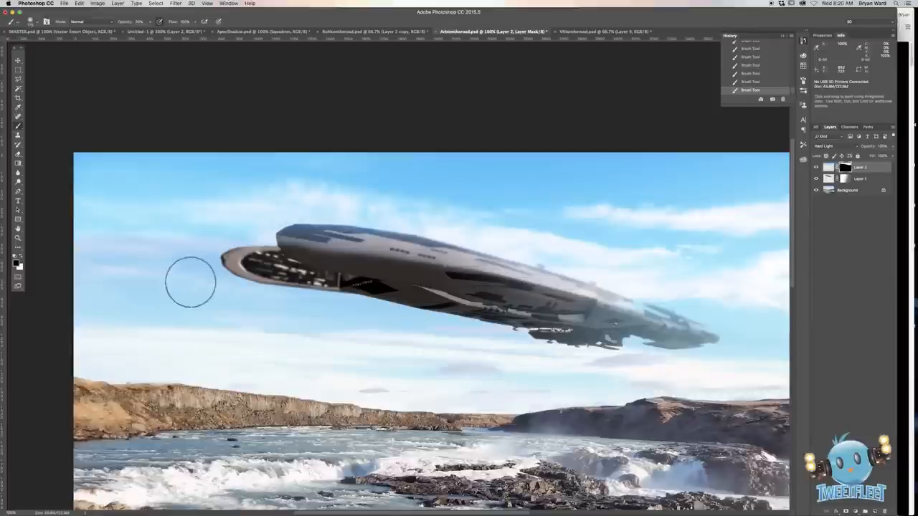
mouse_move(31, 61)
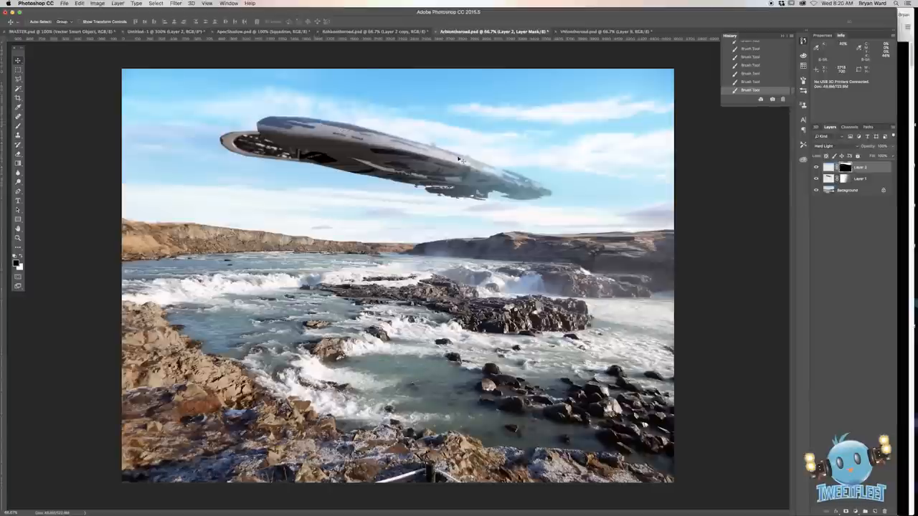
mouse_move(529, 190)
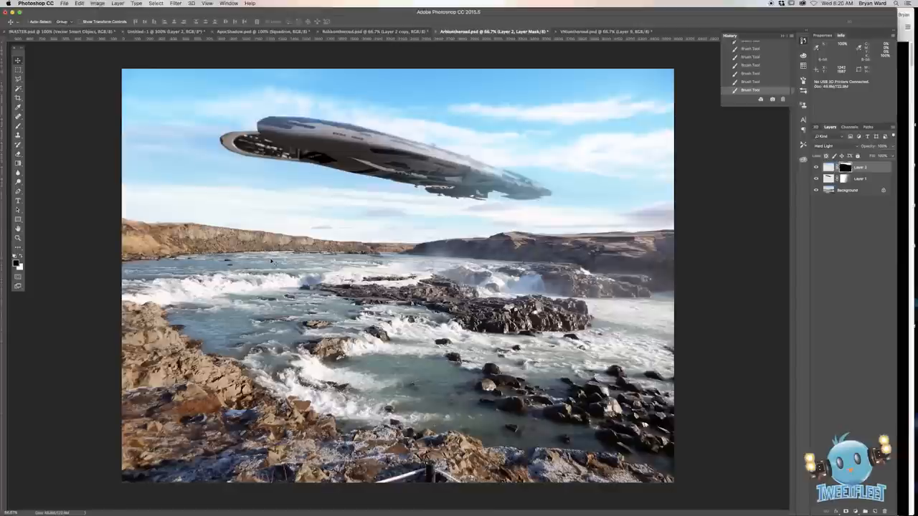
click(860, 178)
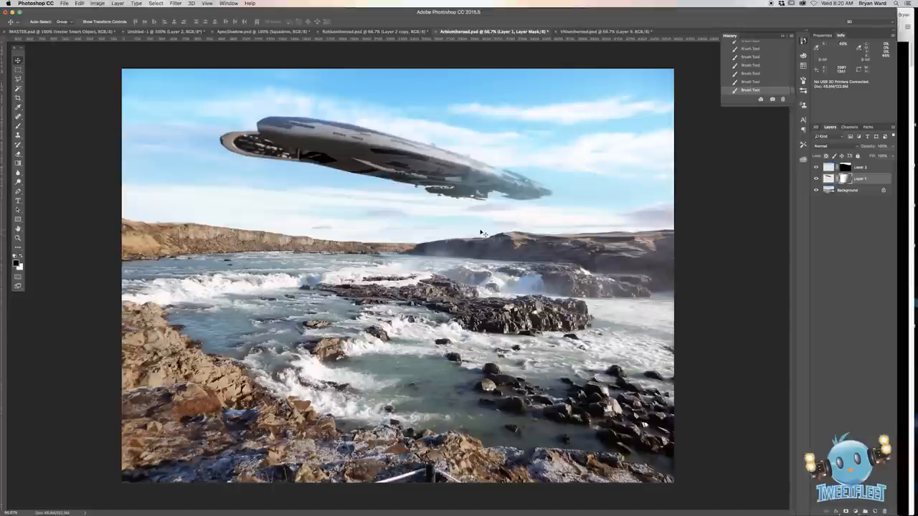
Switch to painting on the mask to touch up the ship's tail.
click(18, 126)
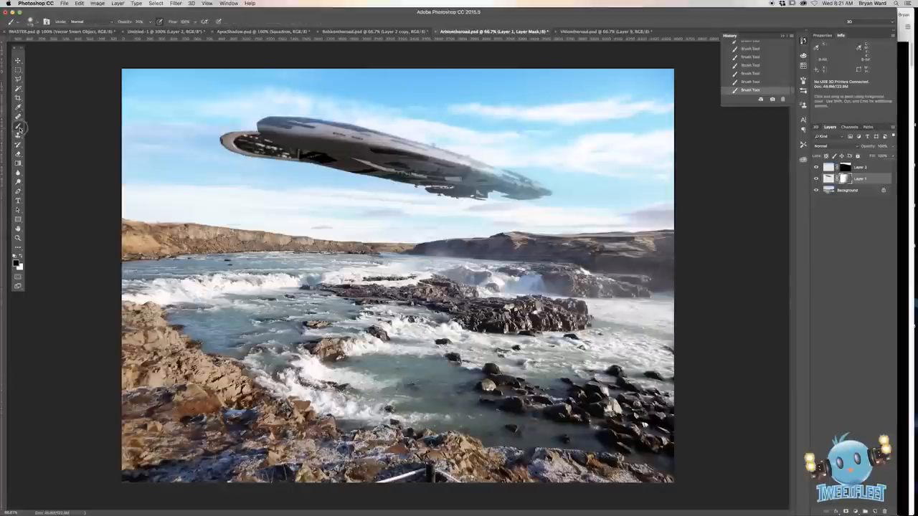
mouse_move(379, 221)
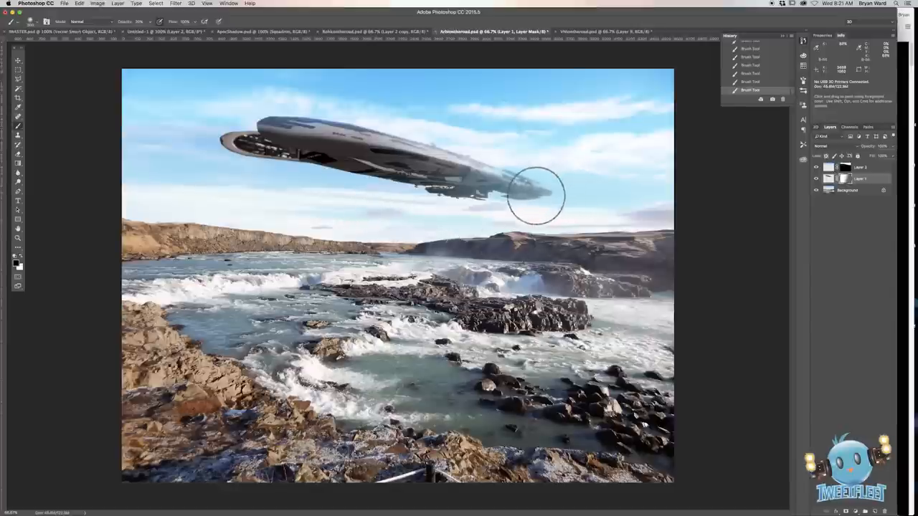
mouse_move(533, 178)
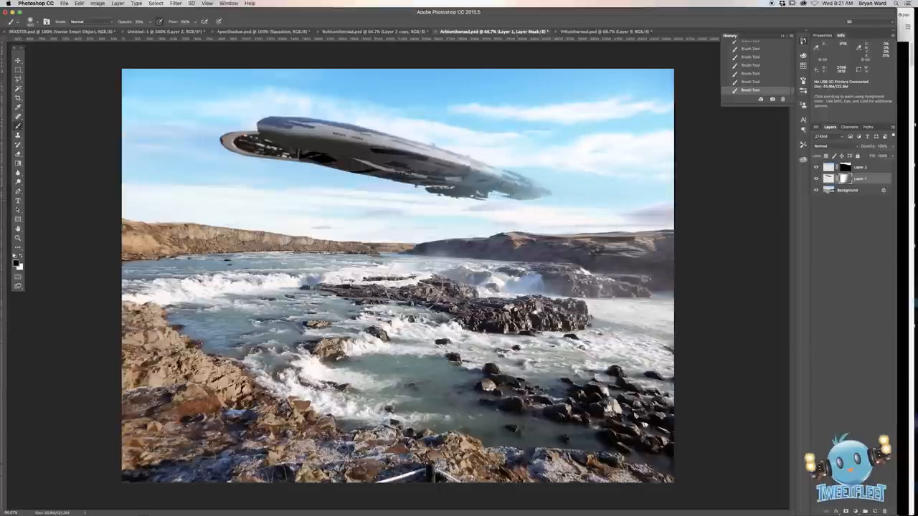
mouse_move(215, 251)
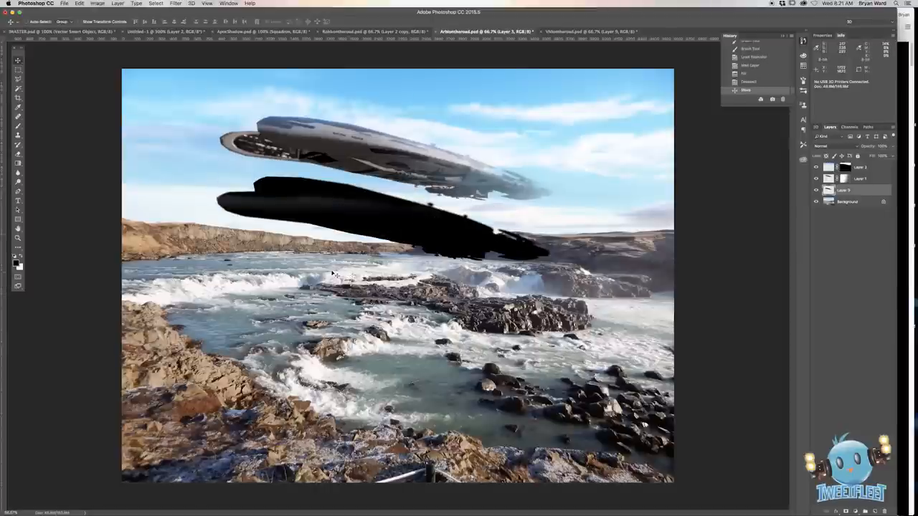
Flip the black silhouette vertically and squash it into a thin shadow along the river.
click(98, 3)
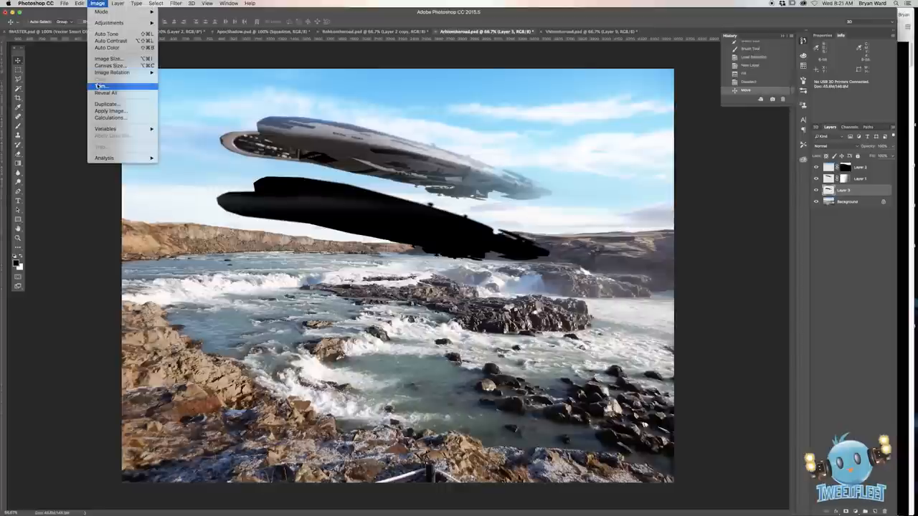
click(65, 3)
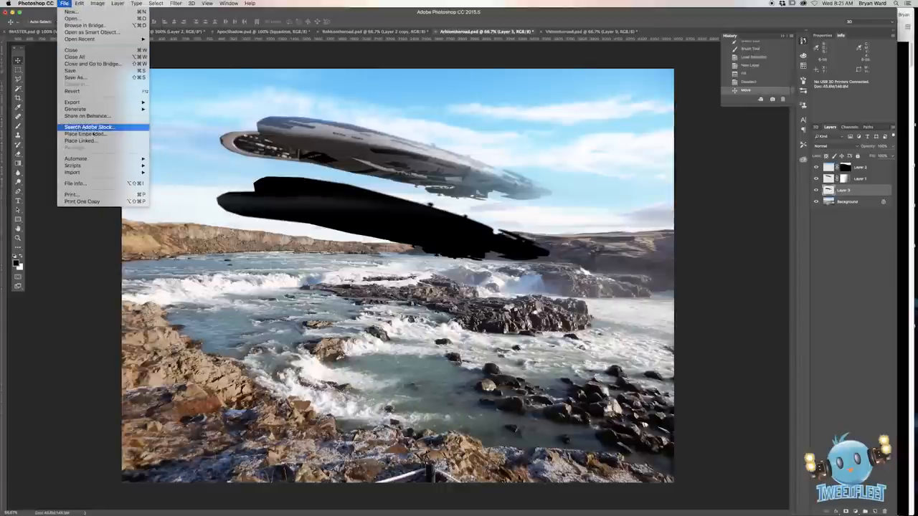
click(79, 3)
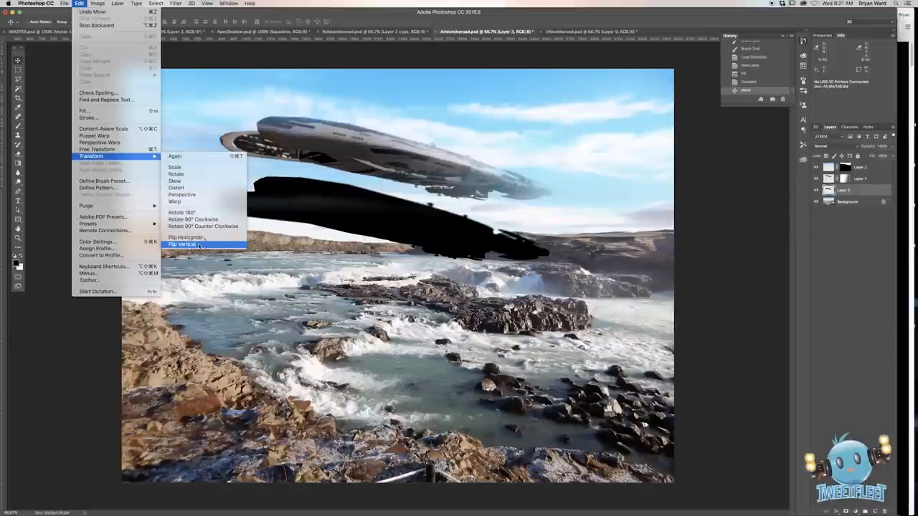
click(181, 244)
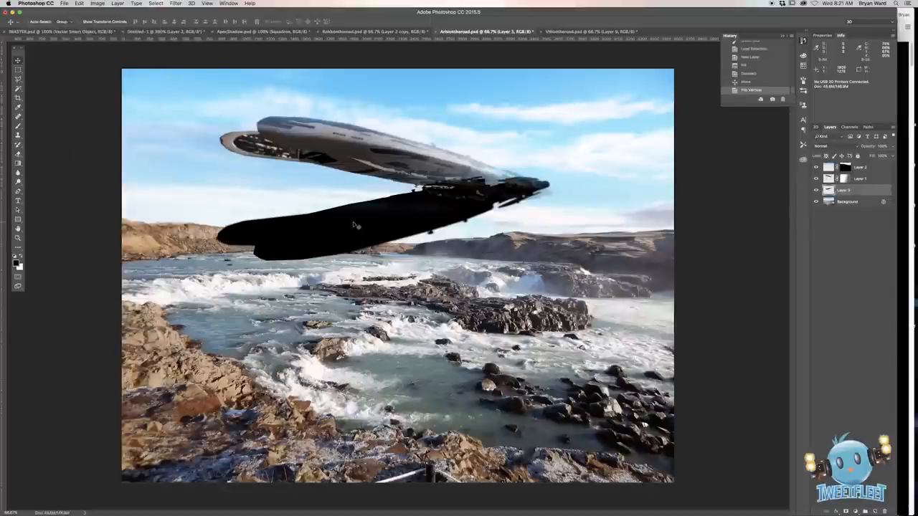
drag(358, 215, 347, 271)
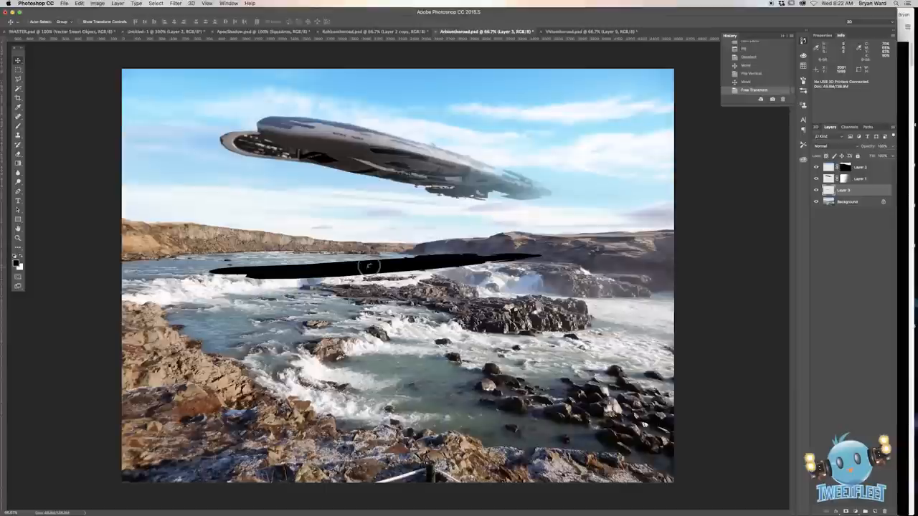
drag(370, 267, 366, 251)
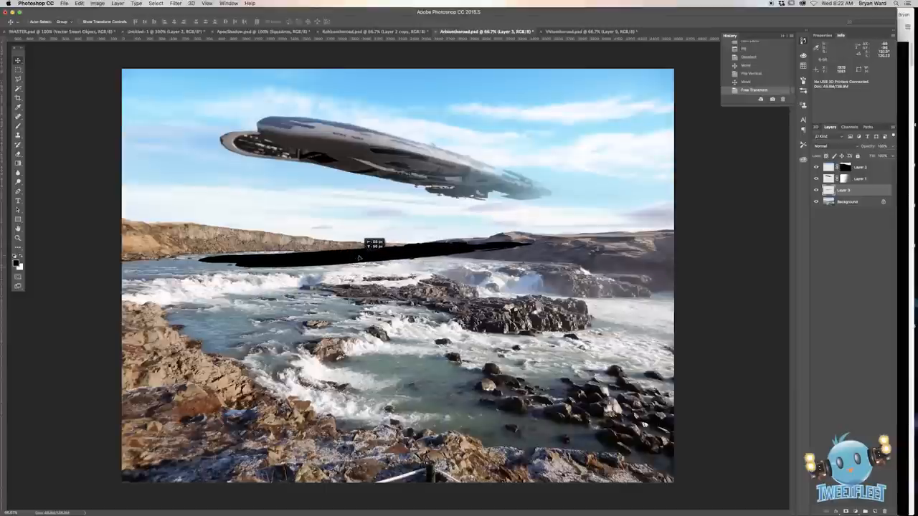
Give the flattened shadow a blend mode that fades it into the river.
click(823, 146)
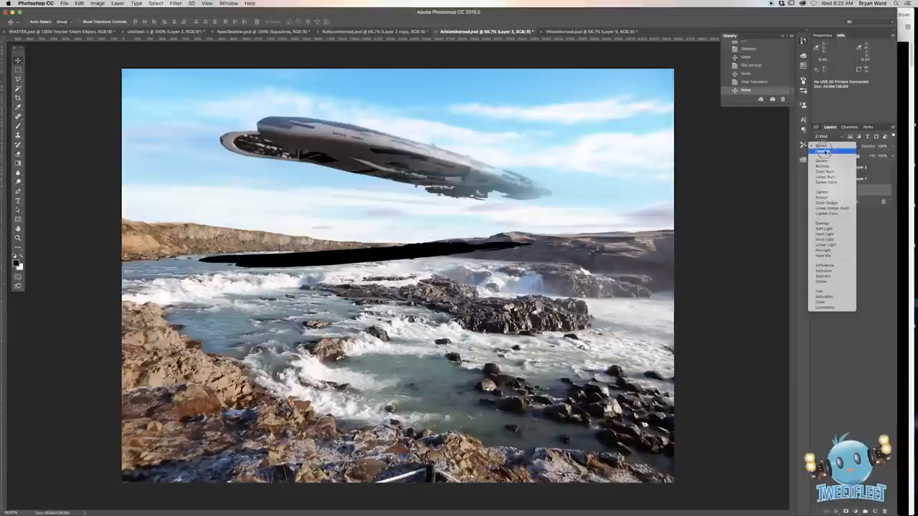
click(822, 165)
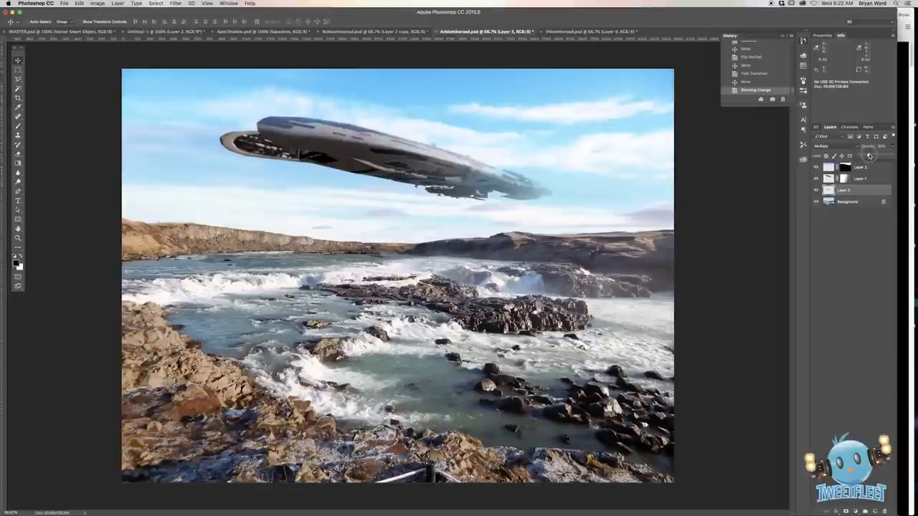
Soften the ship's shadow with a Gaussian Blur followed by a Motion Blur.
click(175, 3)
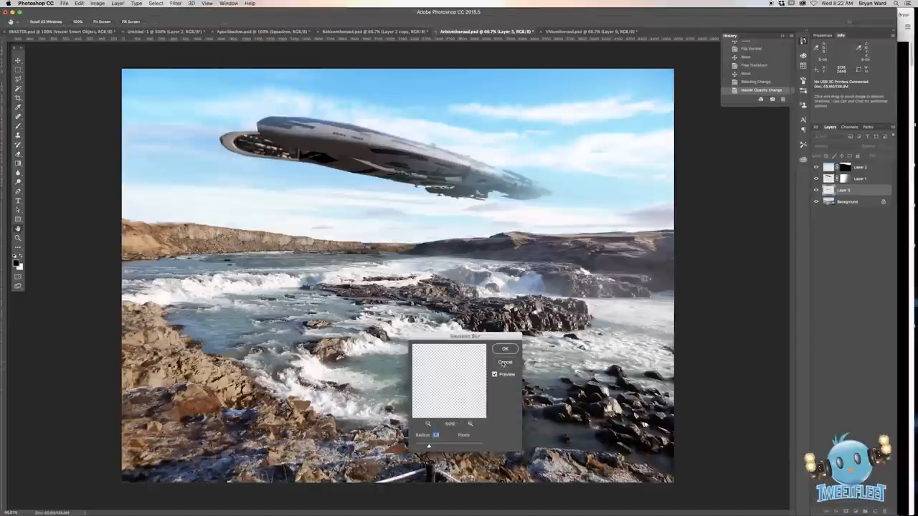
click(505, 350)
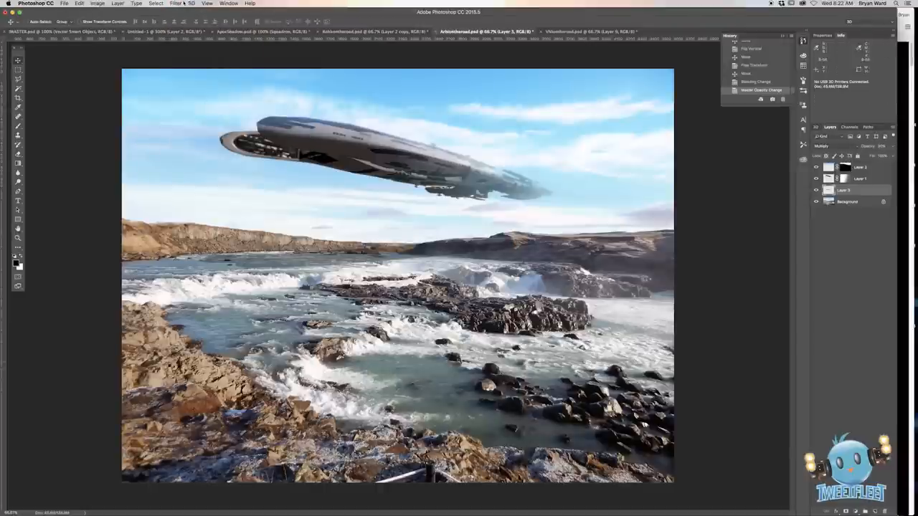
click(174, 3)
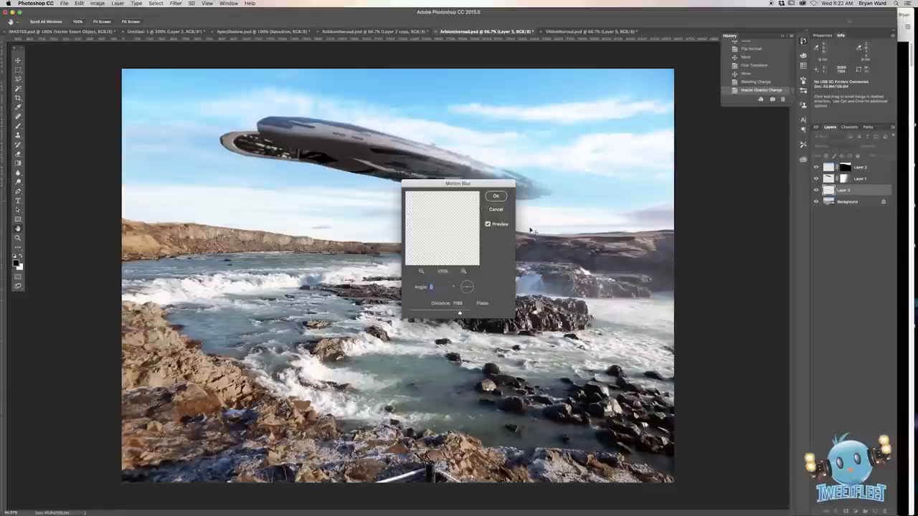
click(497, 195)
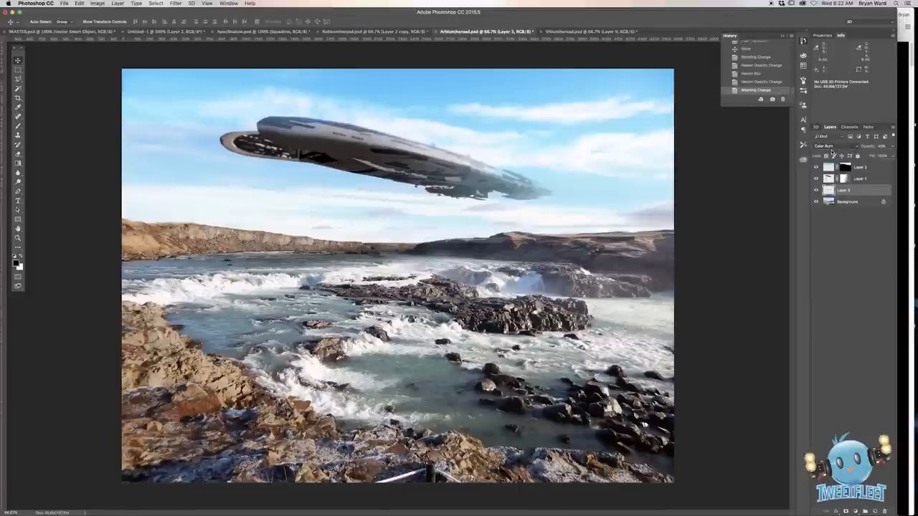
Change the shadow's blend mode to read as faint shading, then select the river background layer.
click(829, 147)
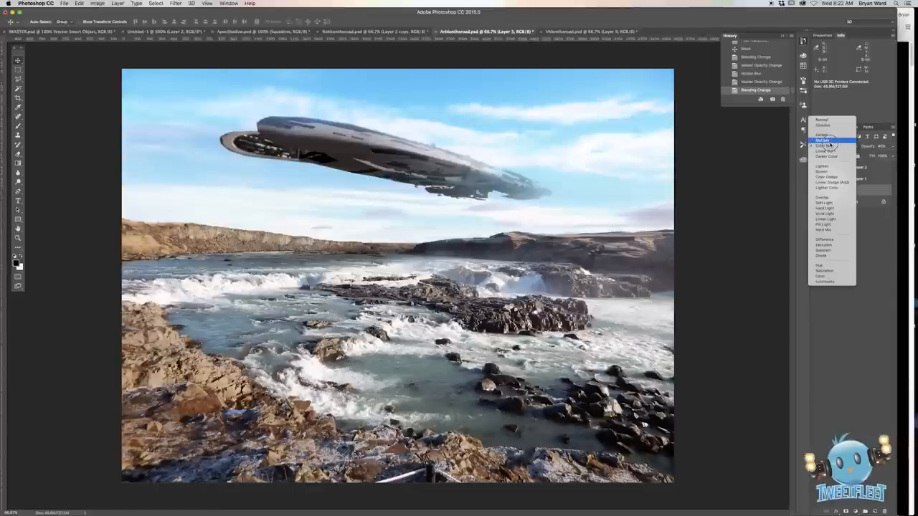
click(823, 141)
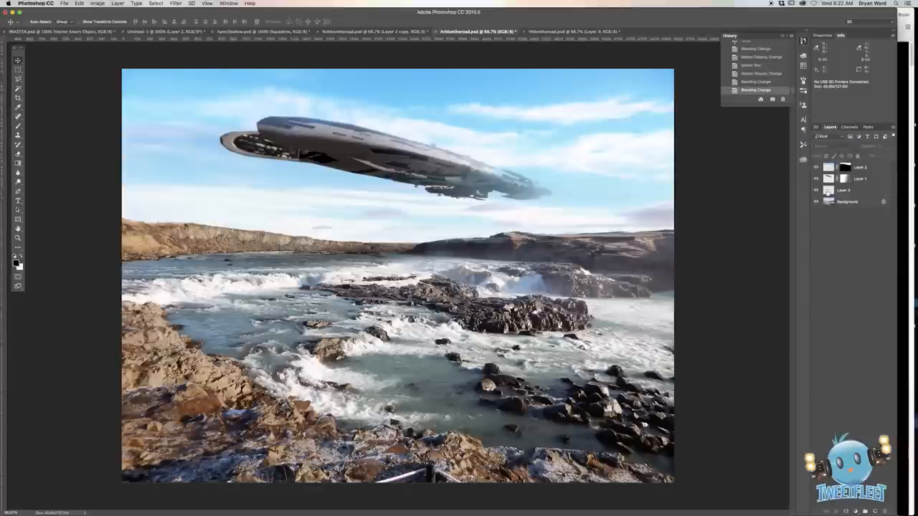
click(849, 189)
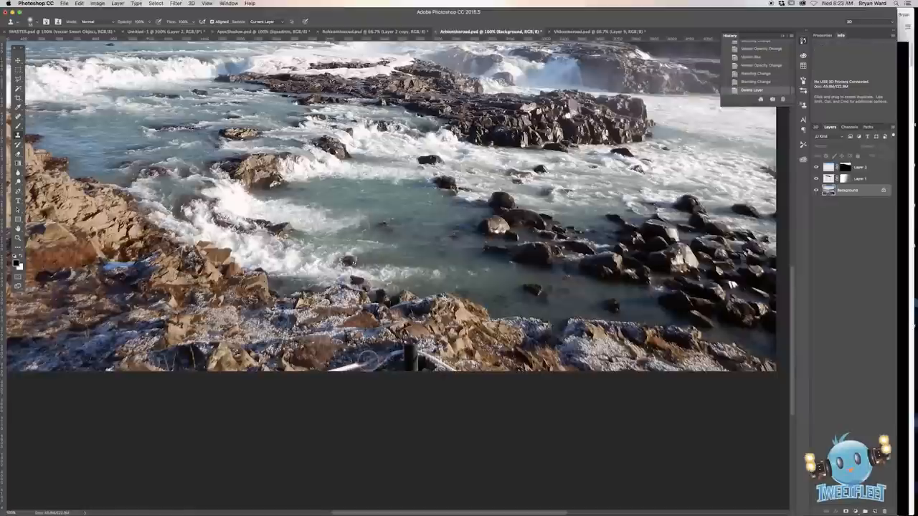
mouse_move(366, 366)
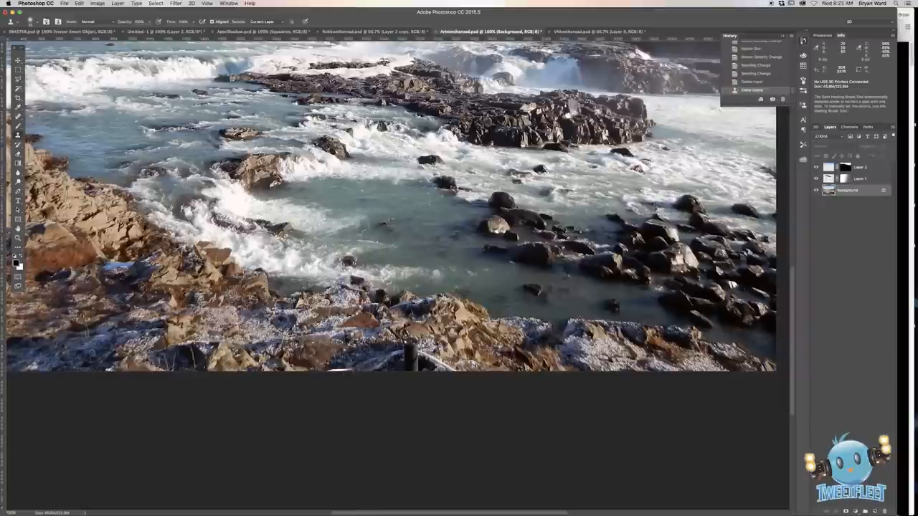
mouse_move(341, 367)
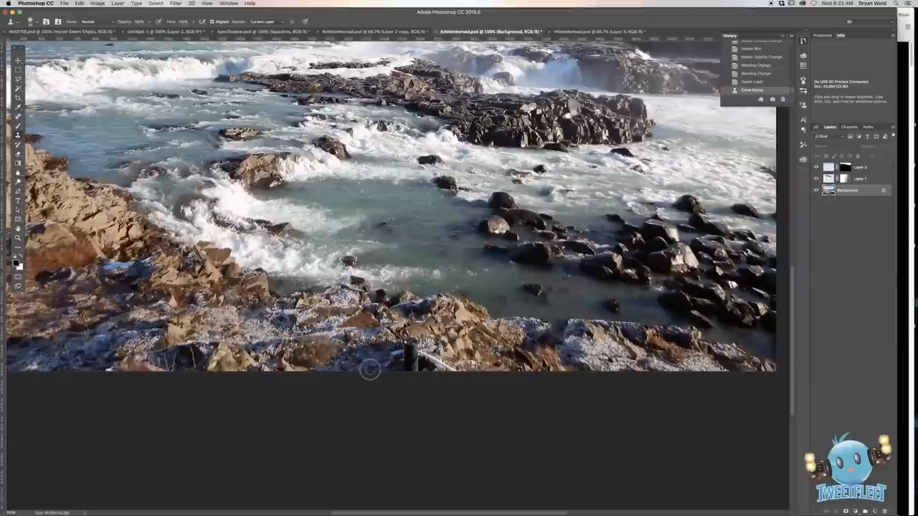
mouse_move(400, 359)
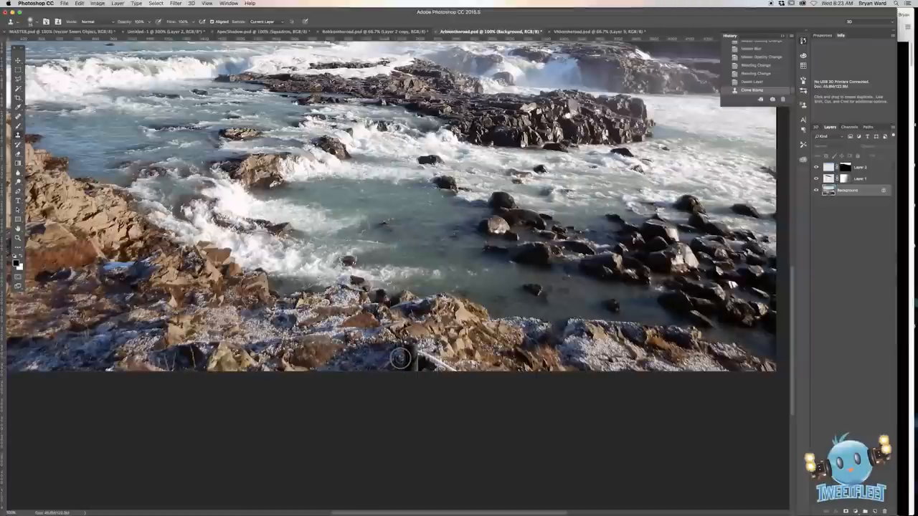
mouse_move(400, 365)
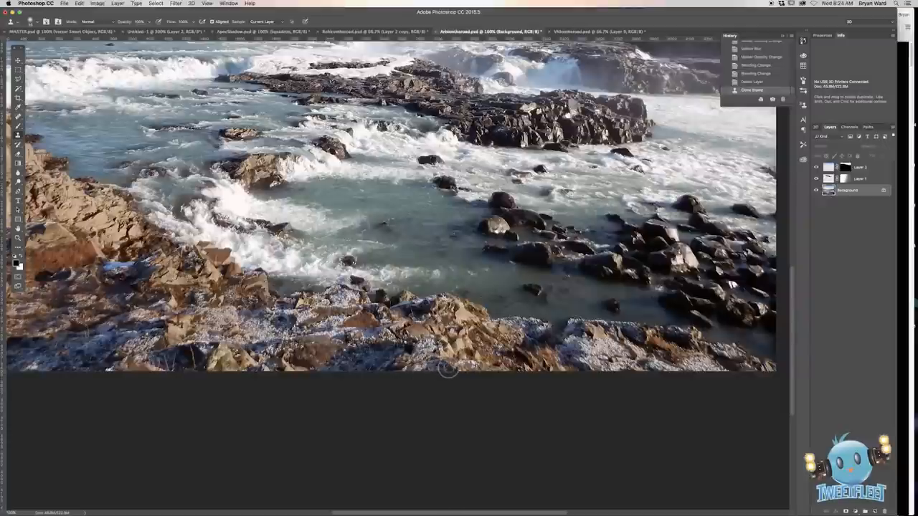
mouse_move(464, 372)
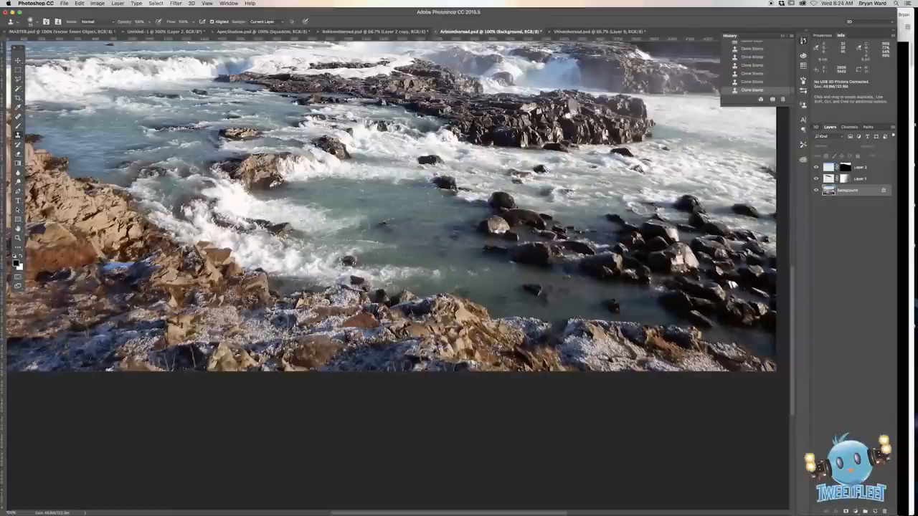
mouse_move(278, 407)
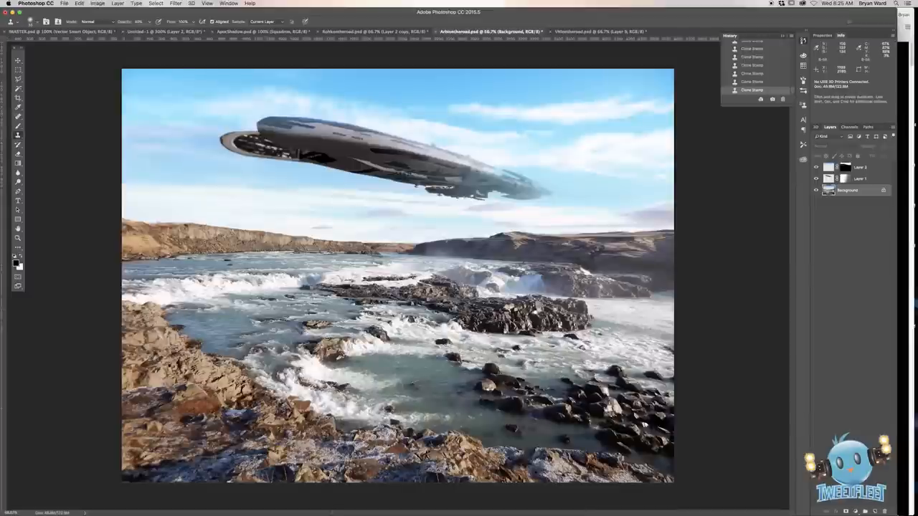
Add a new empty layer at the top of the composite's layer stack.
click(18, 61)
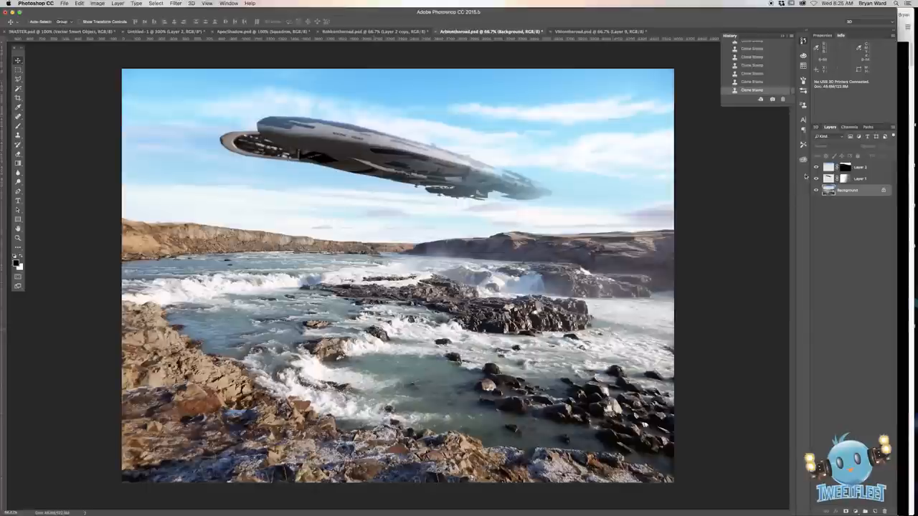
click(861, 166)
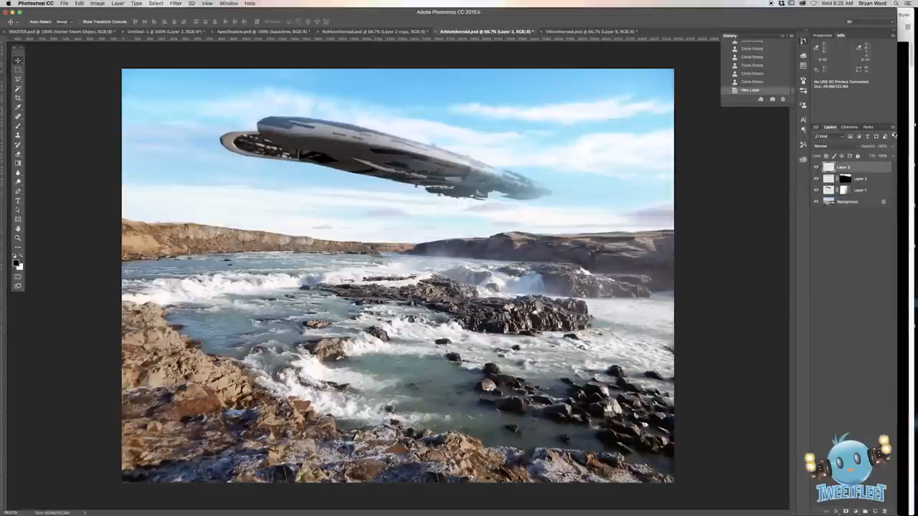
click(895, 135)
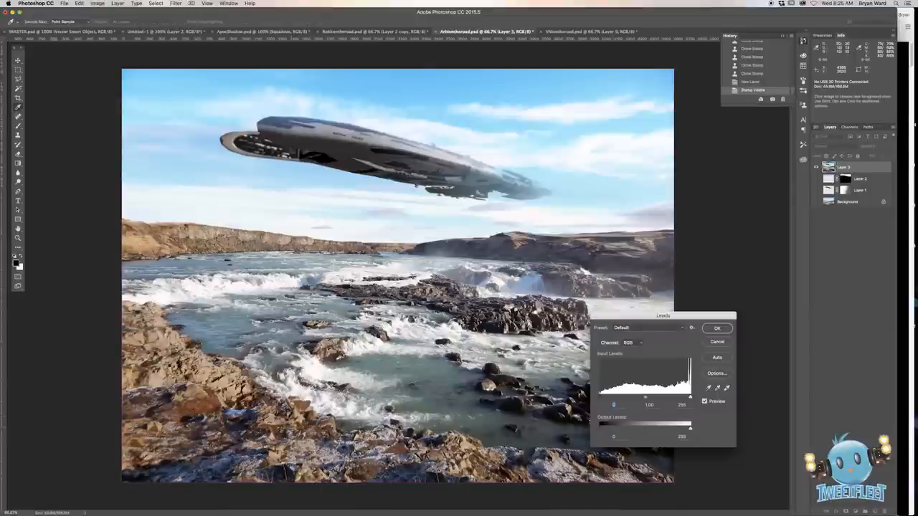
Shift the midtone input slider in Levels and commit the adjustment.
drag(646, 404, 648, 405)
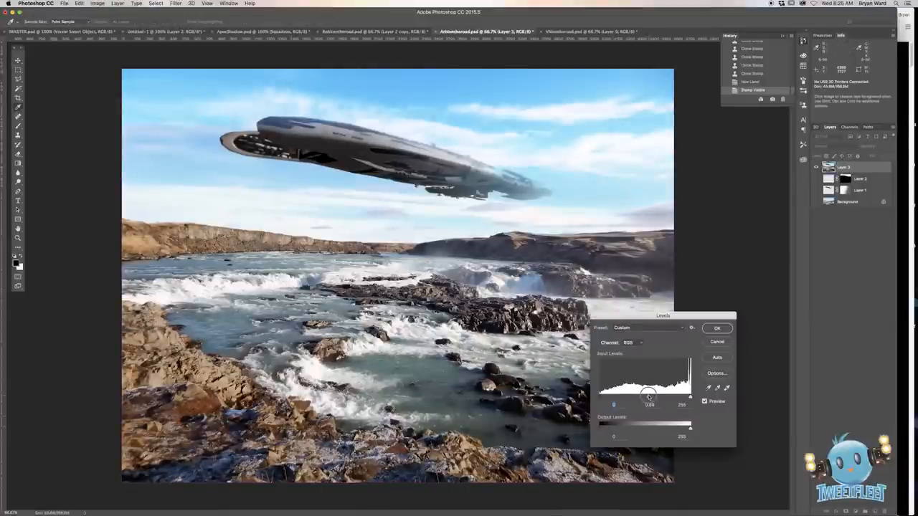
drag(648, 395, 648, 396)
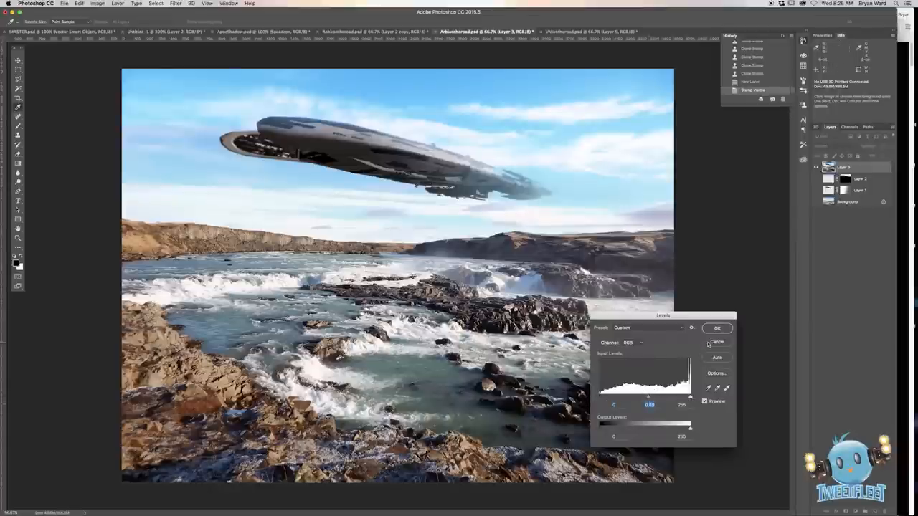
click(717, 328)
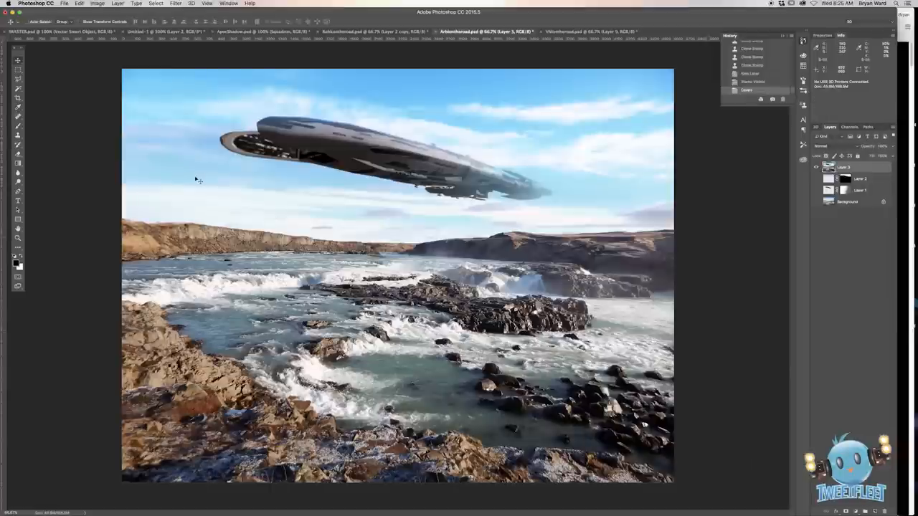
click(97, 3)
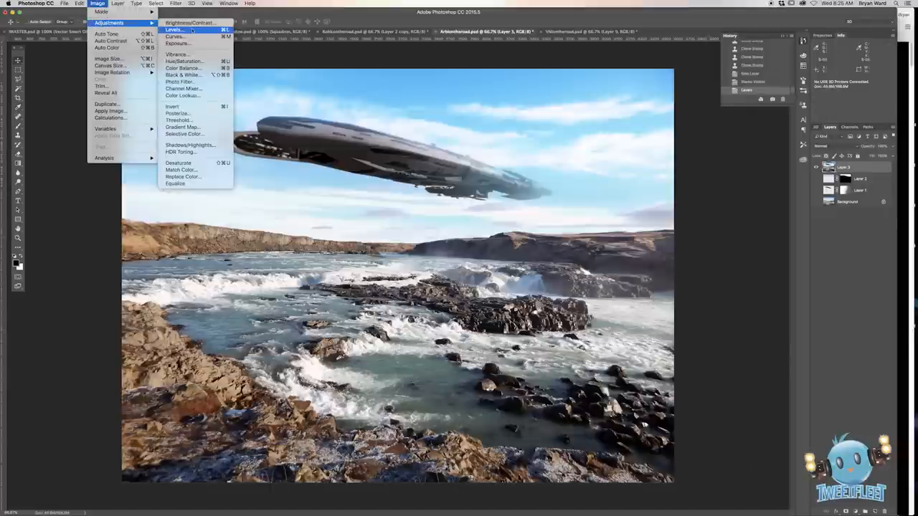
Lower exposure slightly, deepen shadows with the offset and tweak gamma, then commit the Exposure adjustment.
click(177, 43)
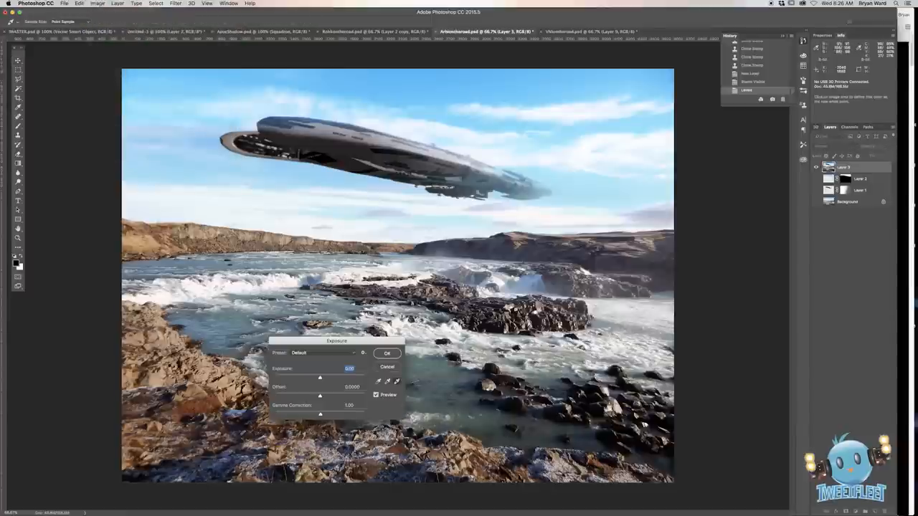
drag(320, 378, 324, 378)
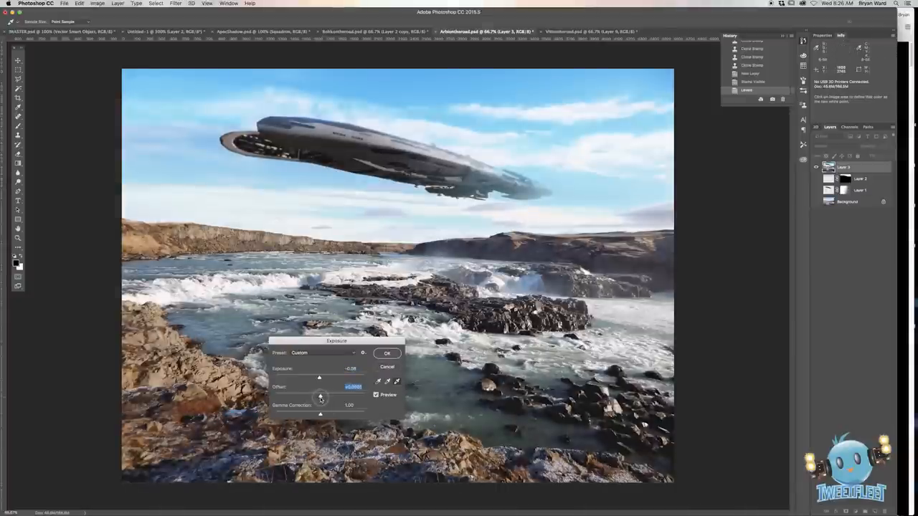
drag(321, 396, 321, 396)
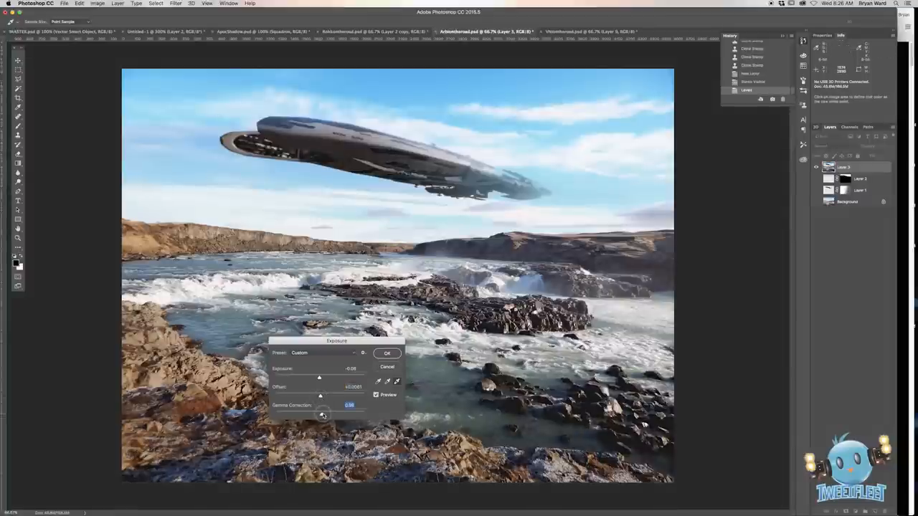
drag(323, 415, 337, 414)
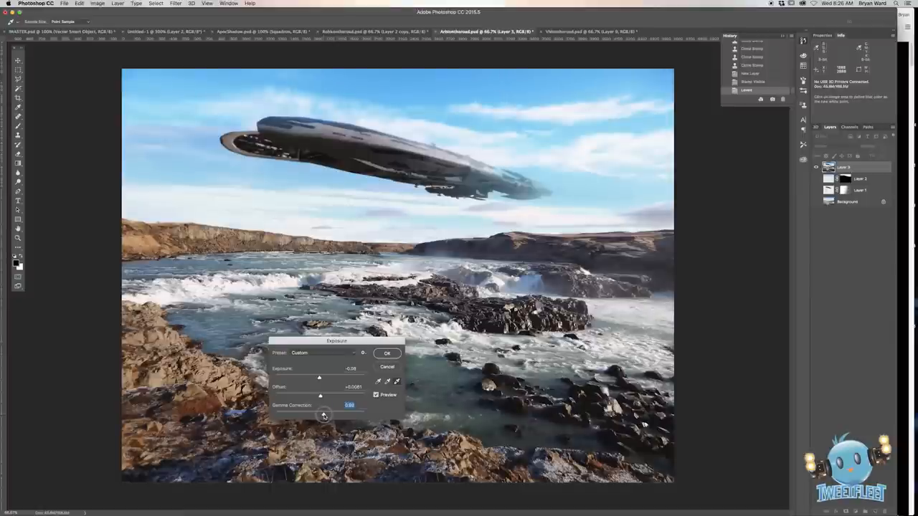
click(387, 353)
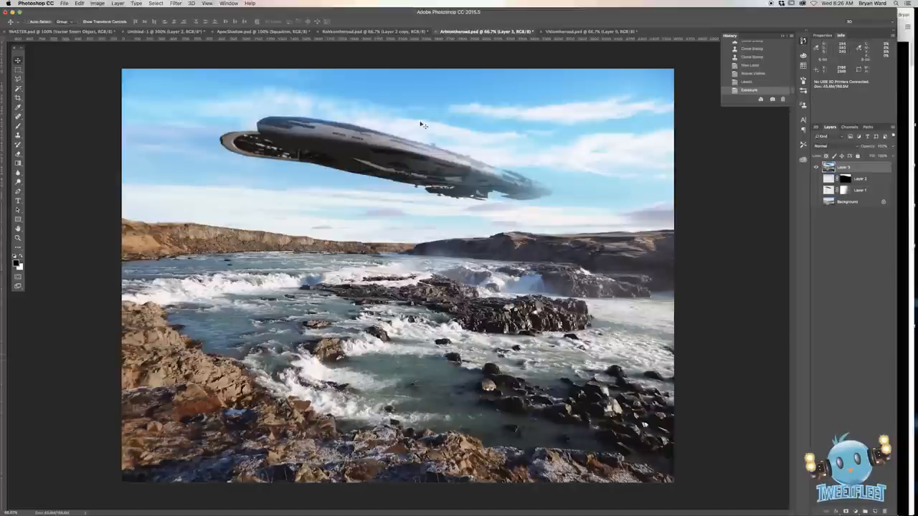
mouse_move(367, 182)
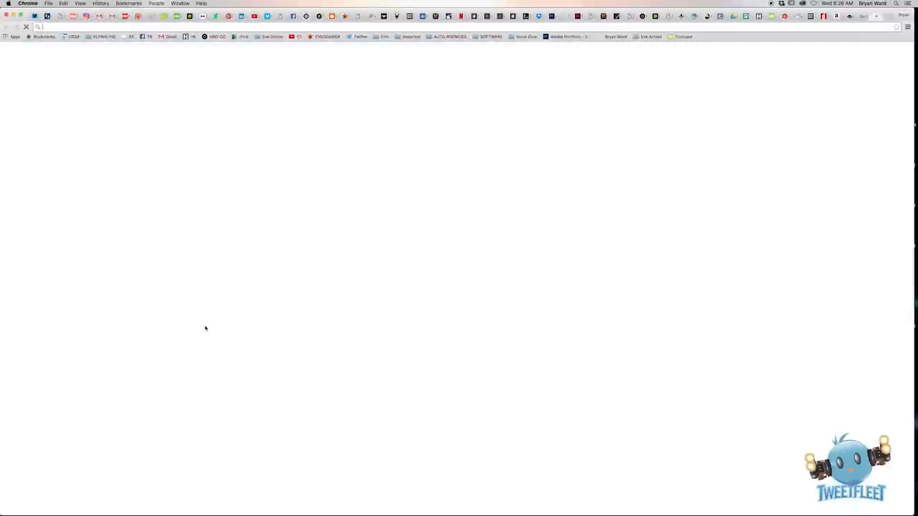
Search Google Images for 'birds png', copy a flock-of-birds PNG and return to Photoshop.
text(birds%20png)
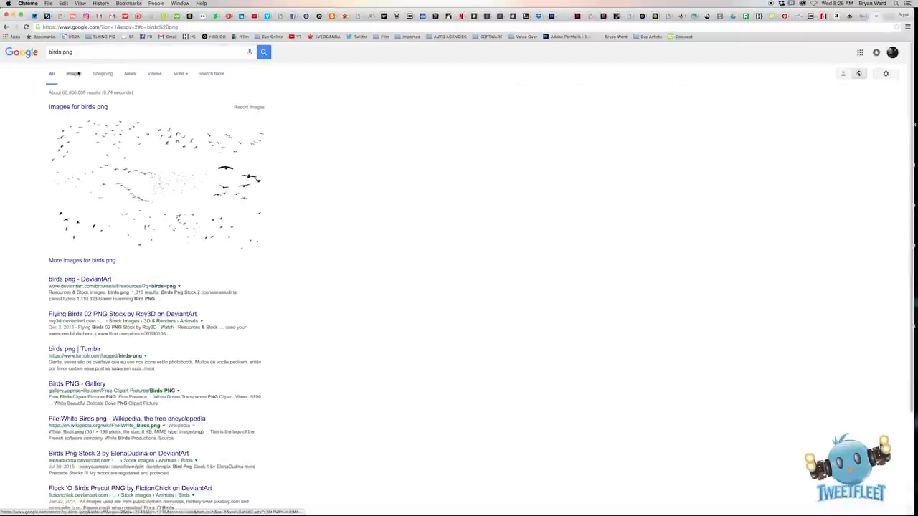
click(73, 73)
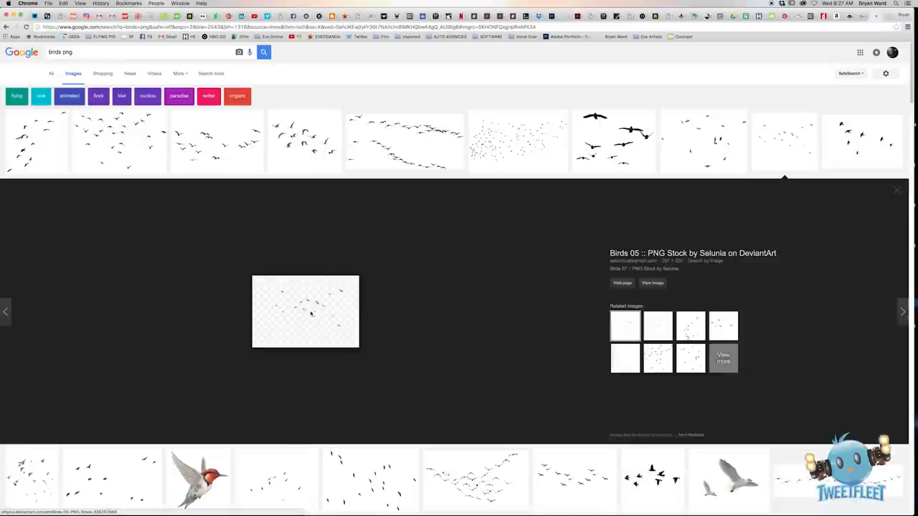
right_click(308, 313)
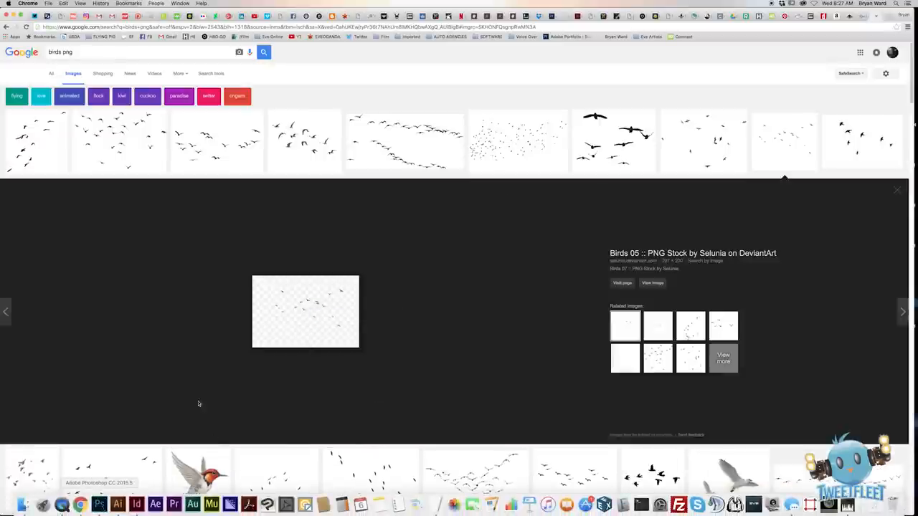
click(118, 505)
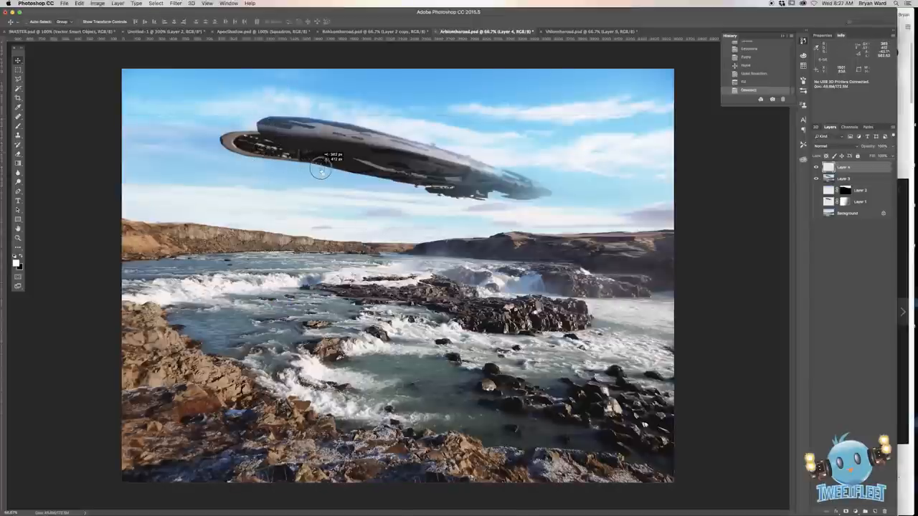
Move the pasted birds layer so the flock sits beneath the spaceship.
drag(322, 170, 466, 202)
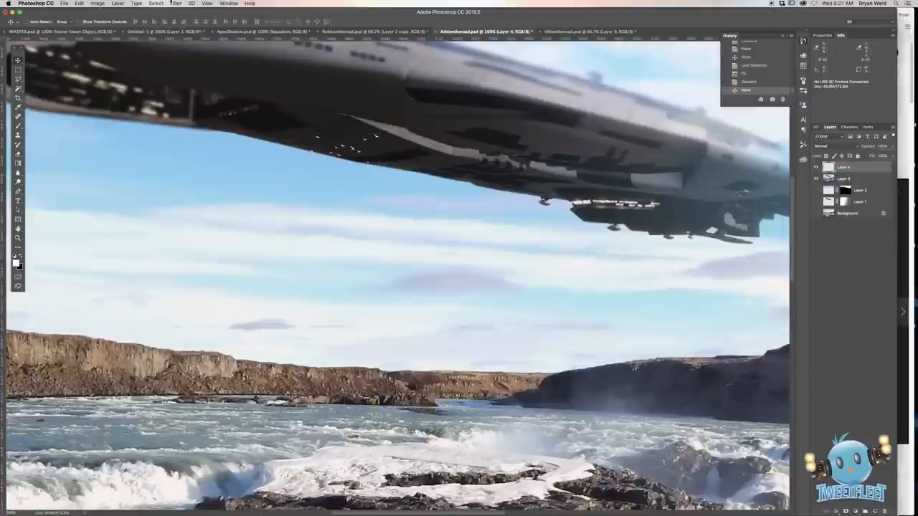
Apply a small-radius Gaussian Blur to the birds so they blend into the scene.
click(175, 3)
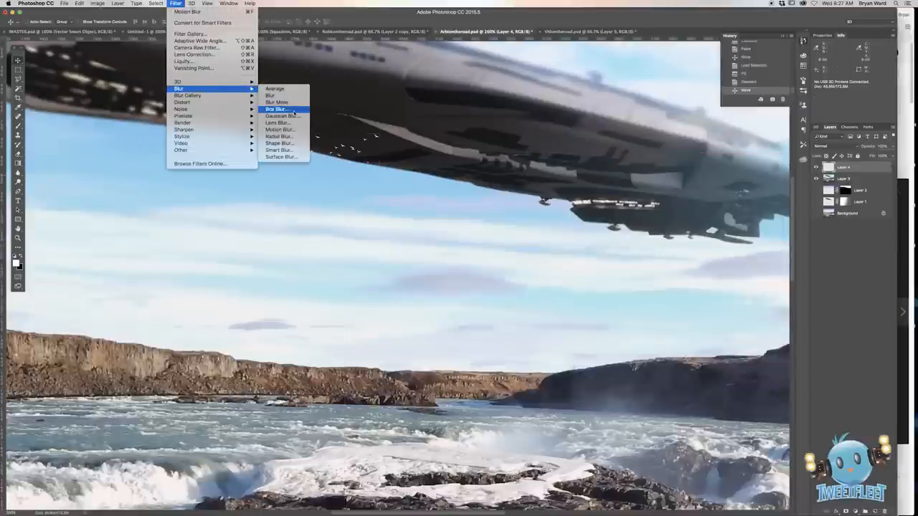
click(281, 114)
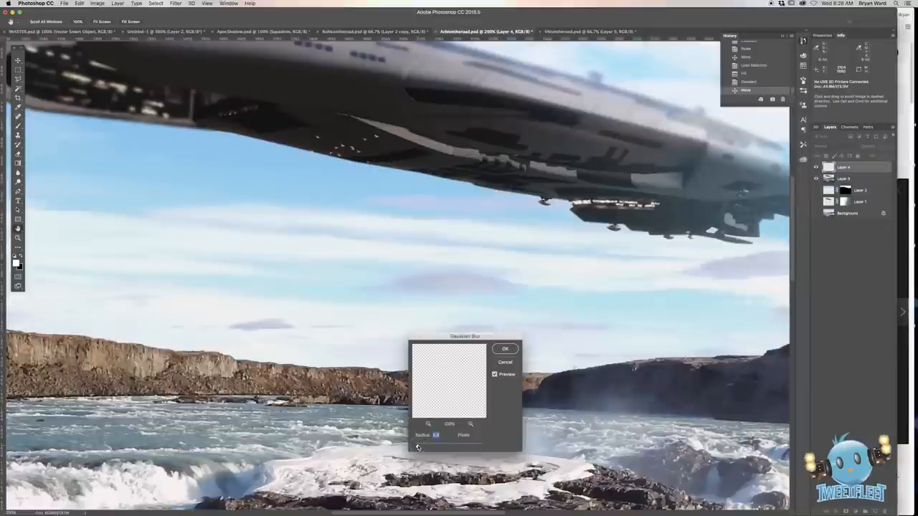
click(505, 349)
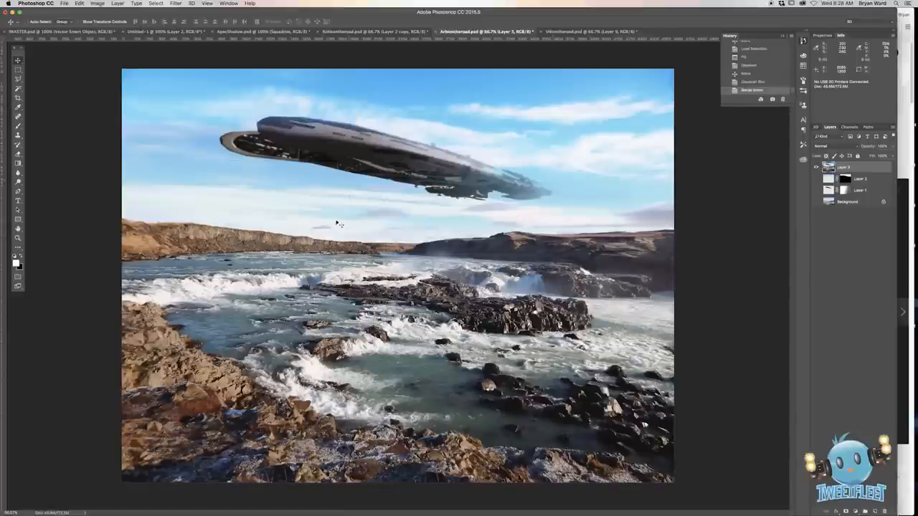
mouse_move(332, 221)
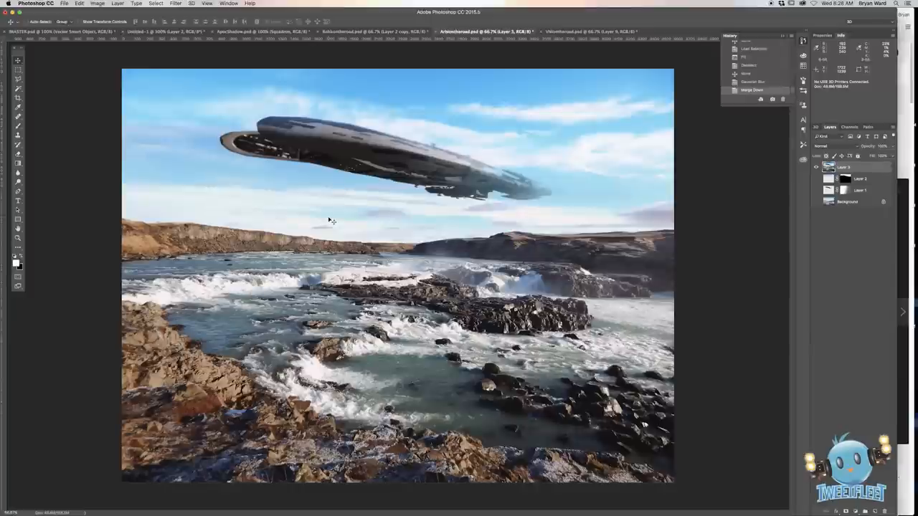
click(175, 3)
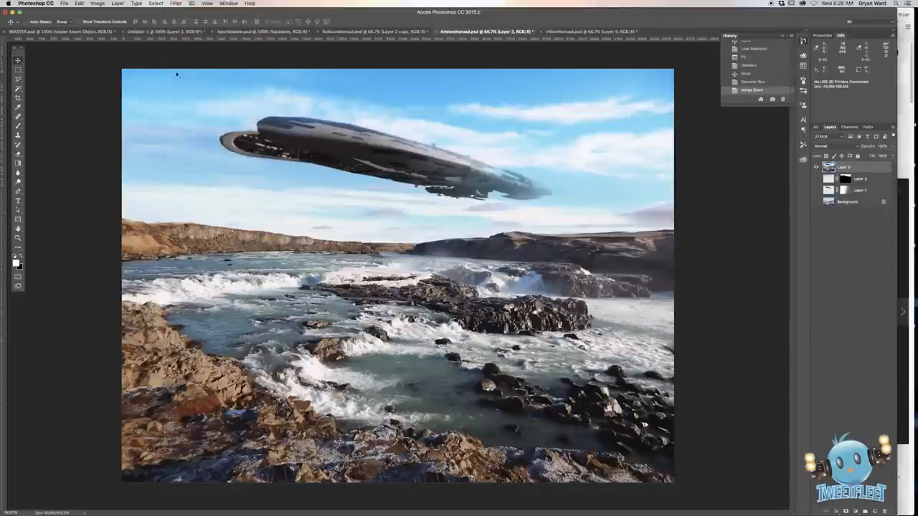
click(97, 3)
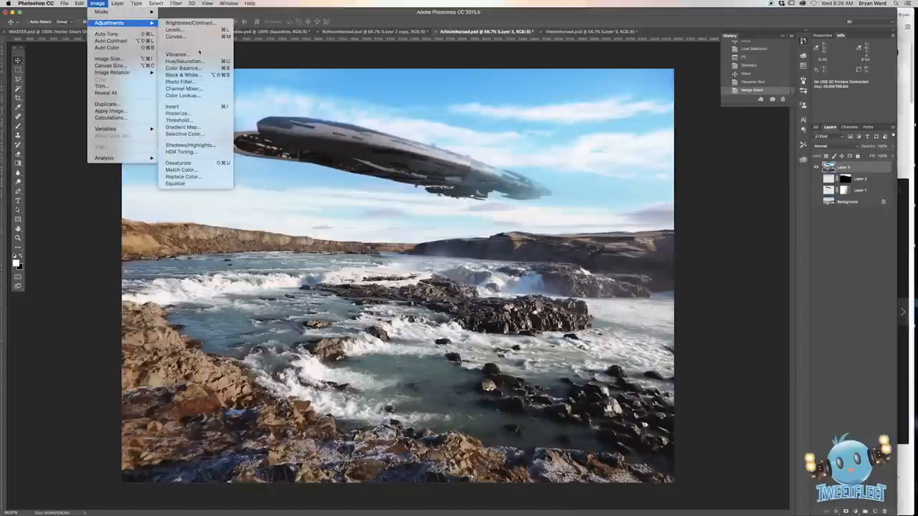
Apply a Photo Filter with a stronger orange Warming Filter preset to the composite.
click(178, 82)
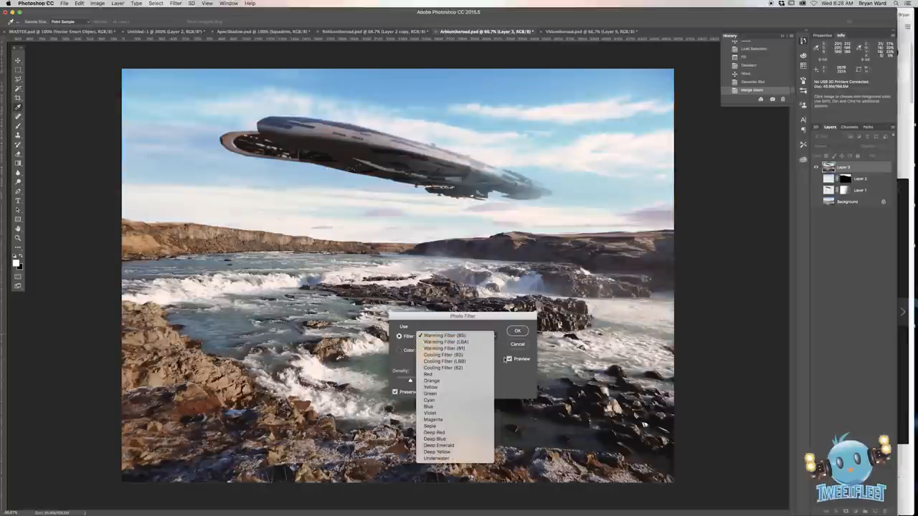
mouse_move(443, 341)
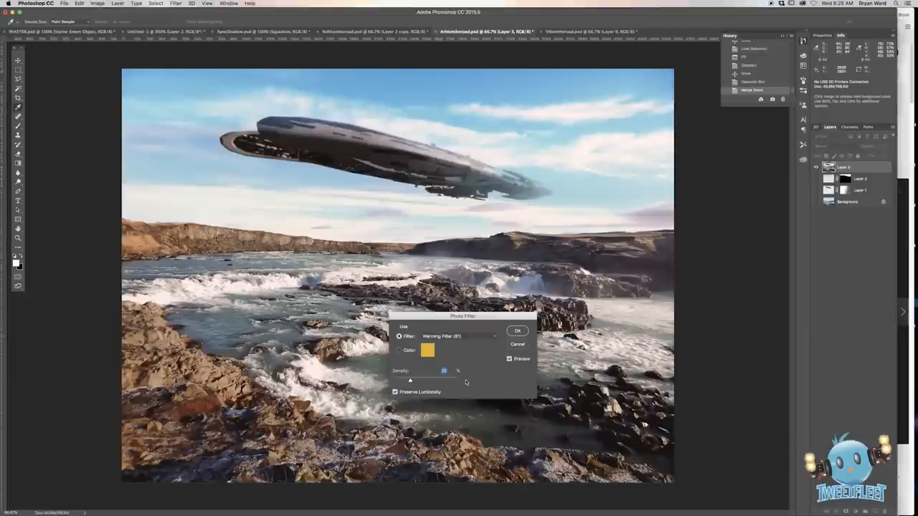
click(457, 335)
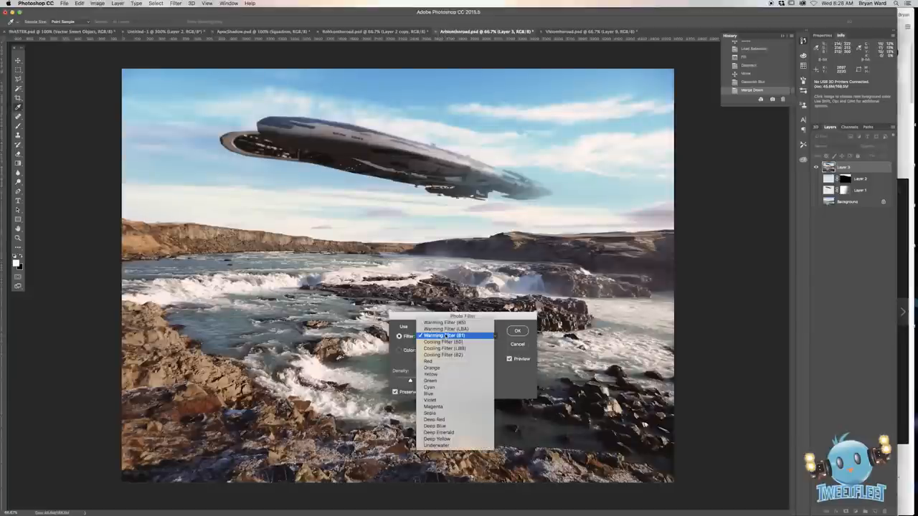
click(442, 336)
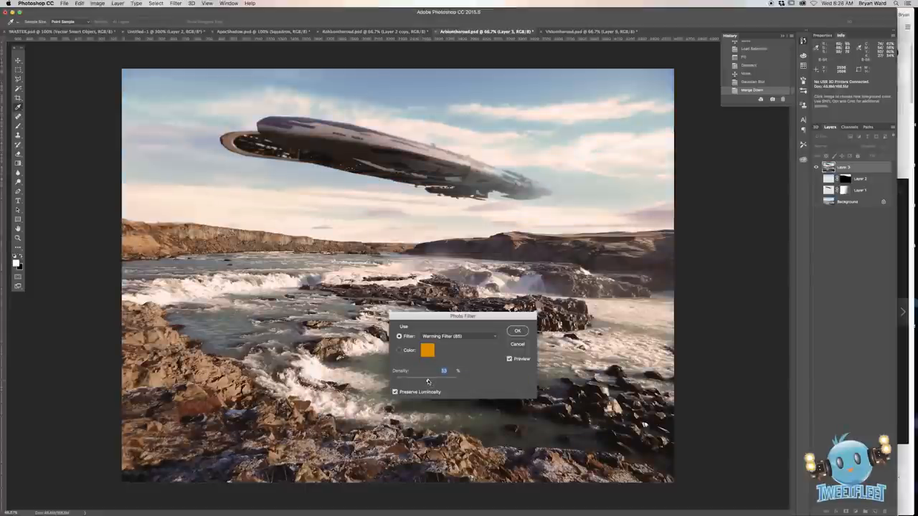
mouse_move(443, 370)
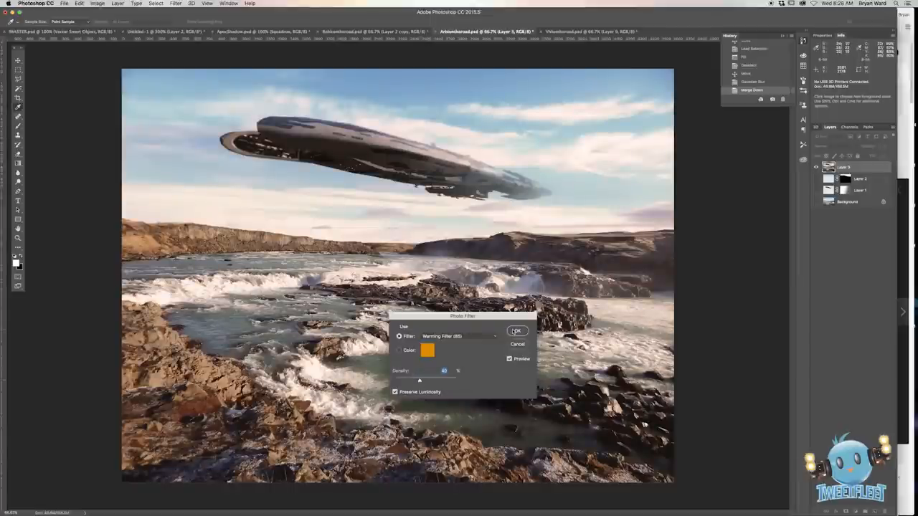
click(517, 330)
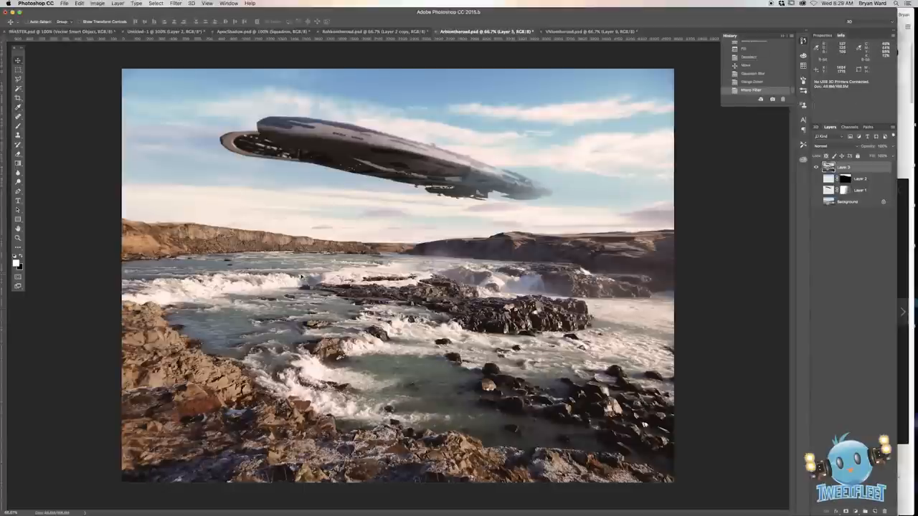
Add fine grain to the composite with the Add Noise filter.
click(175, 2)
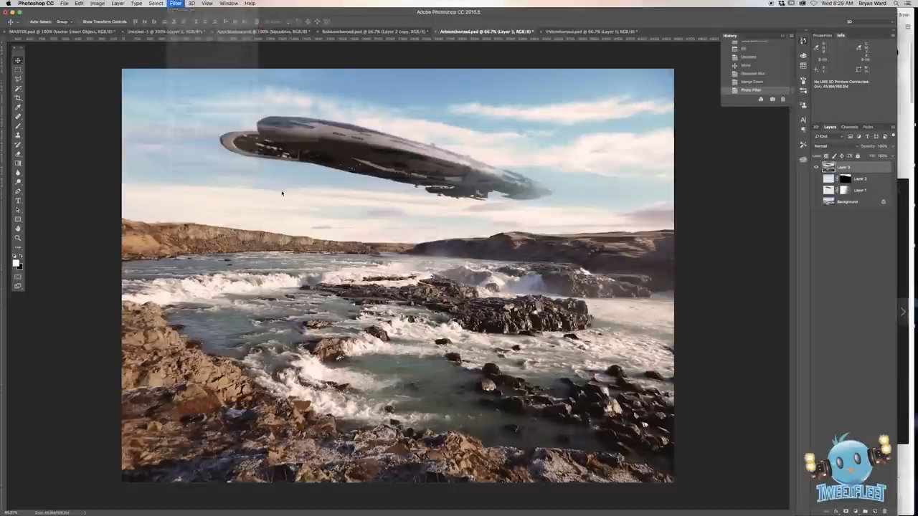
click(175, 3)
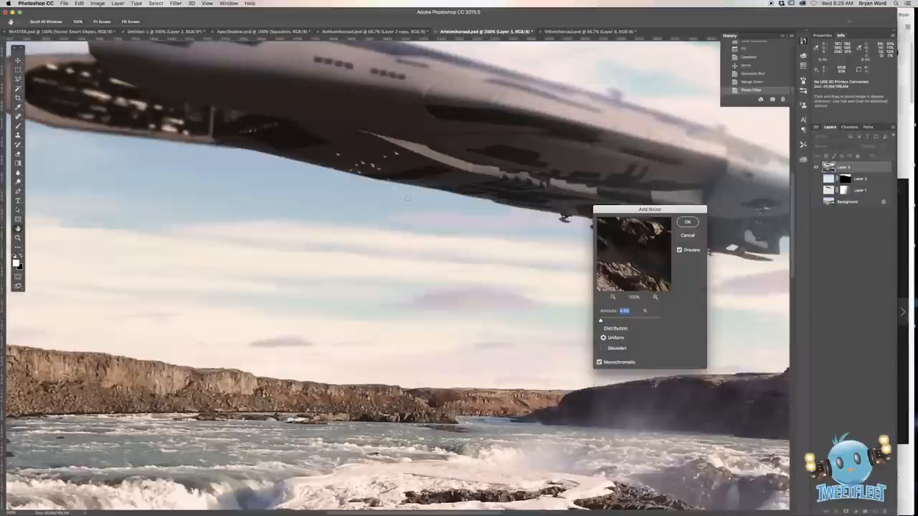
drag(601, 318, 624, 318)
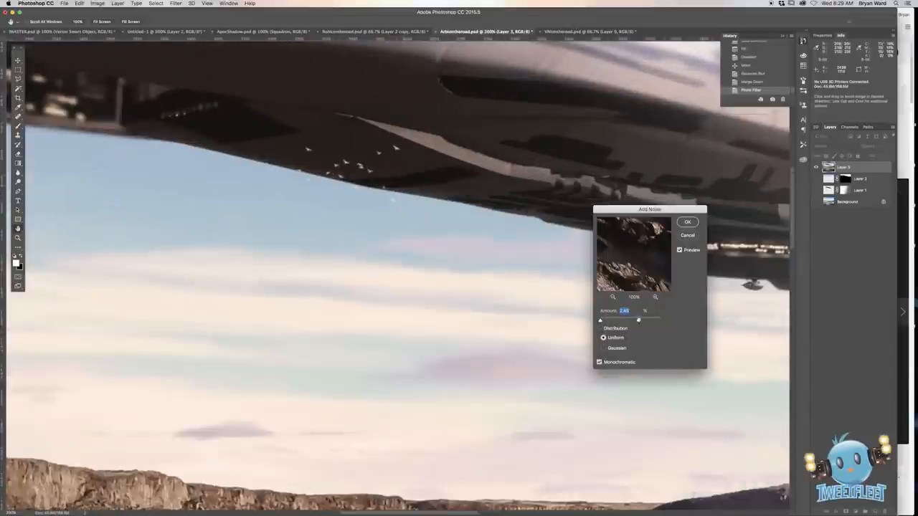
click(679, 250)
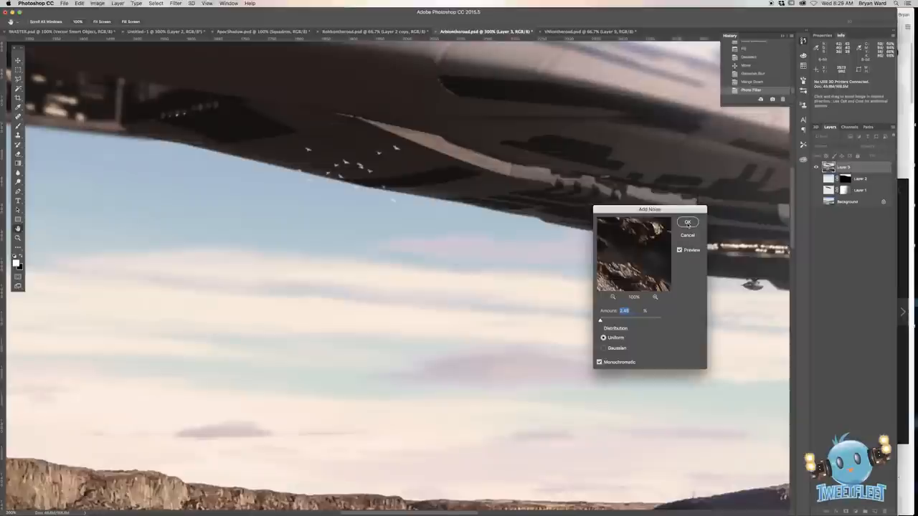
click(687, 220)
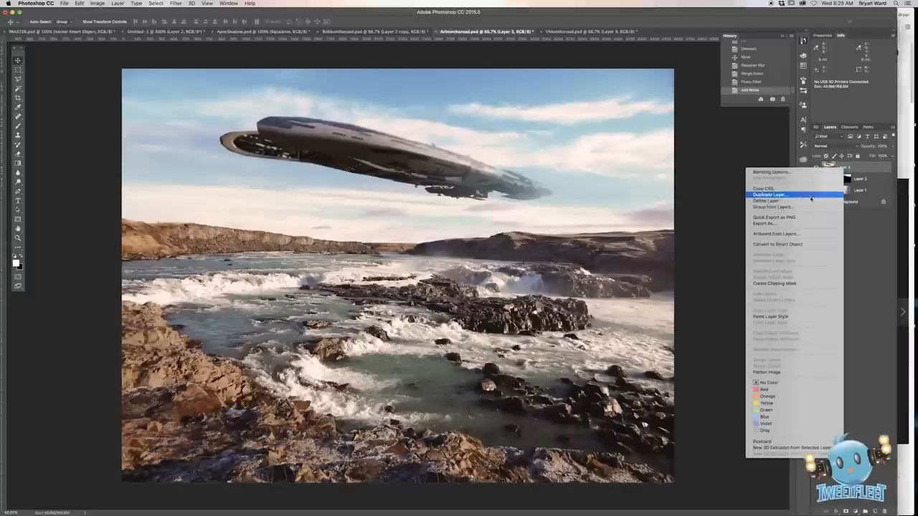
Duplicate the top composite layer and begin a Black & White adjustment on the copy.
click(768, 195)
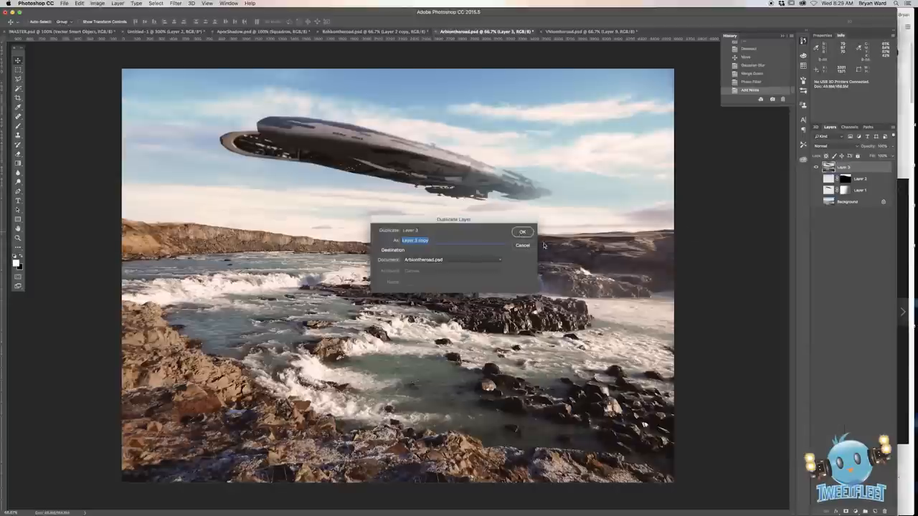
click(522, 232)
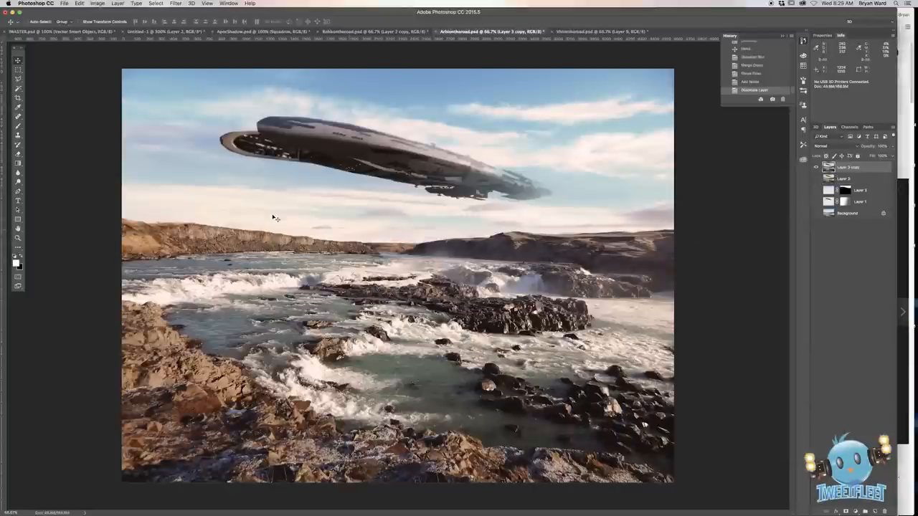
click(97, 3)
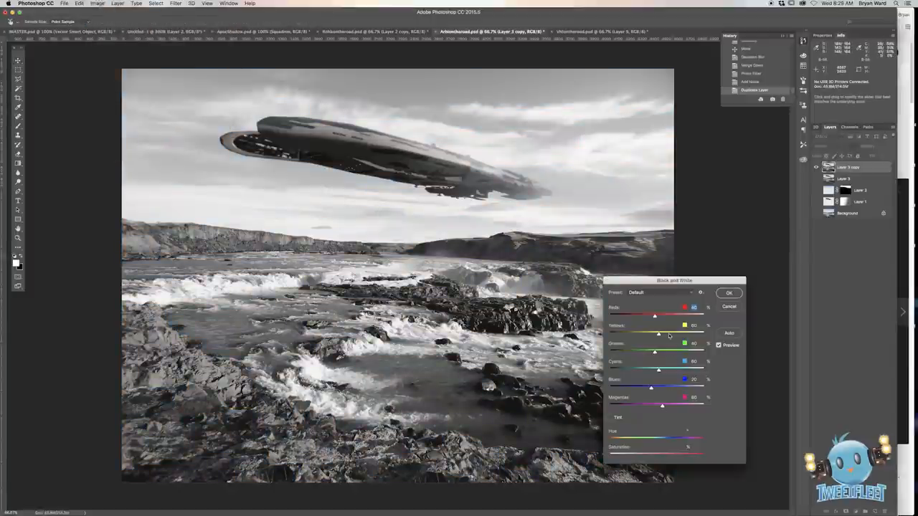
Tune the Reds, Yellows, Greens, Cyans and Blues sliders for contrast and apply Black & White.
drag(654, 316, 651, 315)
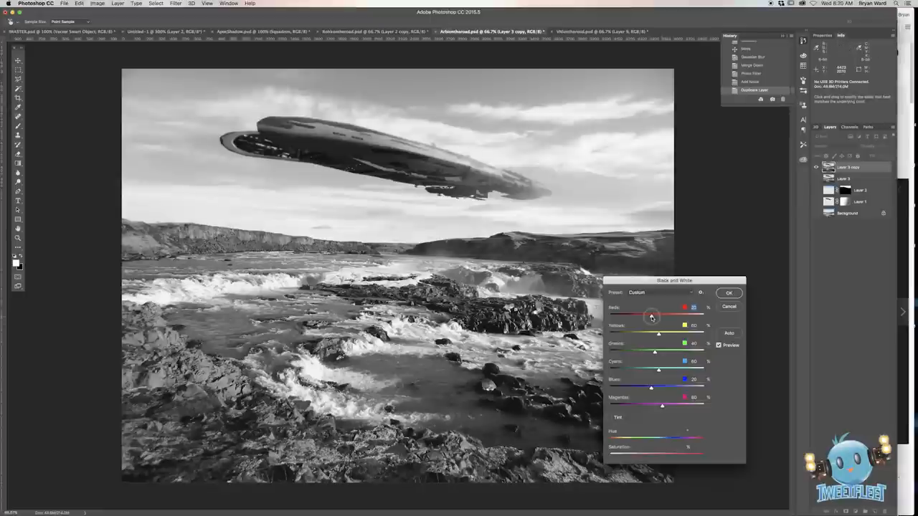
drag(651, 317, 660, 317)
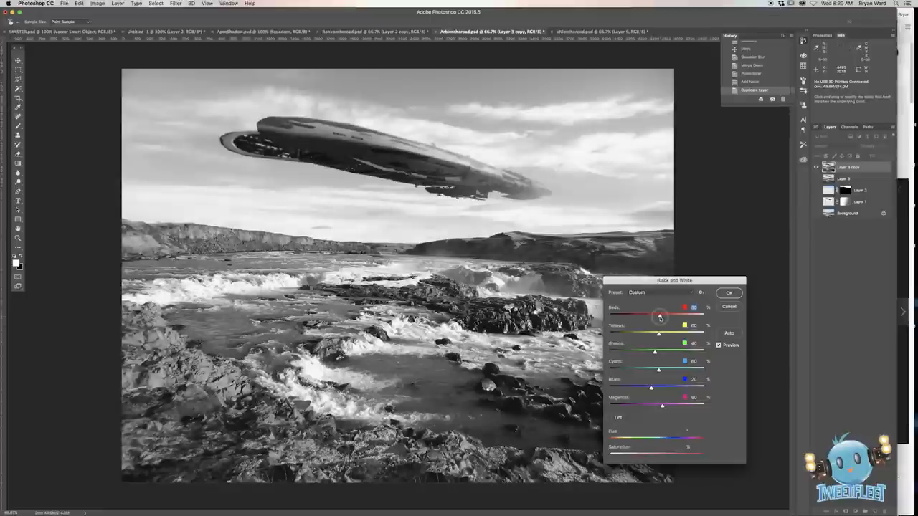
drag(660, 317, 645, 317)
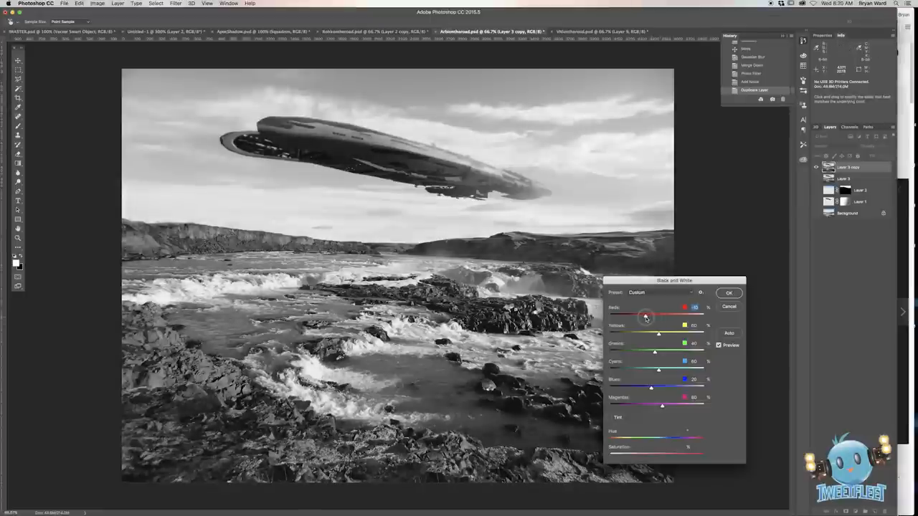
drag(647, 315, 651, 315)
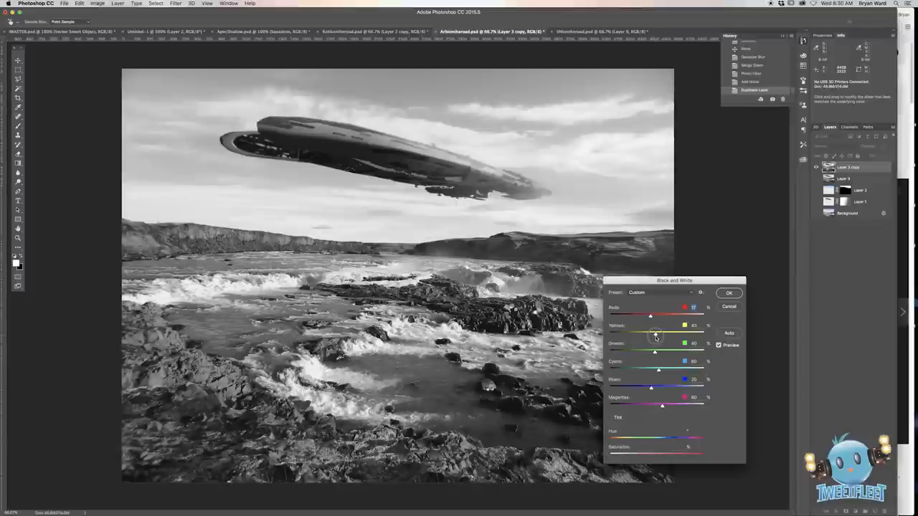
drag(655, 342, 648, 341)
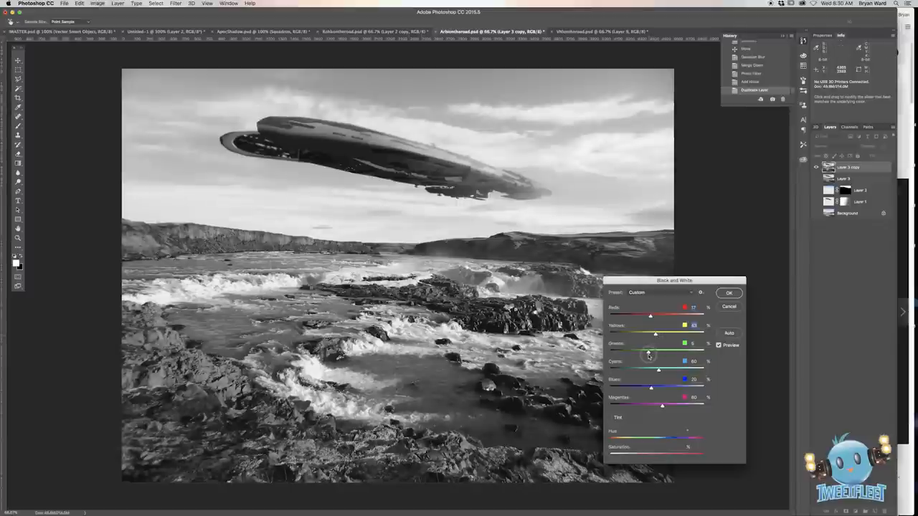
drag(648, 352, 661, 352)
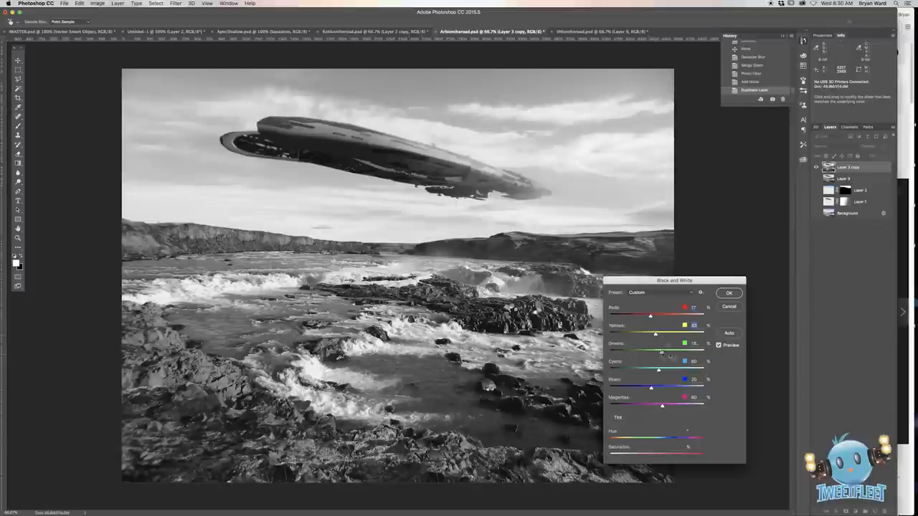
drag(661, 353, 663, 353)
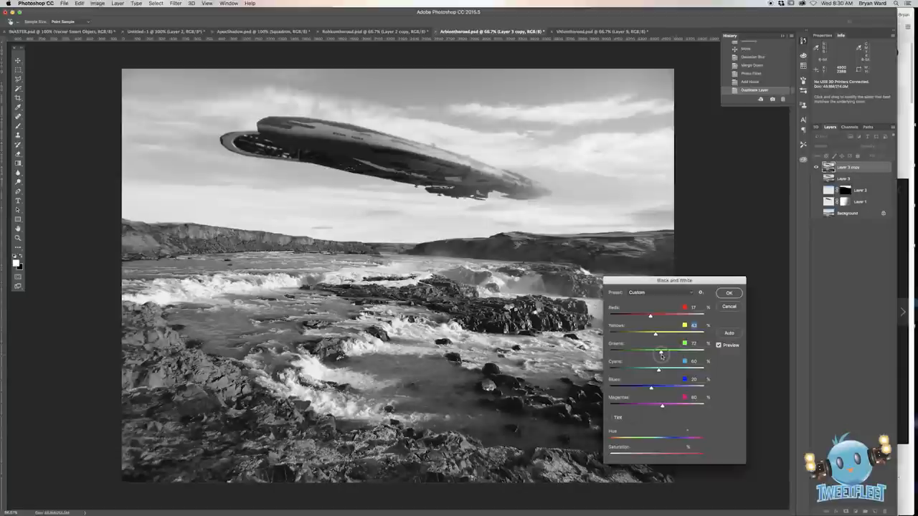
drag(658, 370, 654, 370)
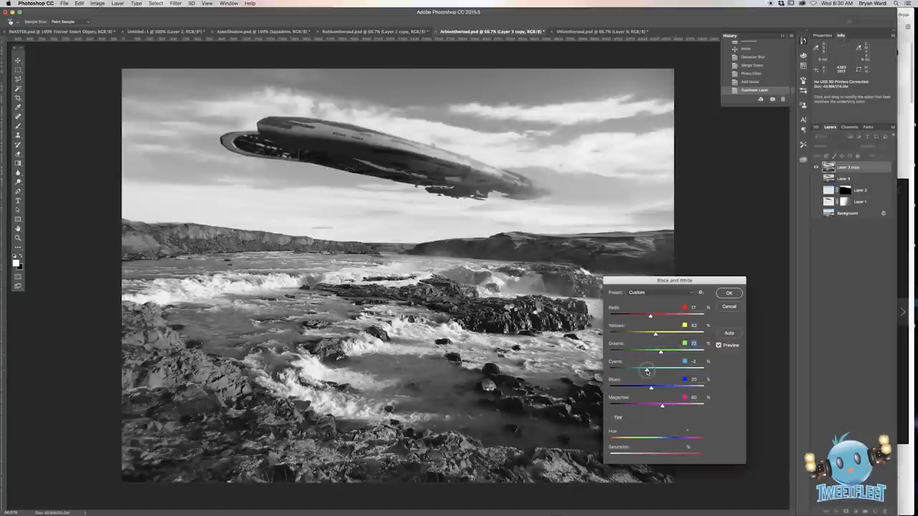
drag(645, 370, 648, 370)
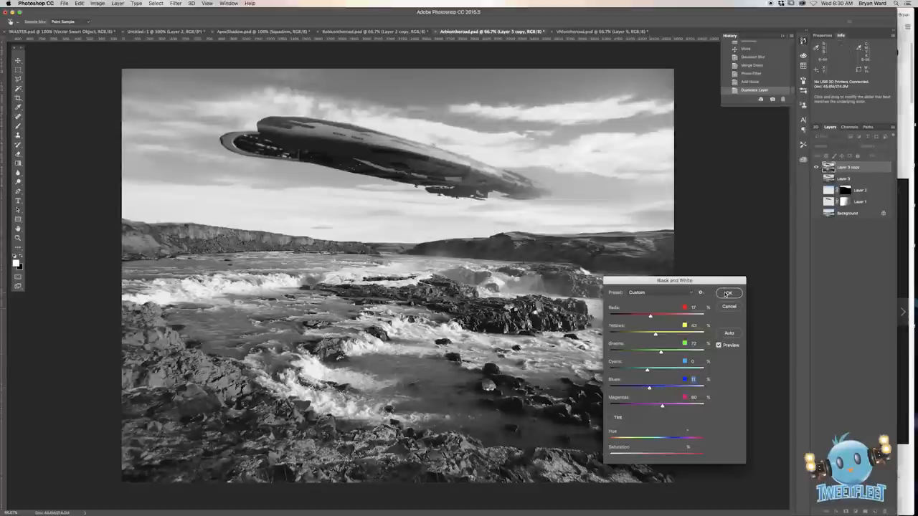
click(728, 293)
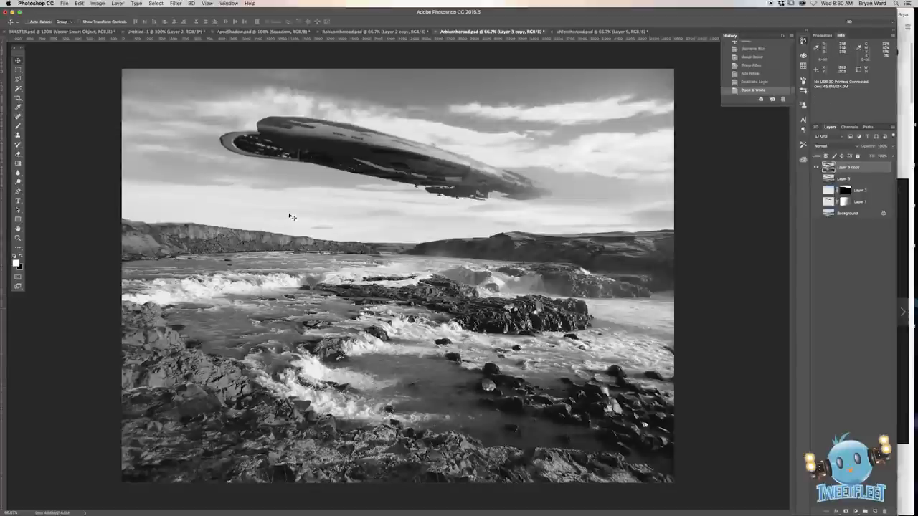
Raise Contrast via Brightness/Contrast on the greyscale layer, then switch to the caption-bars document.
click(97, 3)
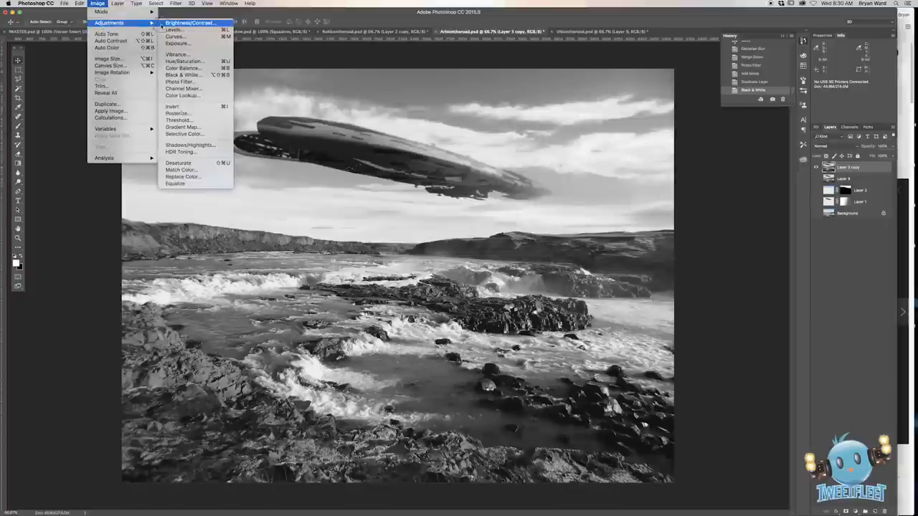
click(189, 23)
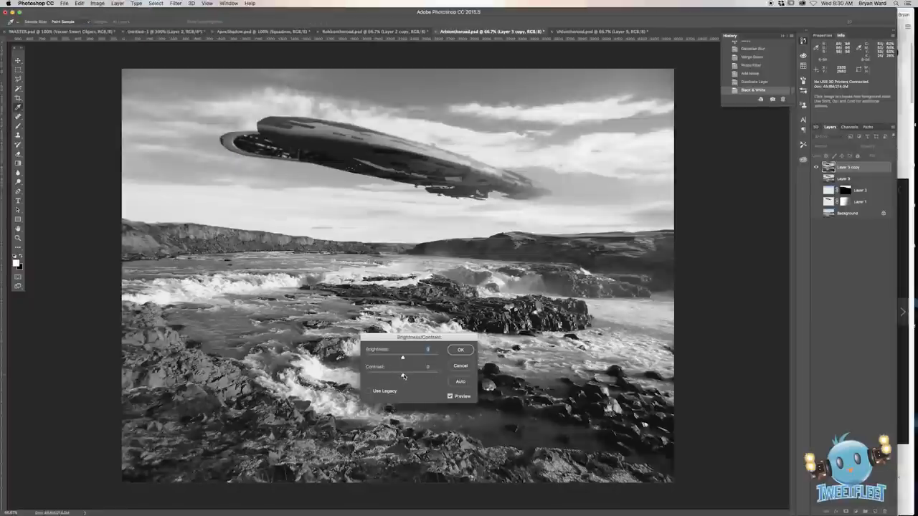
drag(403, 375, 405, 376)
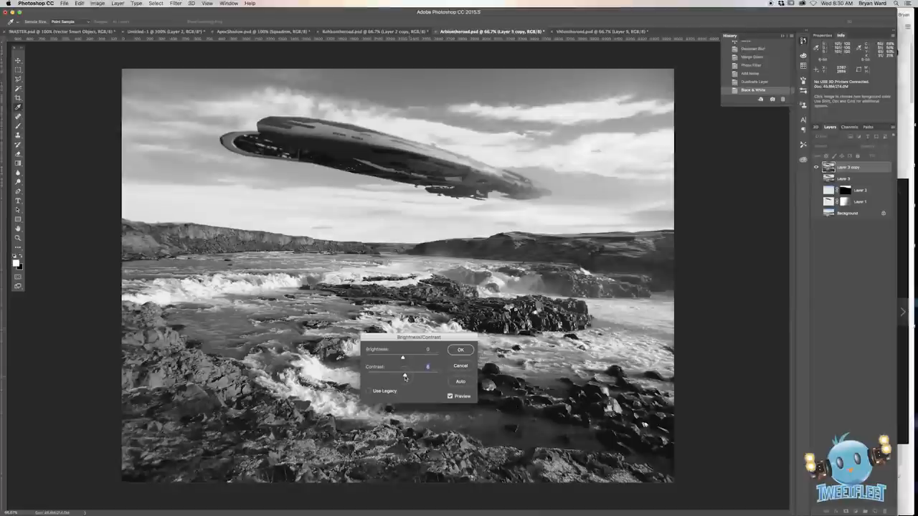
drag(405, 376, 409, 375)
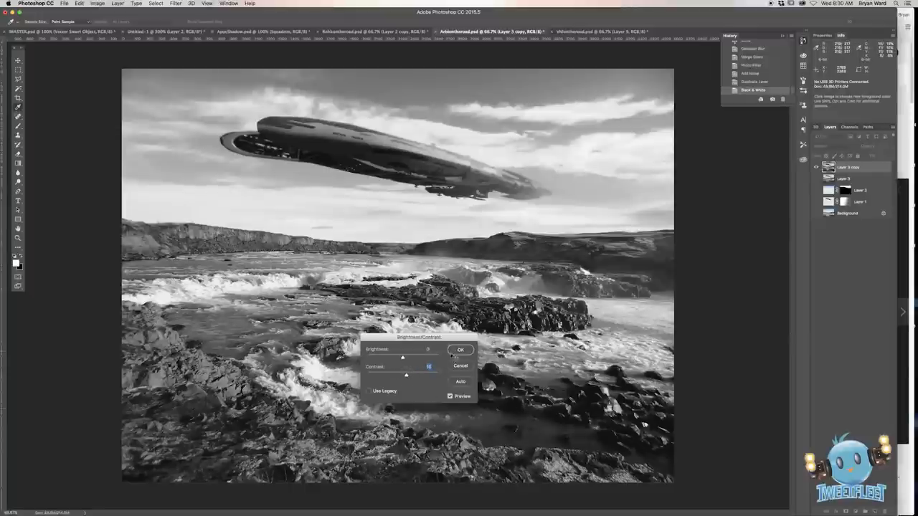
click(460, 350)
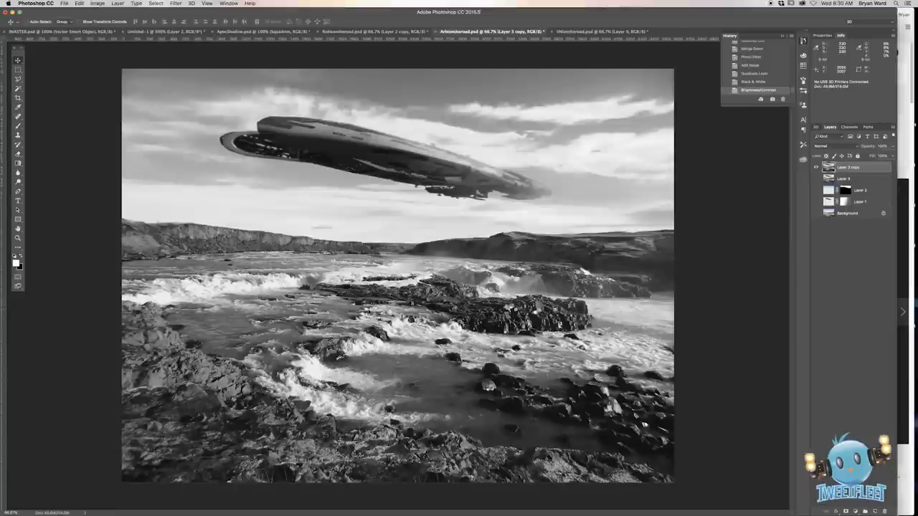
mouse_move(380, 212)
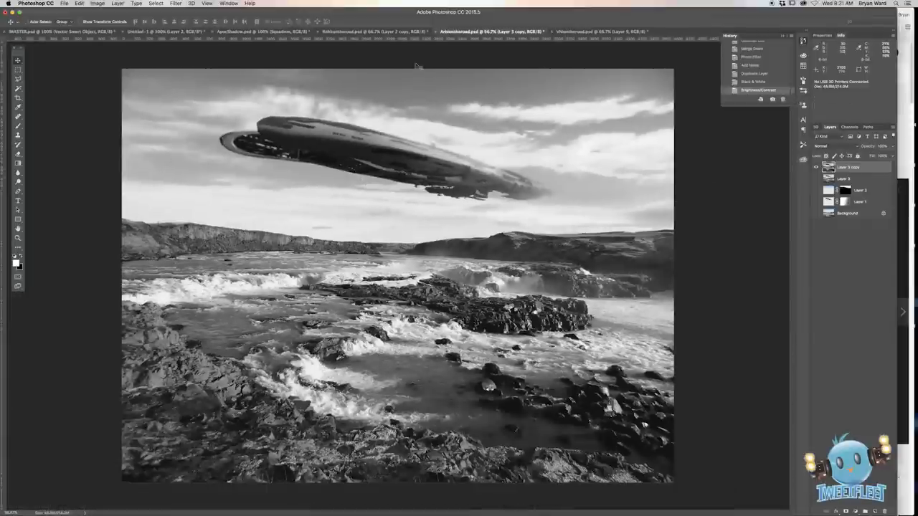
click(581, 31)
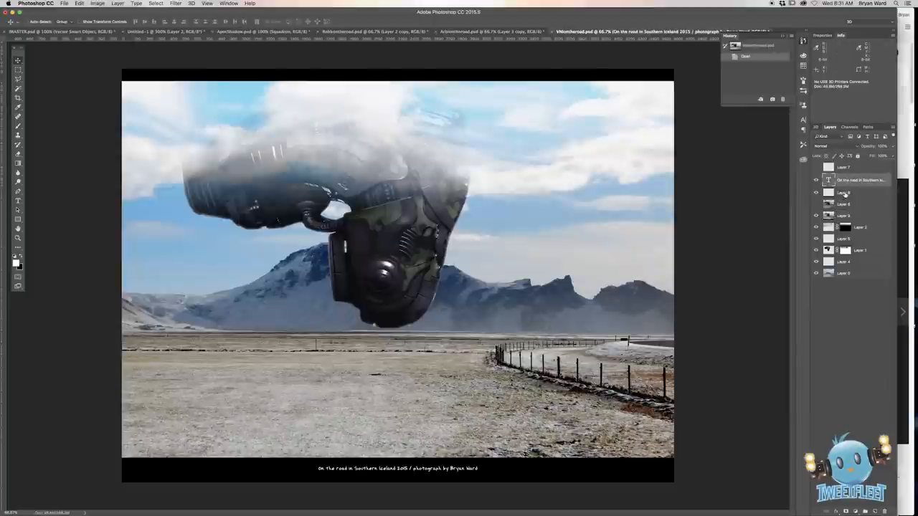
Bring the caption bars layer with photo credit into the spaceship composite.
click(849, 192)
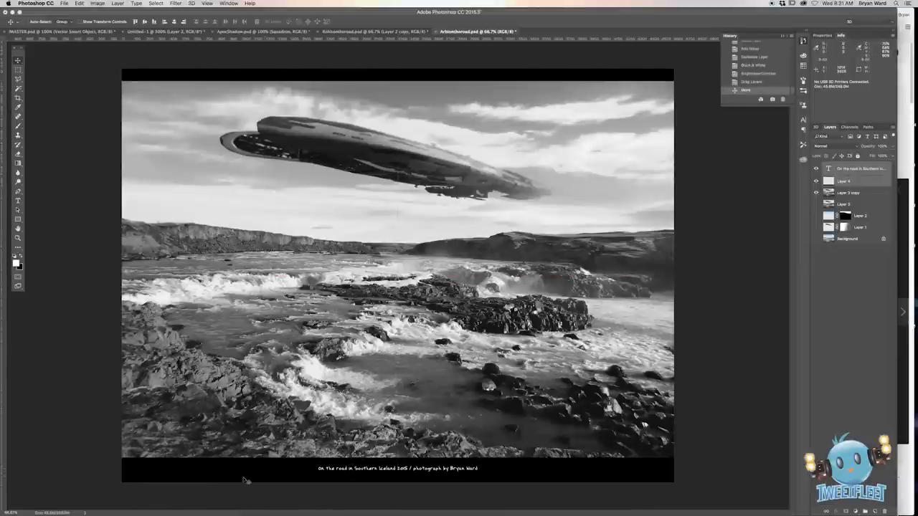
mouse_move(313, 274)
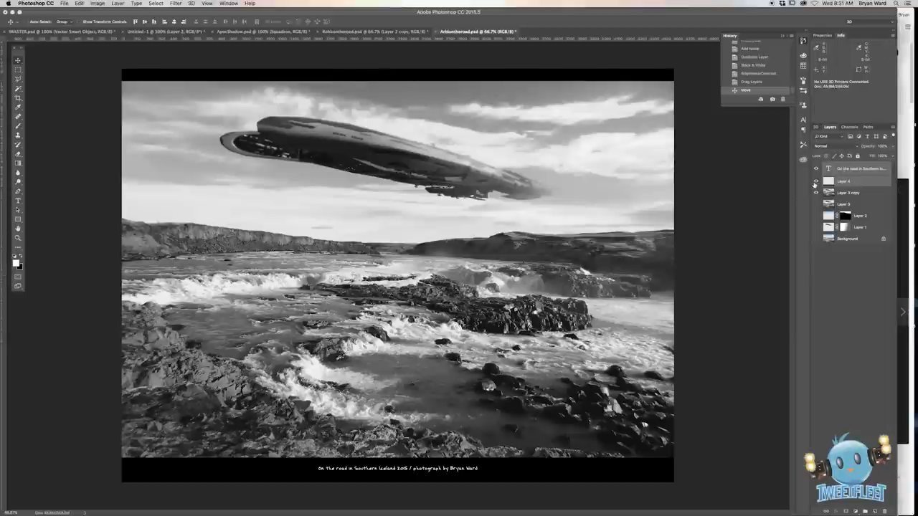
click(815, 192)
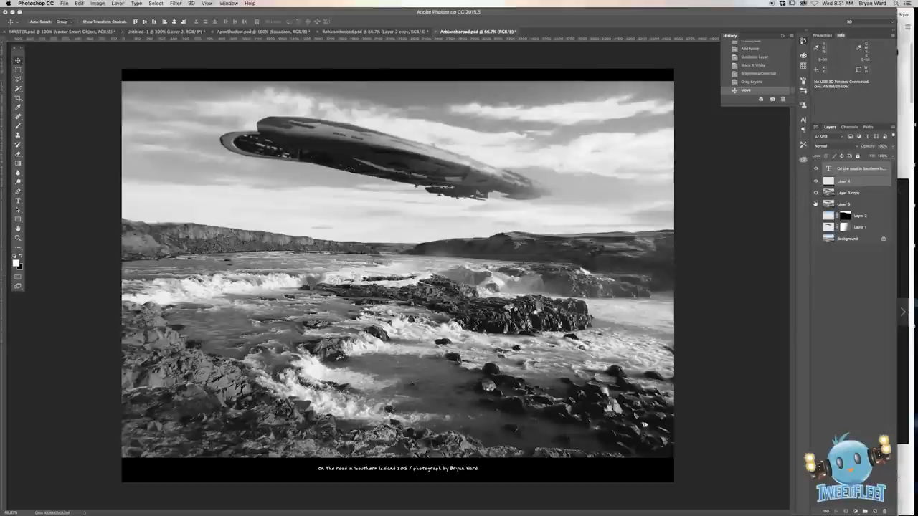
click(815, 194)
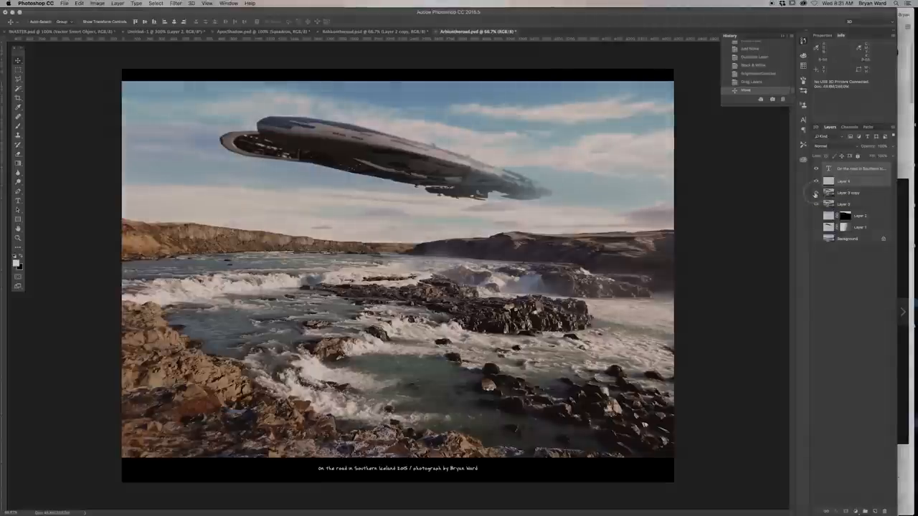
Toggle the black-and-white layers' visibility to compare, ending on the colour version.
click(814, 192)
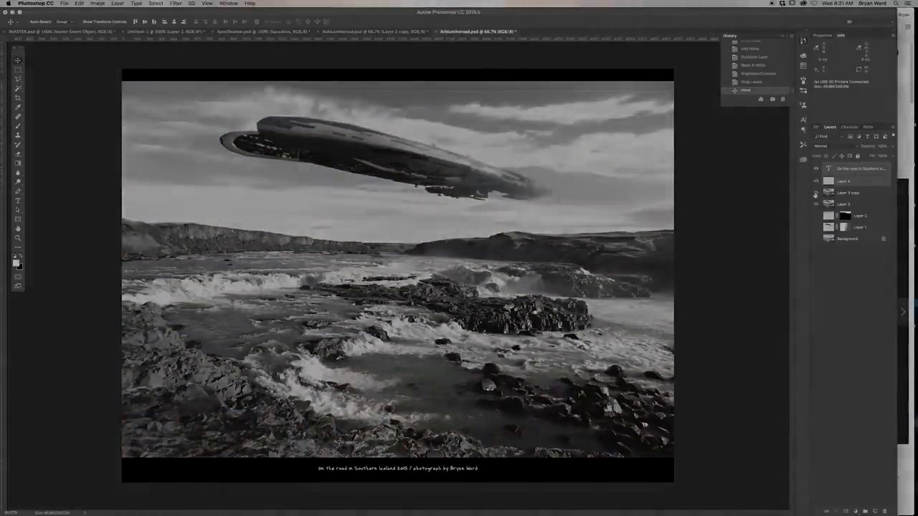
click(815, 194)
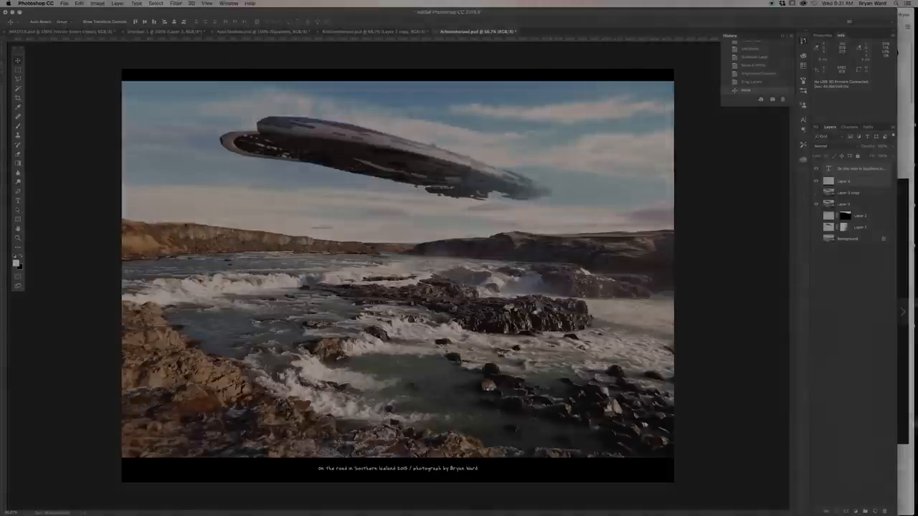